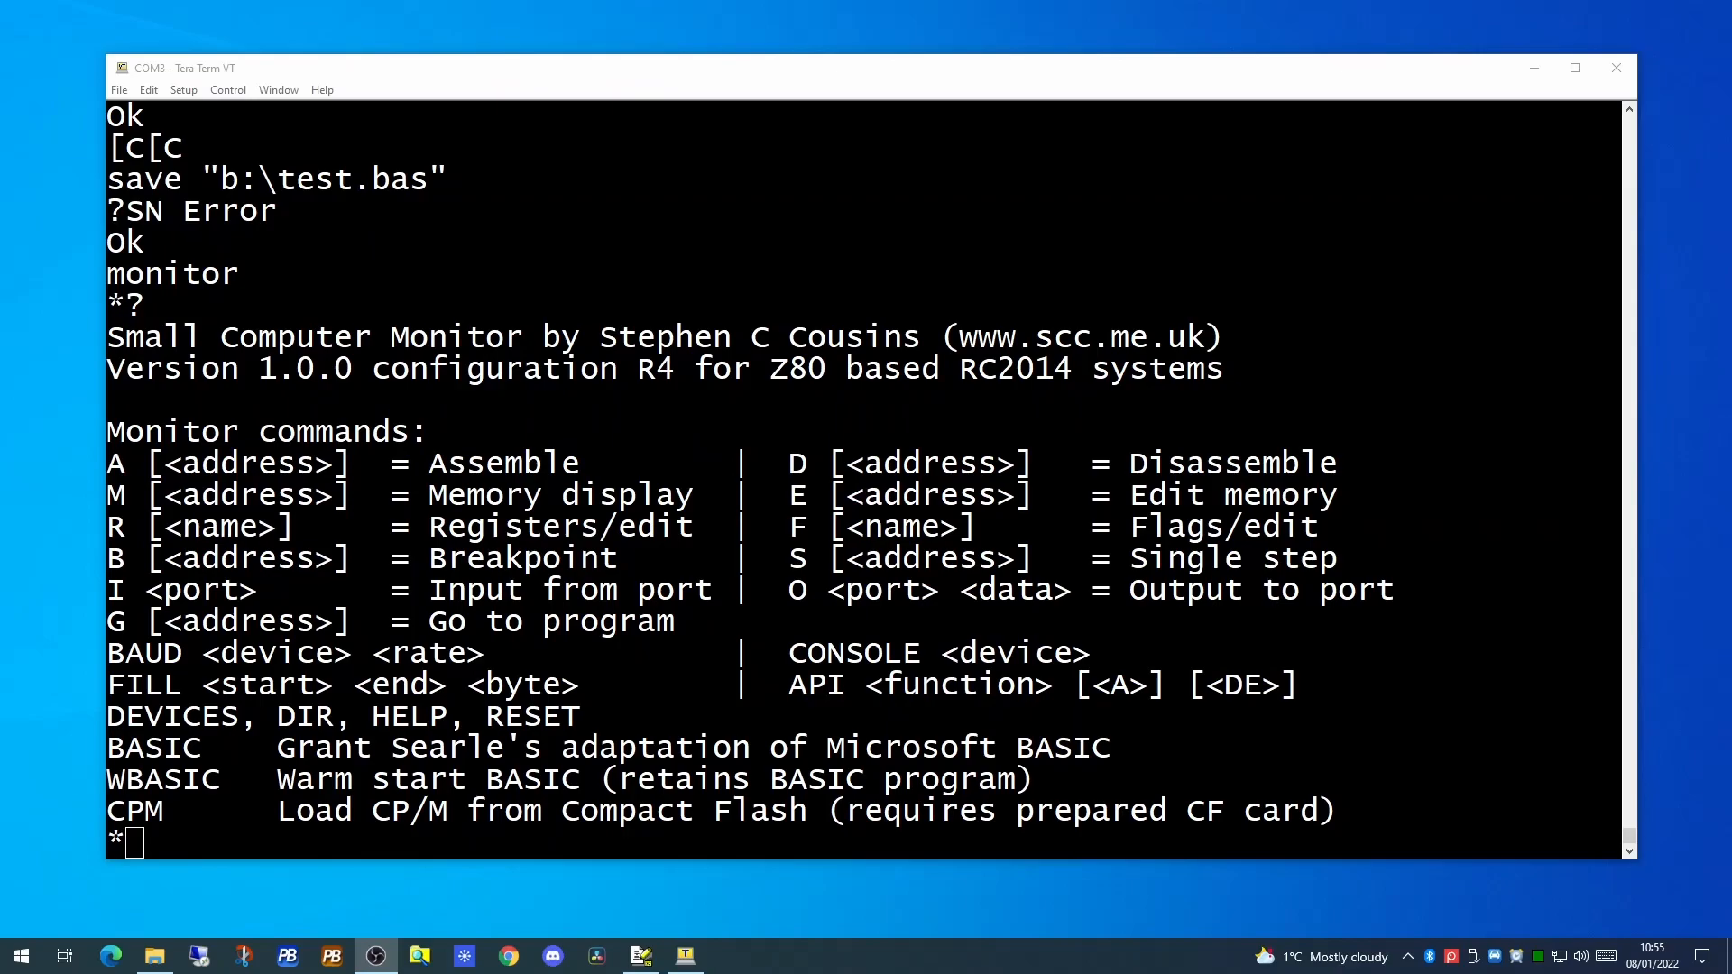
Start ROM BASIC, enter lines 10-40 of a FOR loop, run it printing 1 to 10, then attempt save "b:test.bas"
type("basic")
type("3[2~")
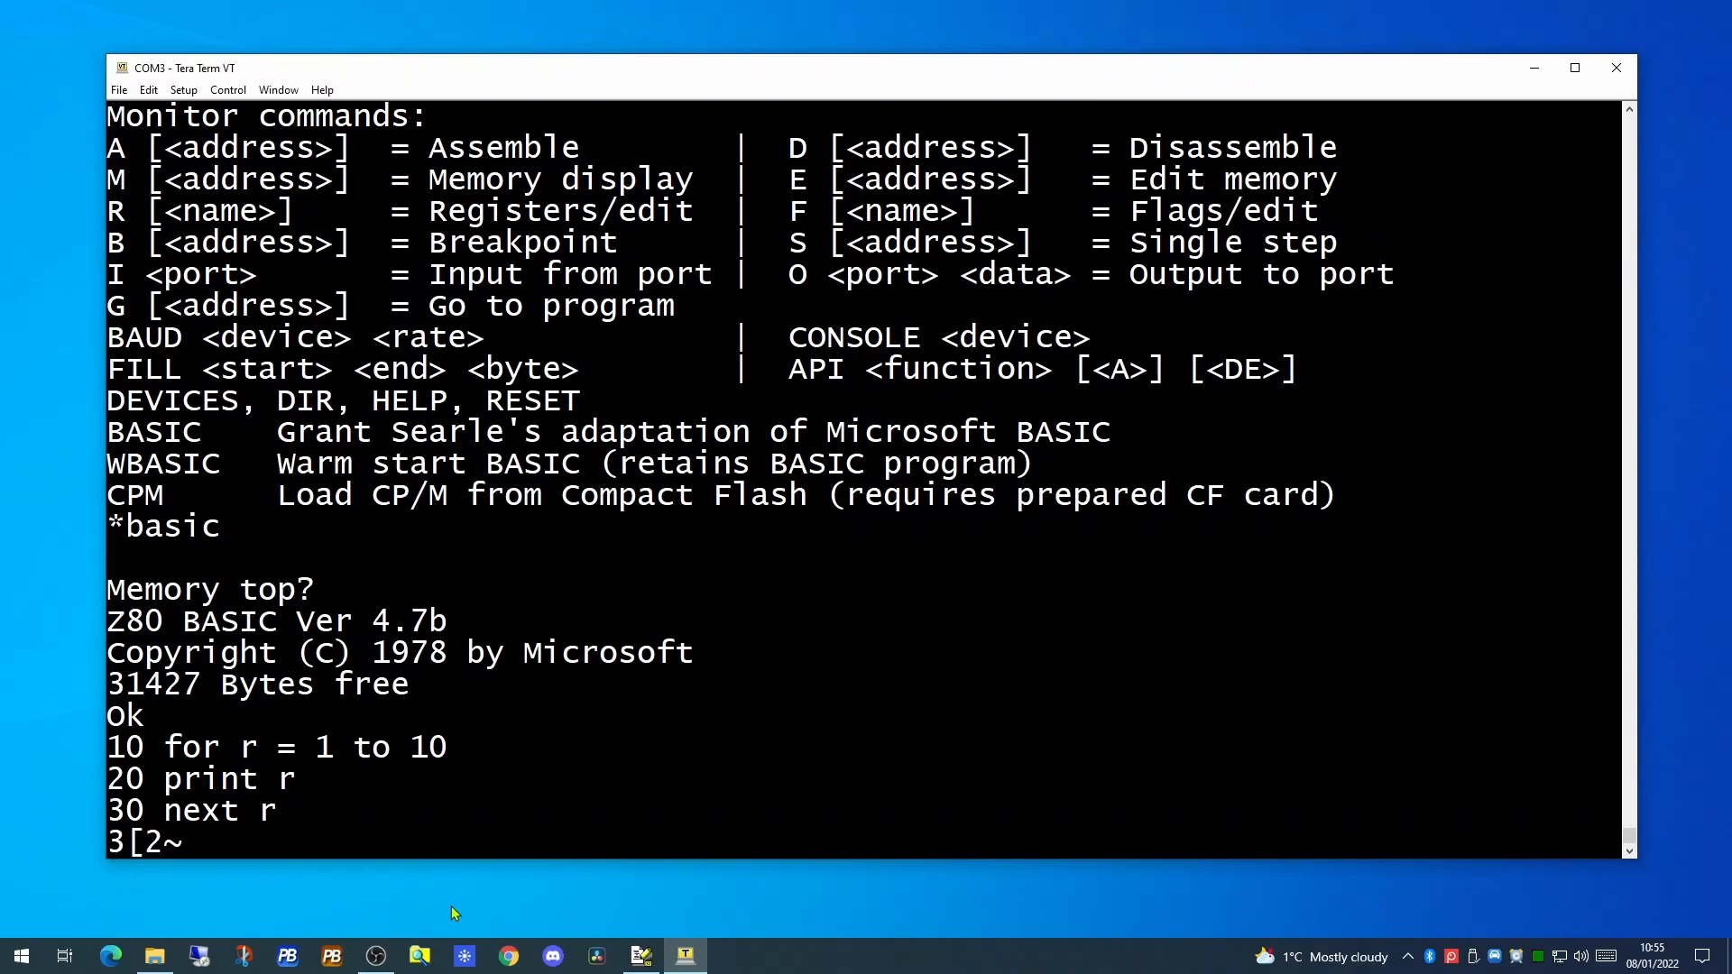
type("40 end")
type("list")
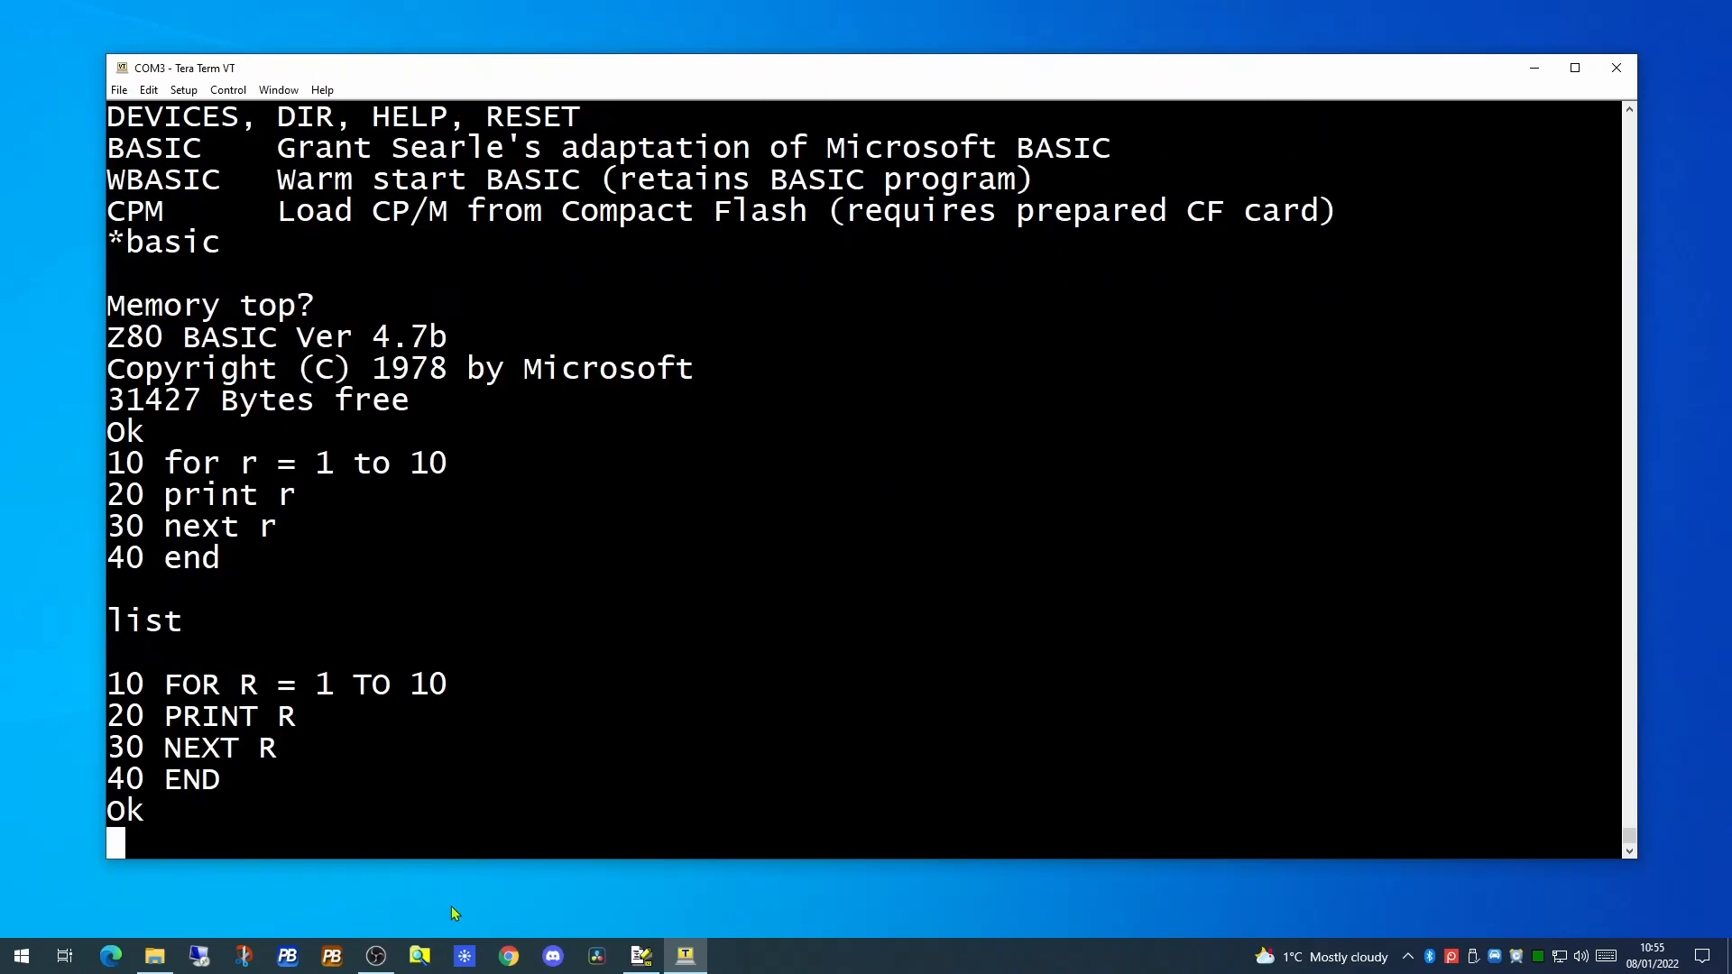
type("run")
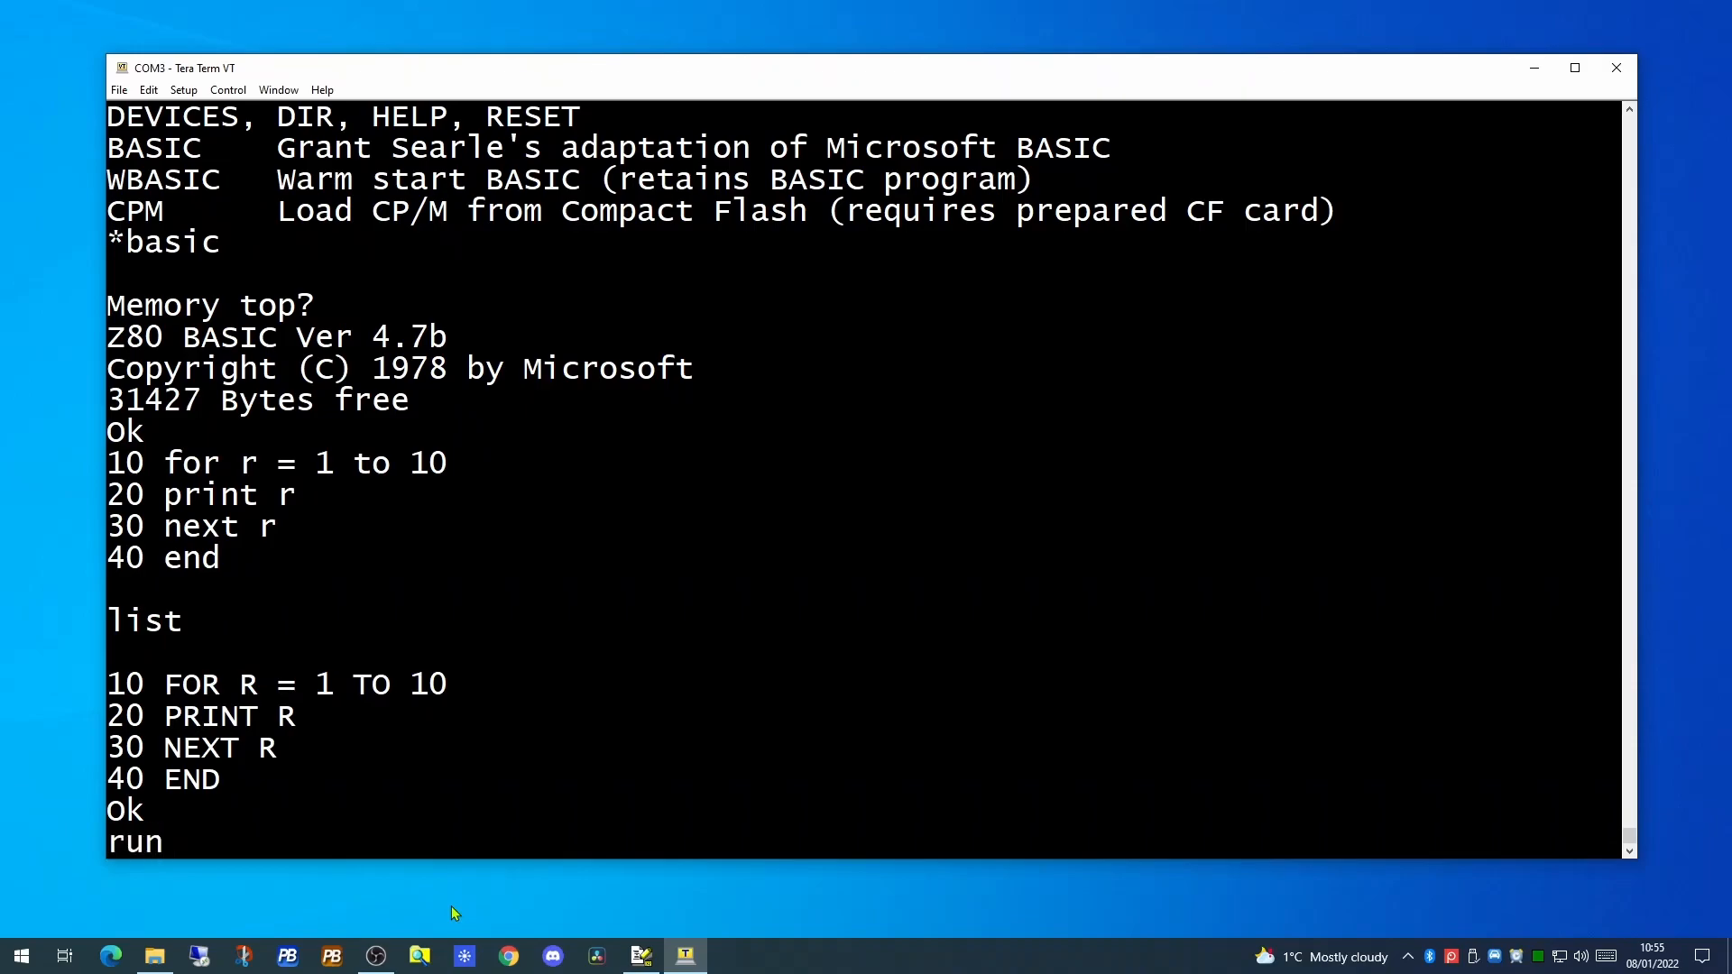
key("Return")
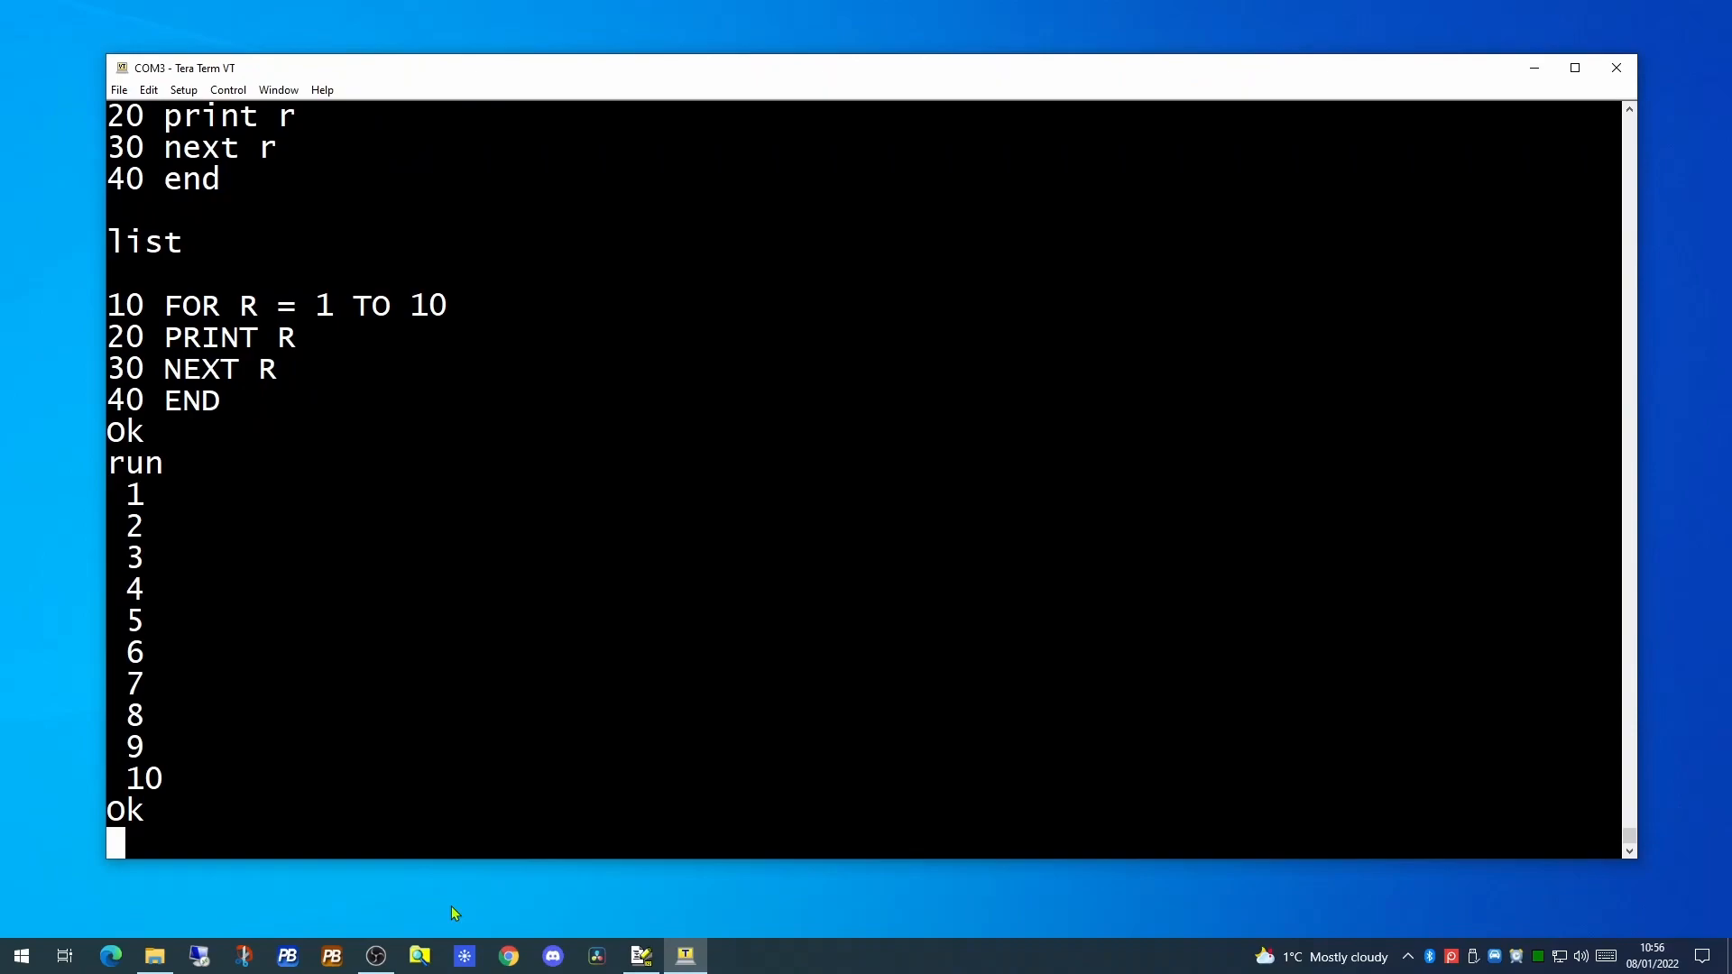
type("save \"b:test.bas")
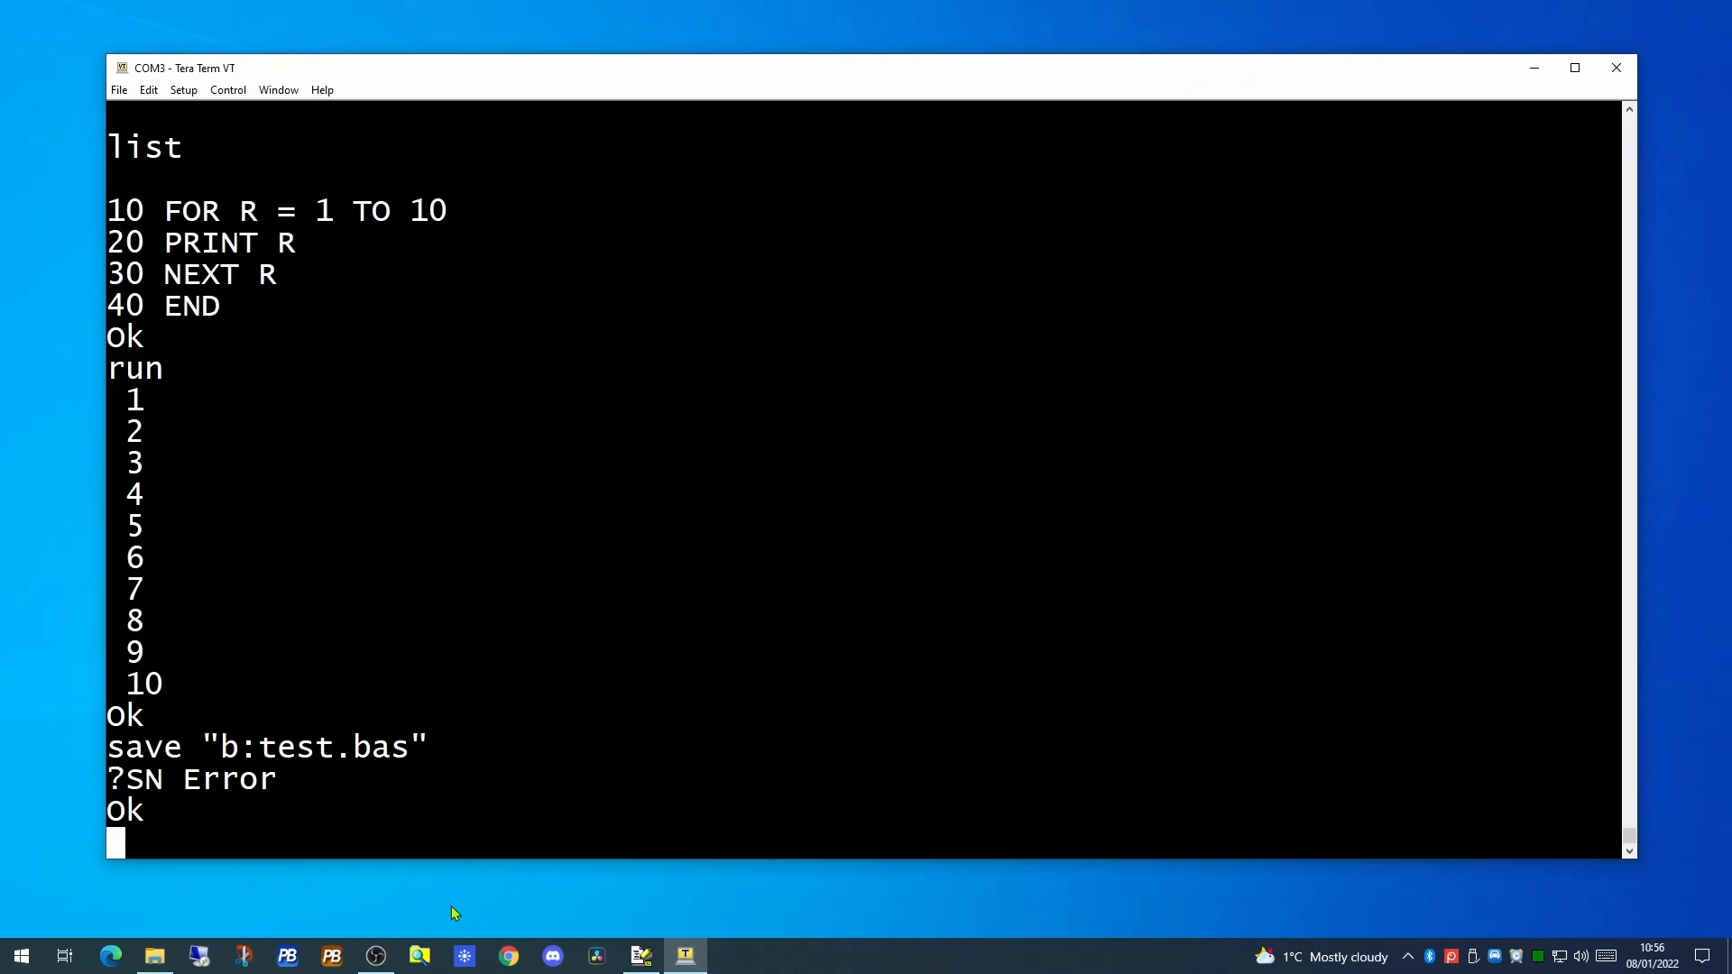
Return to the monitor from BASIC and boot CP/M 2.2 to the A> prompt
type("m")
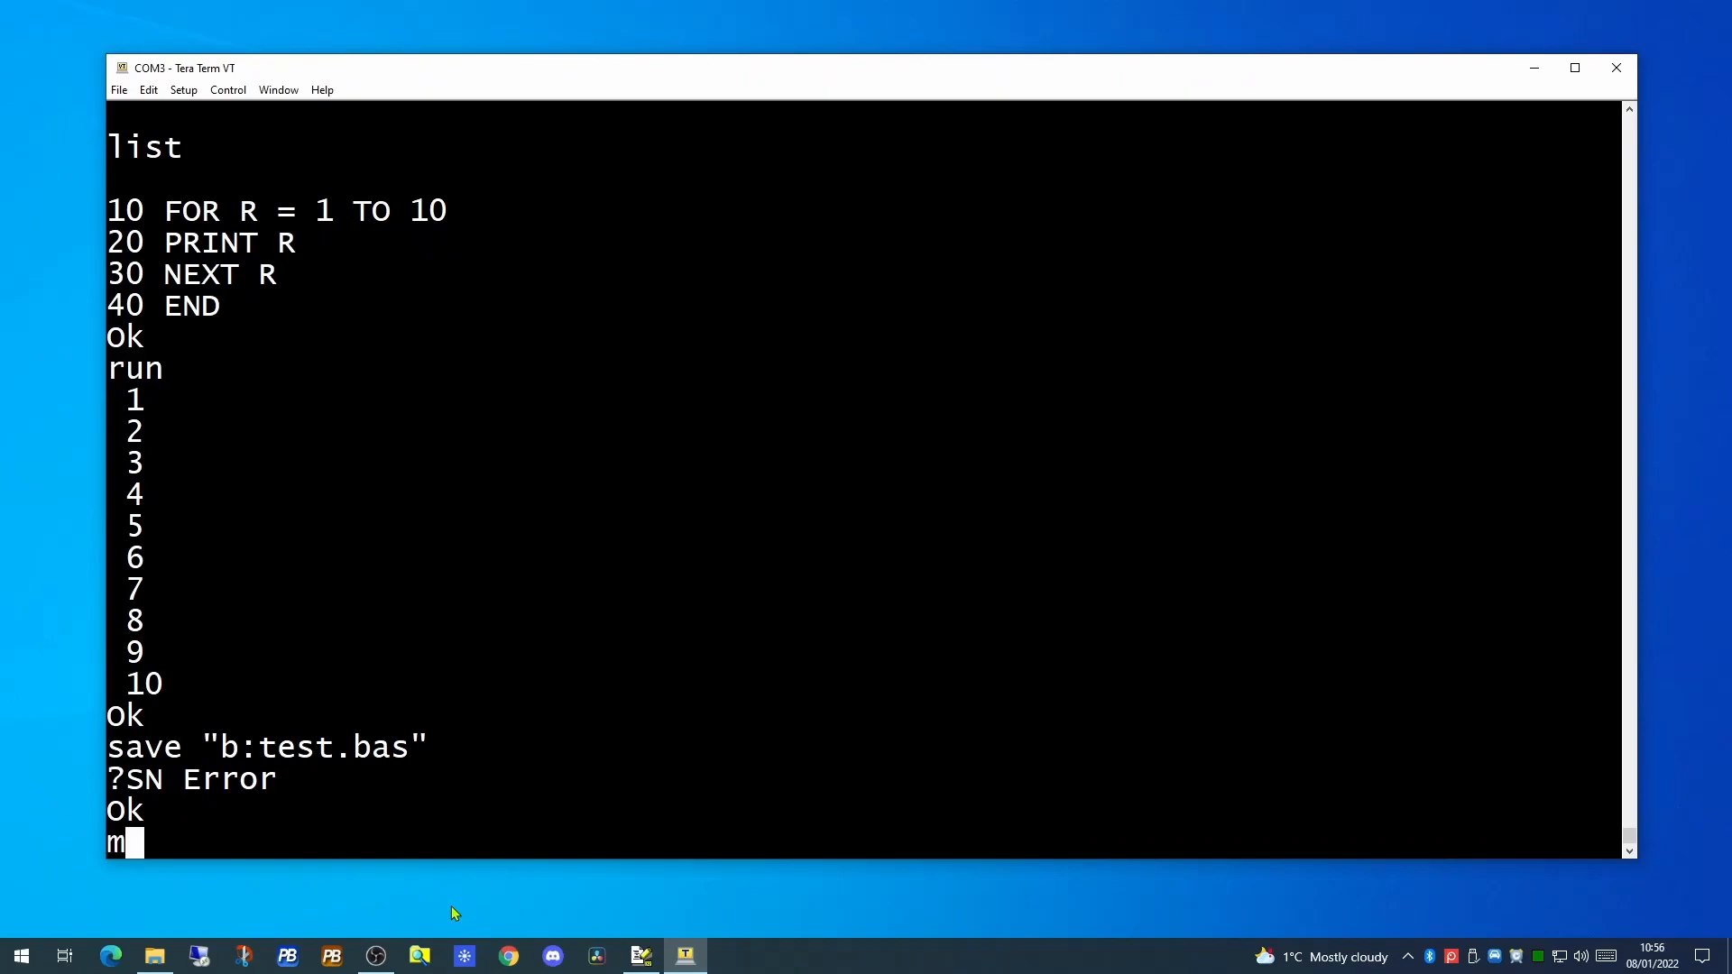
type("onitor")
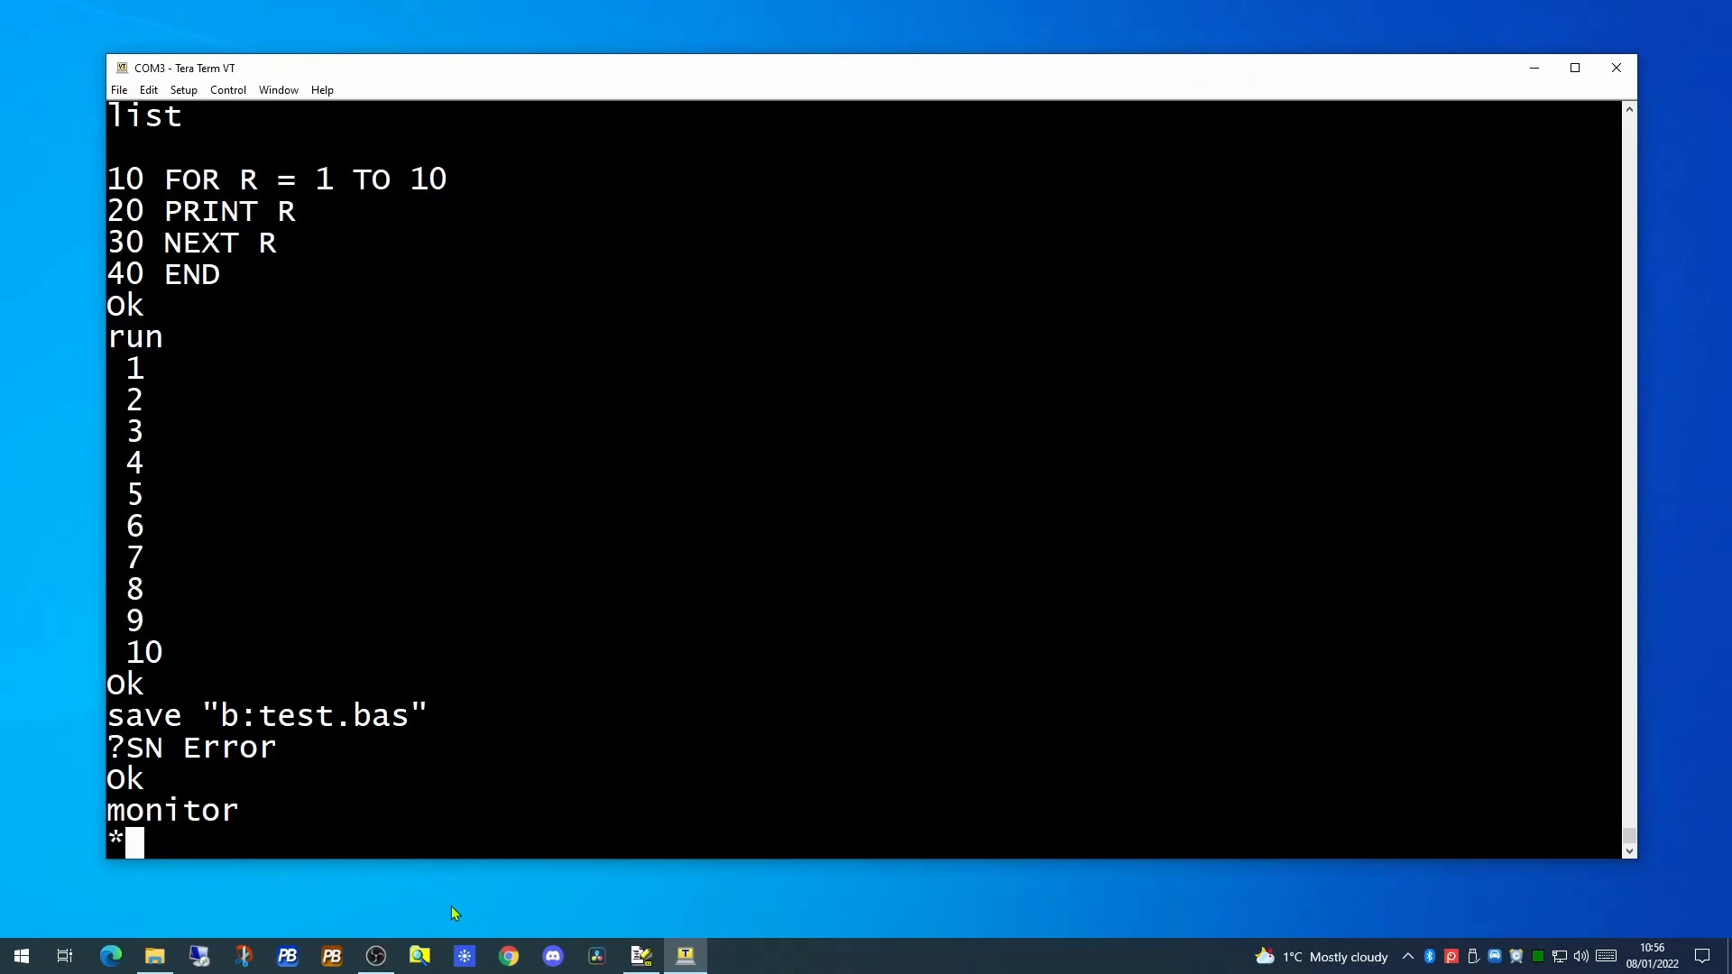
type("?")
type("cpm")
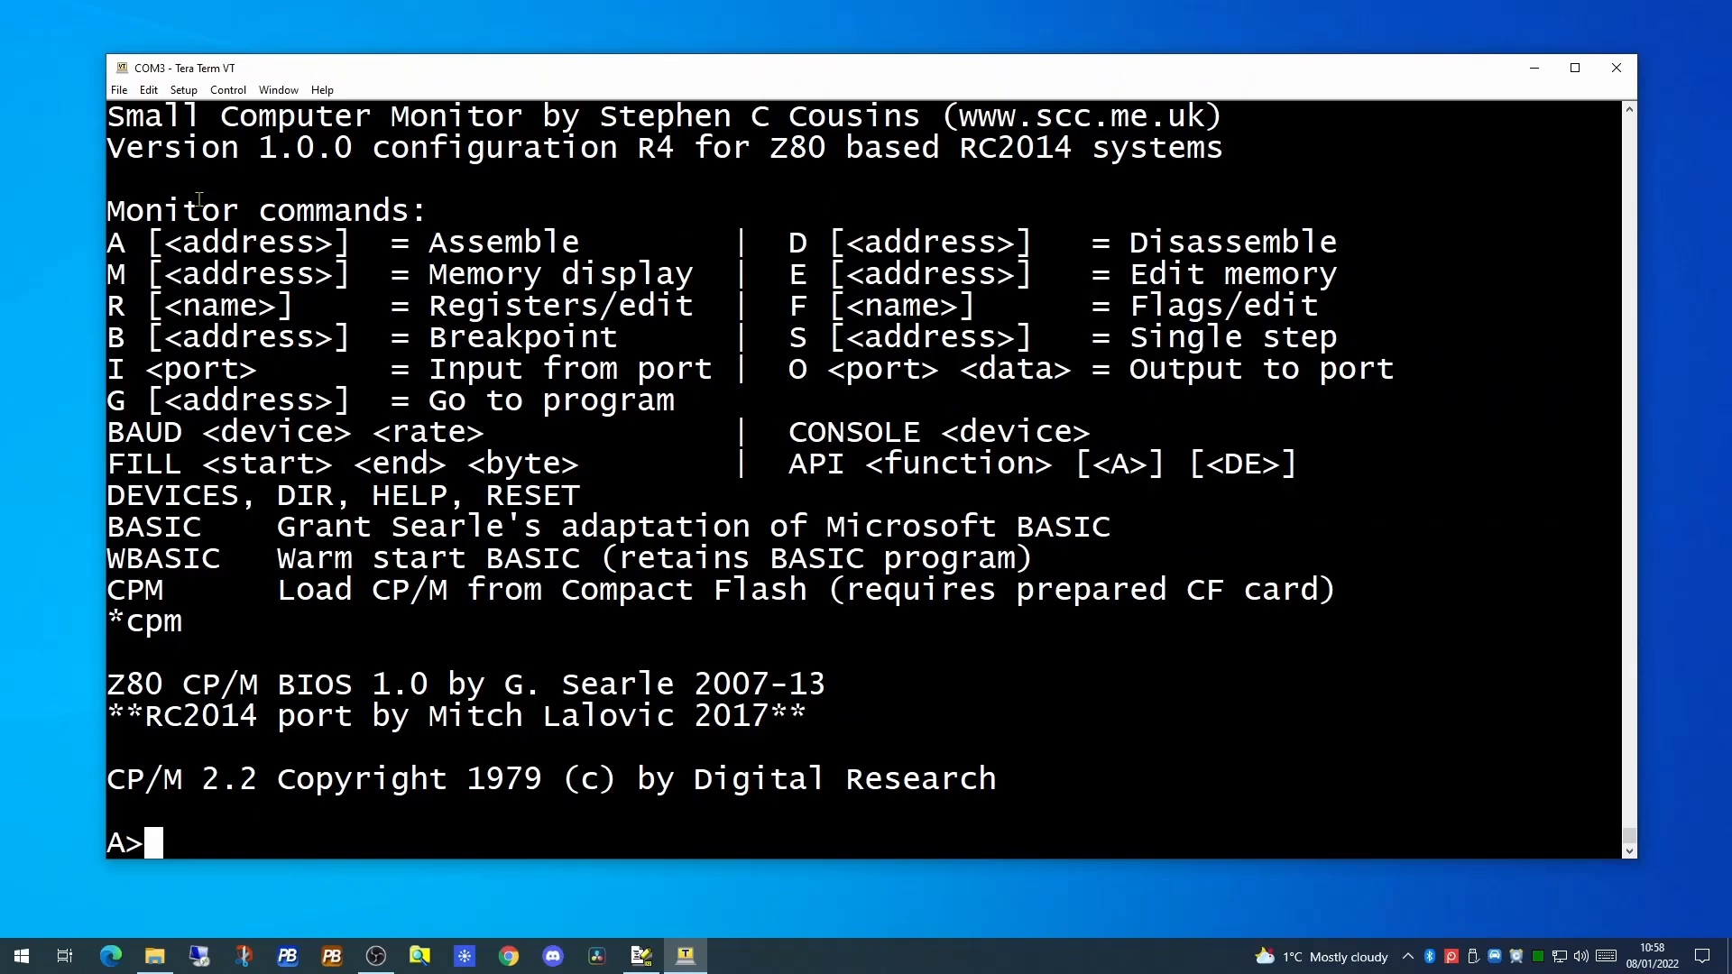
List drives A (only DOWNLOAD.COM) and B (empty) with dir, then switch to drive C
type("dir")
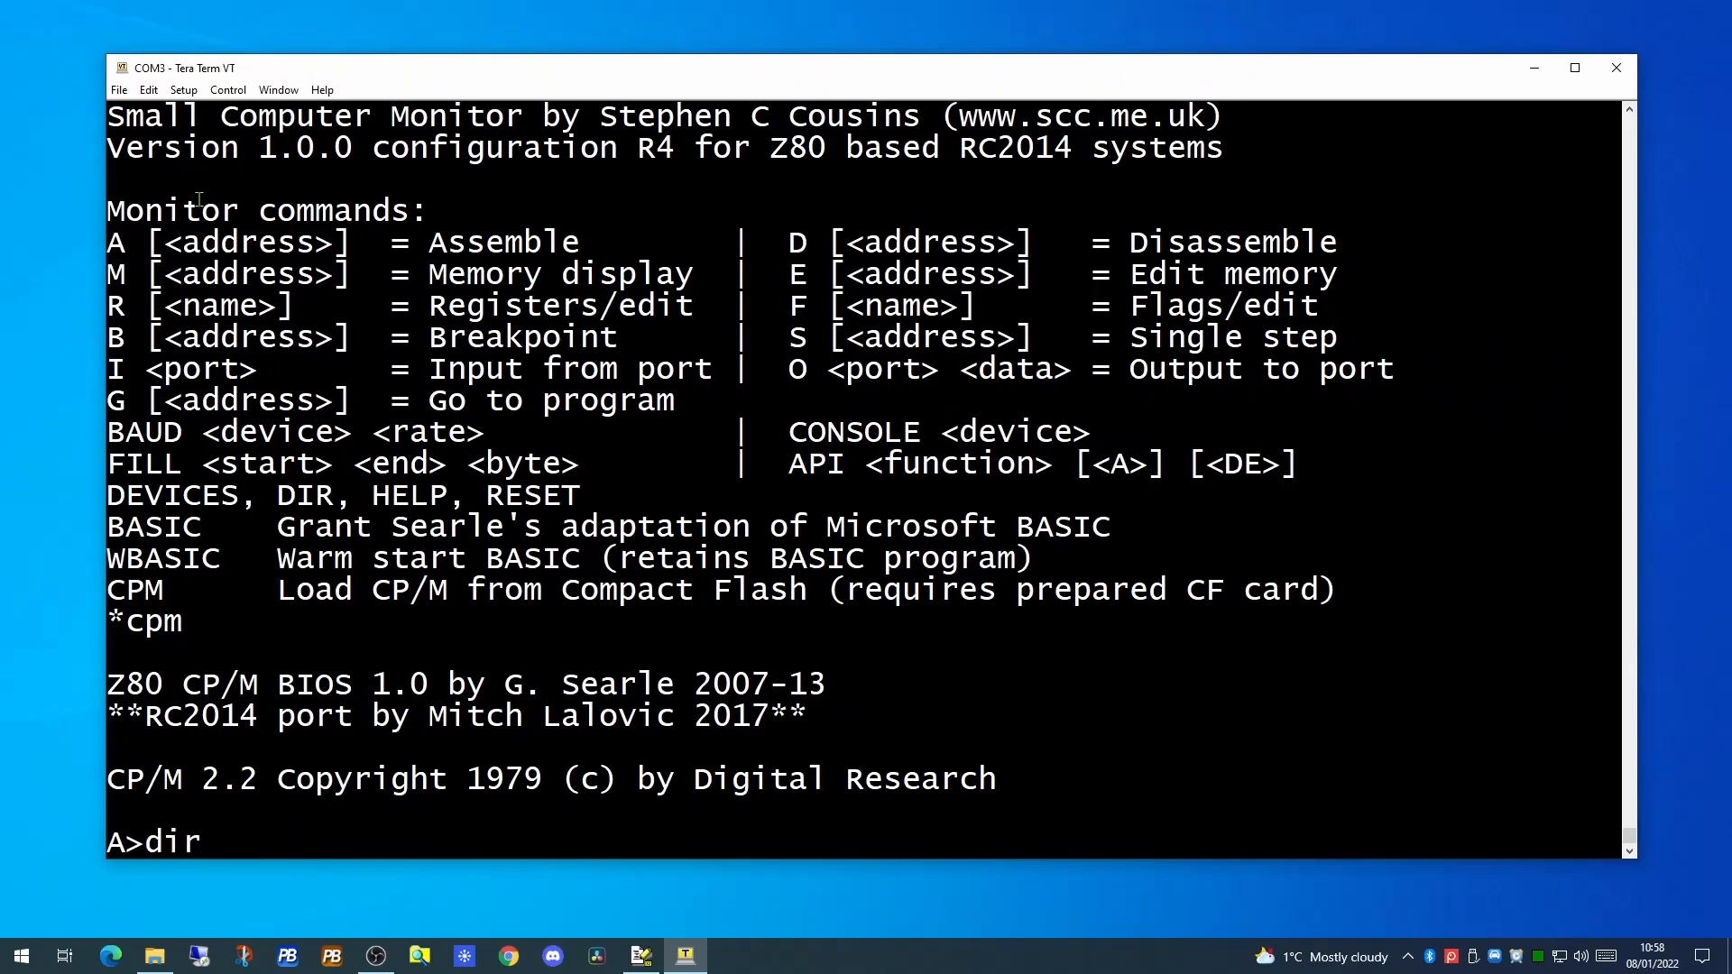
mouse_move(205, 841)
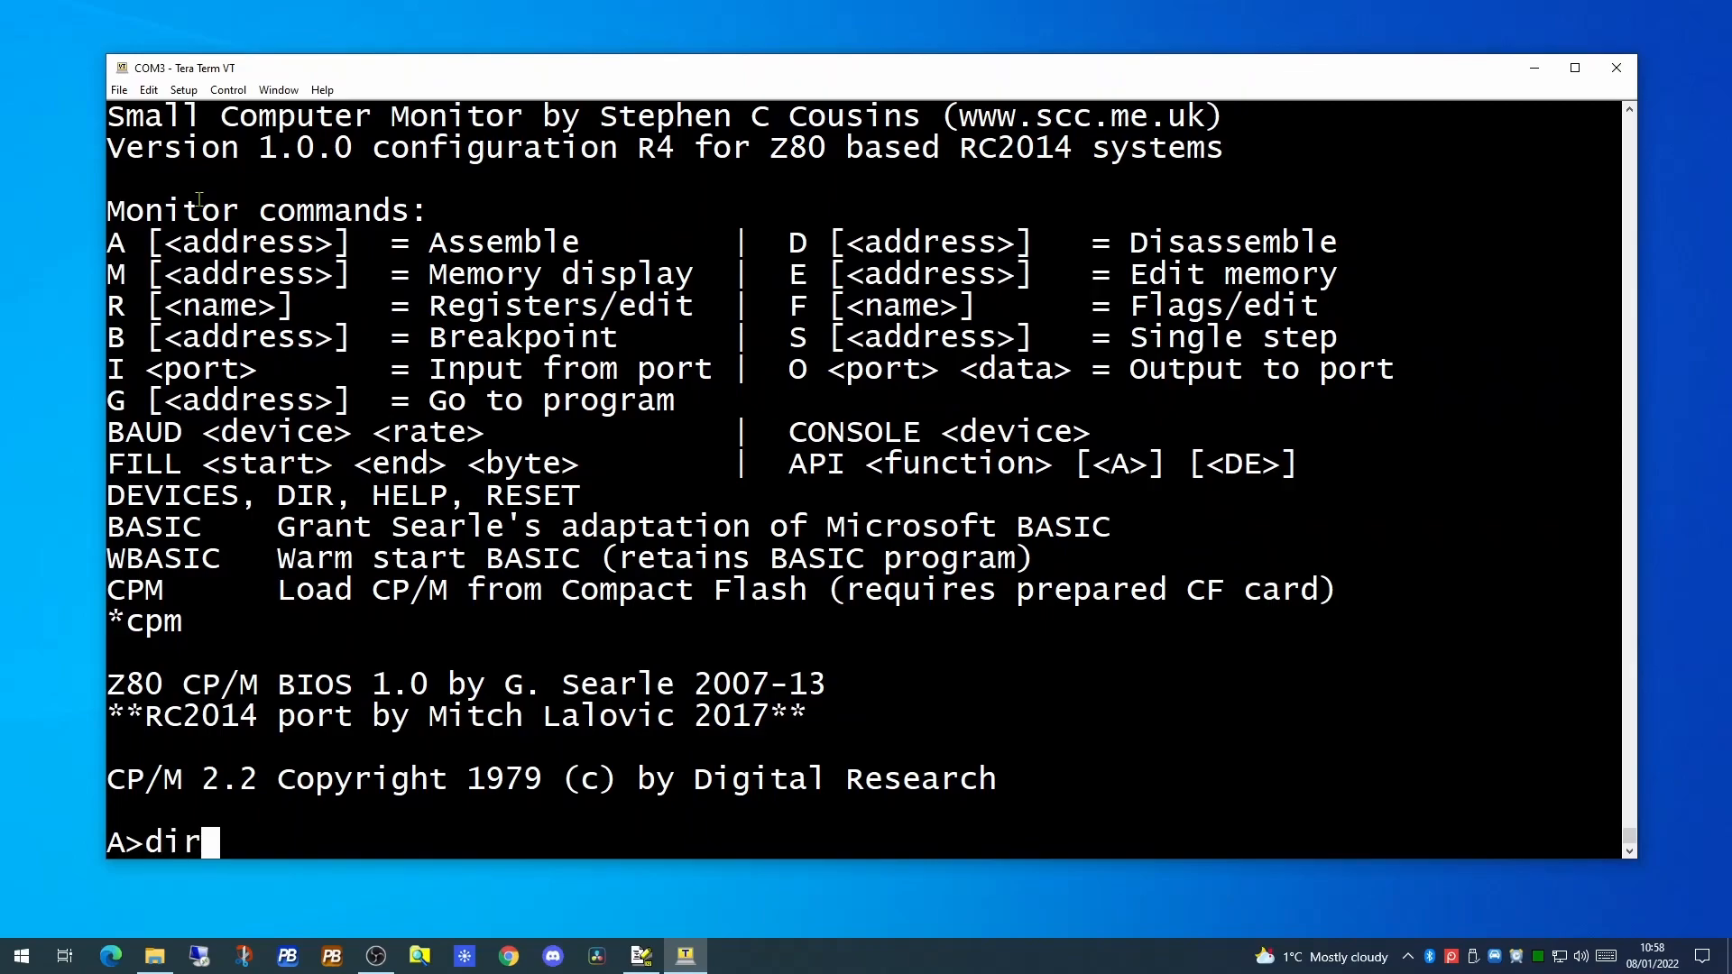
key("Return")
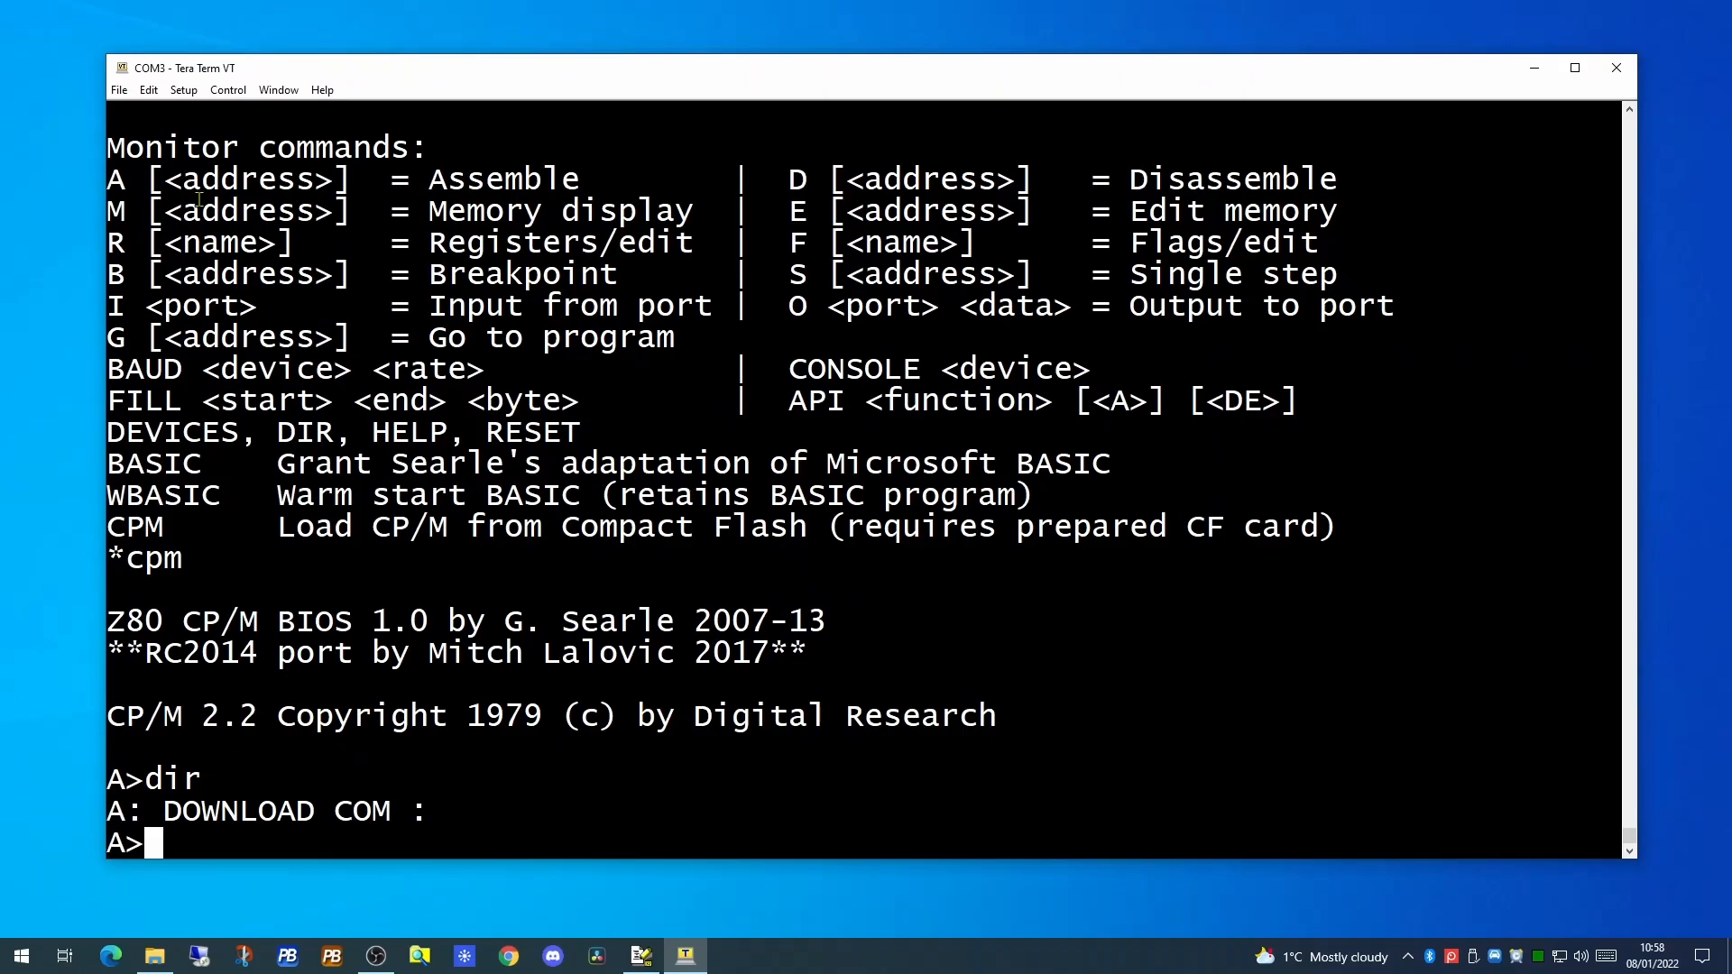
type("b:")
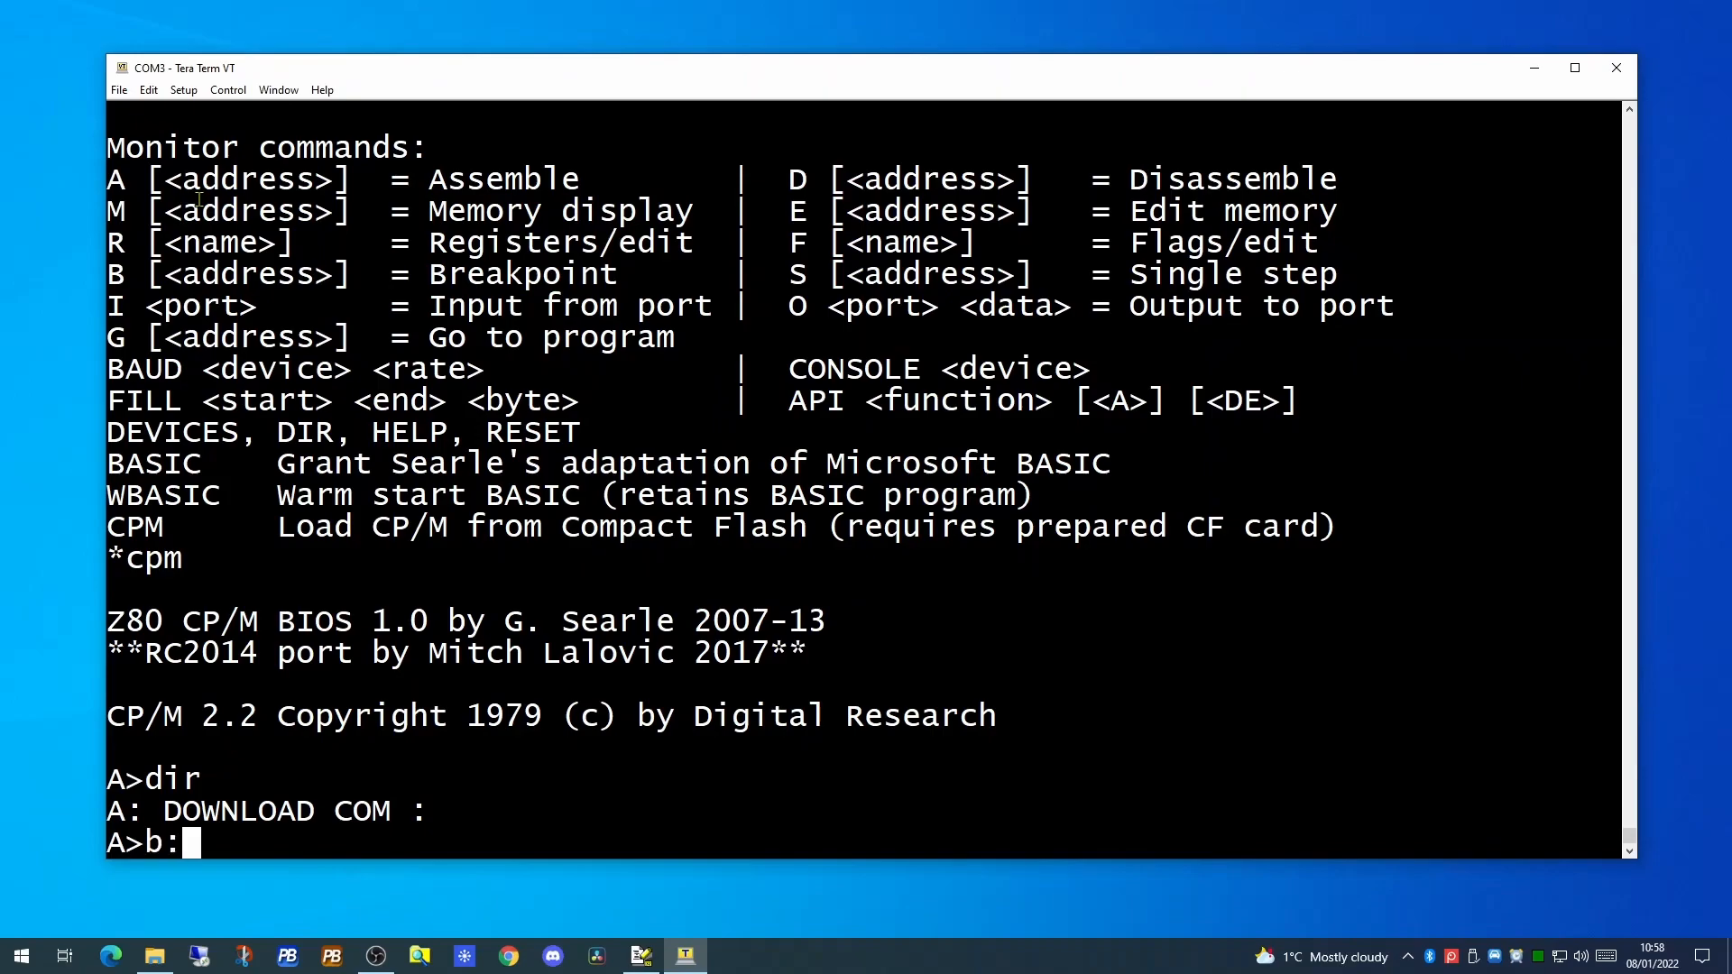
type("dir")
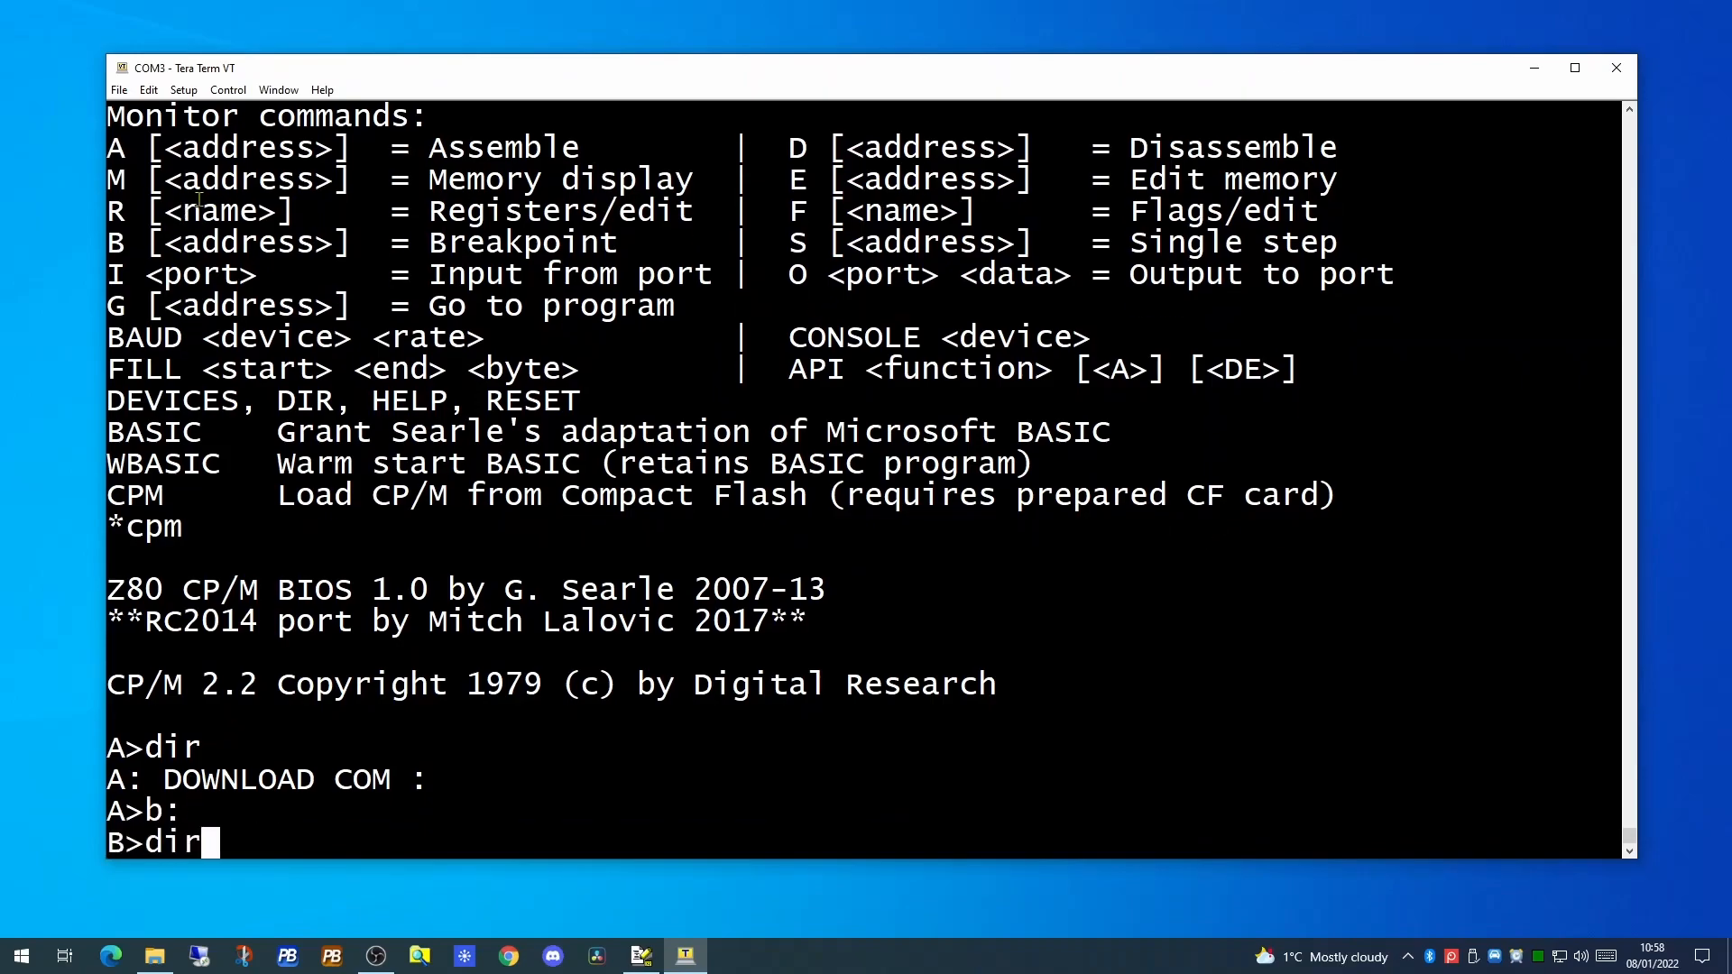
key("Return")
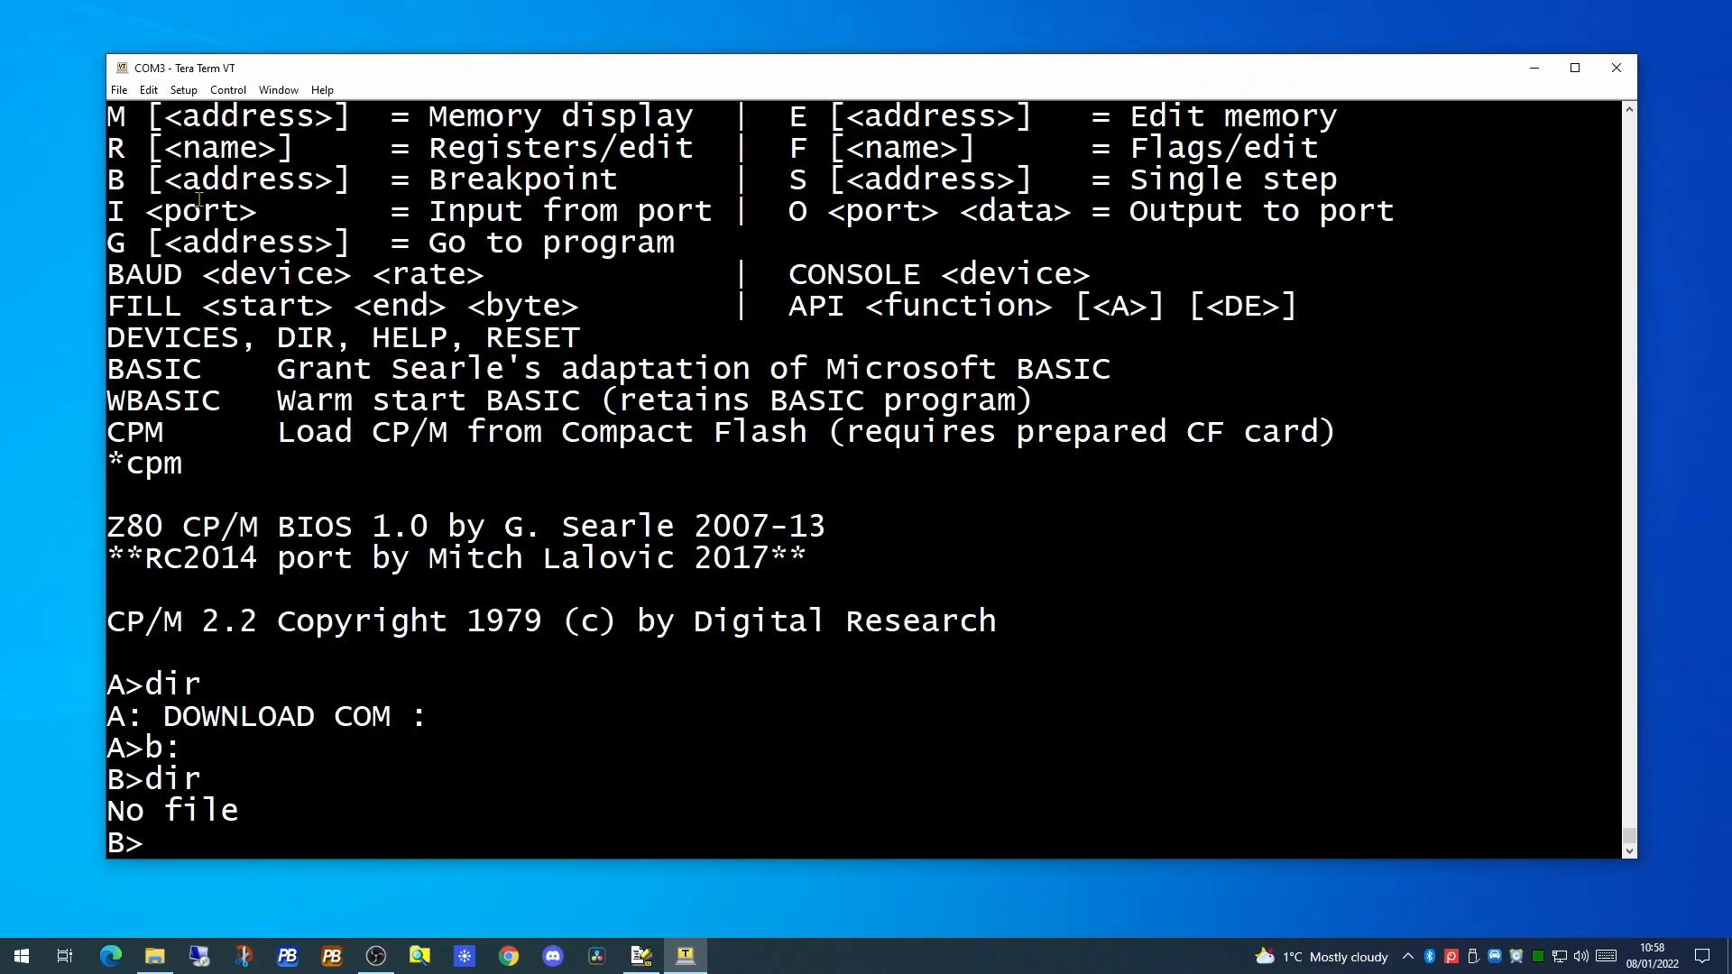
type("c:")
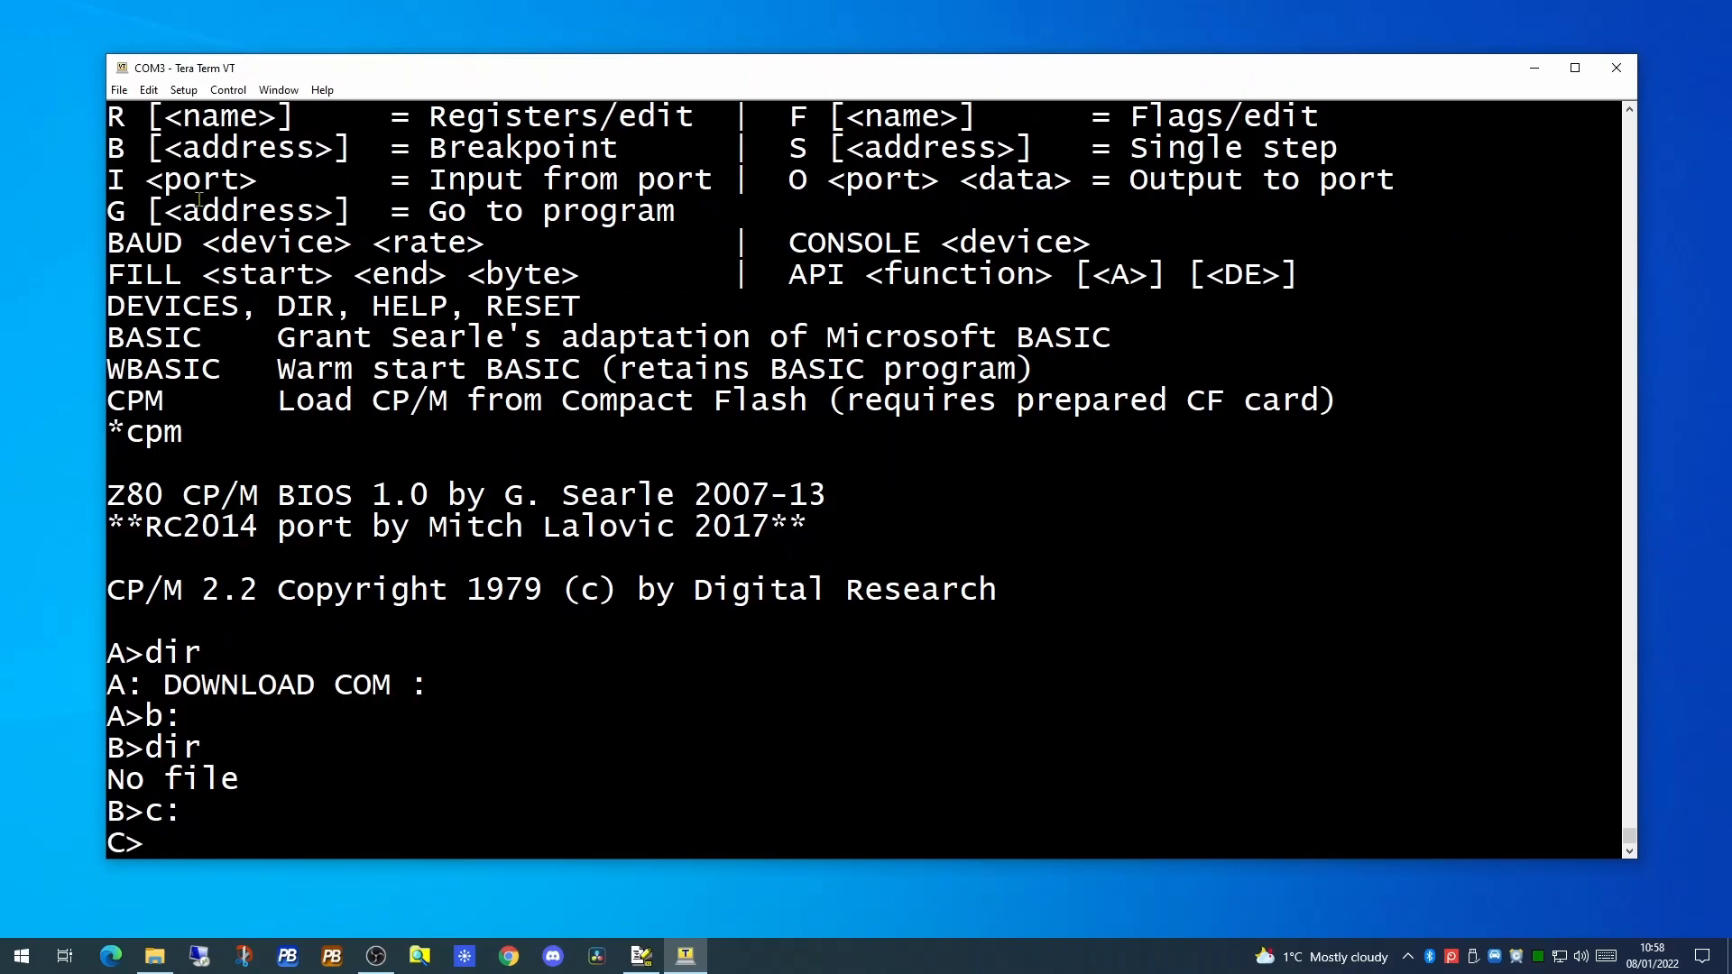
type("dir")
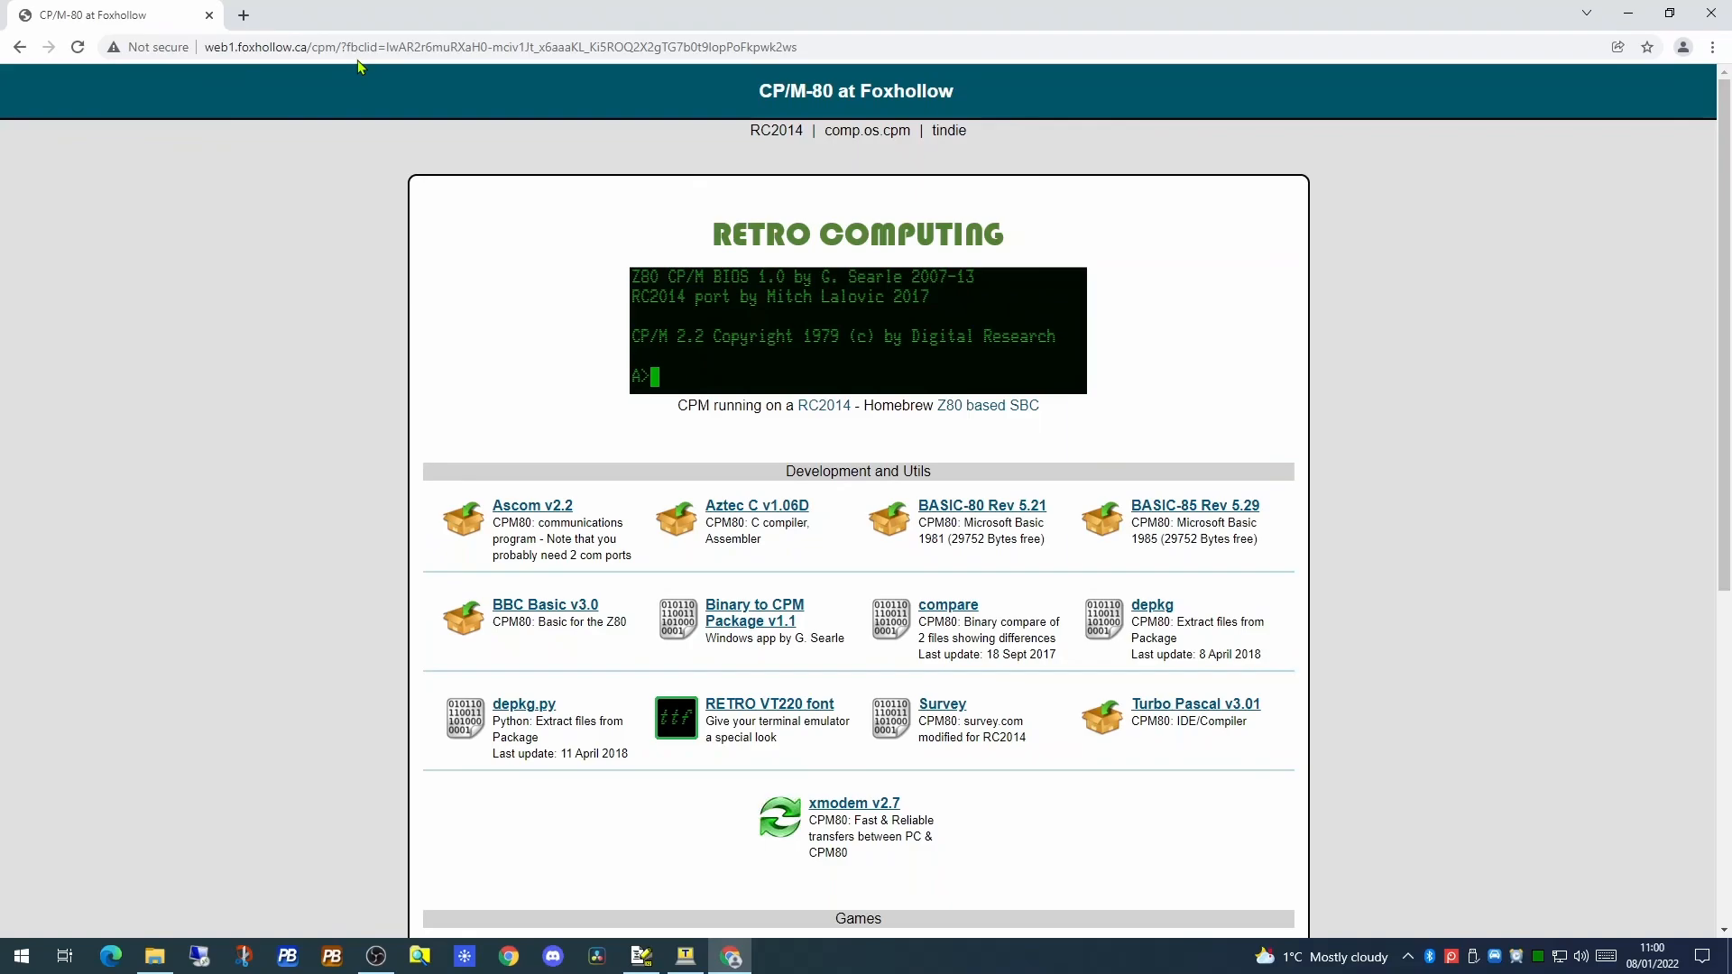
mouse_move(935, 522)
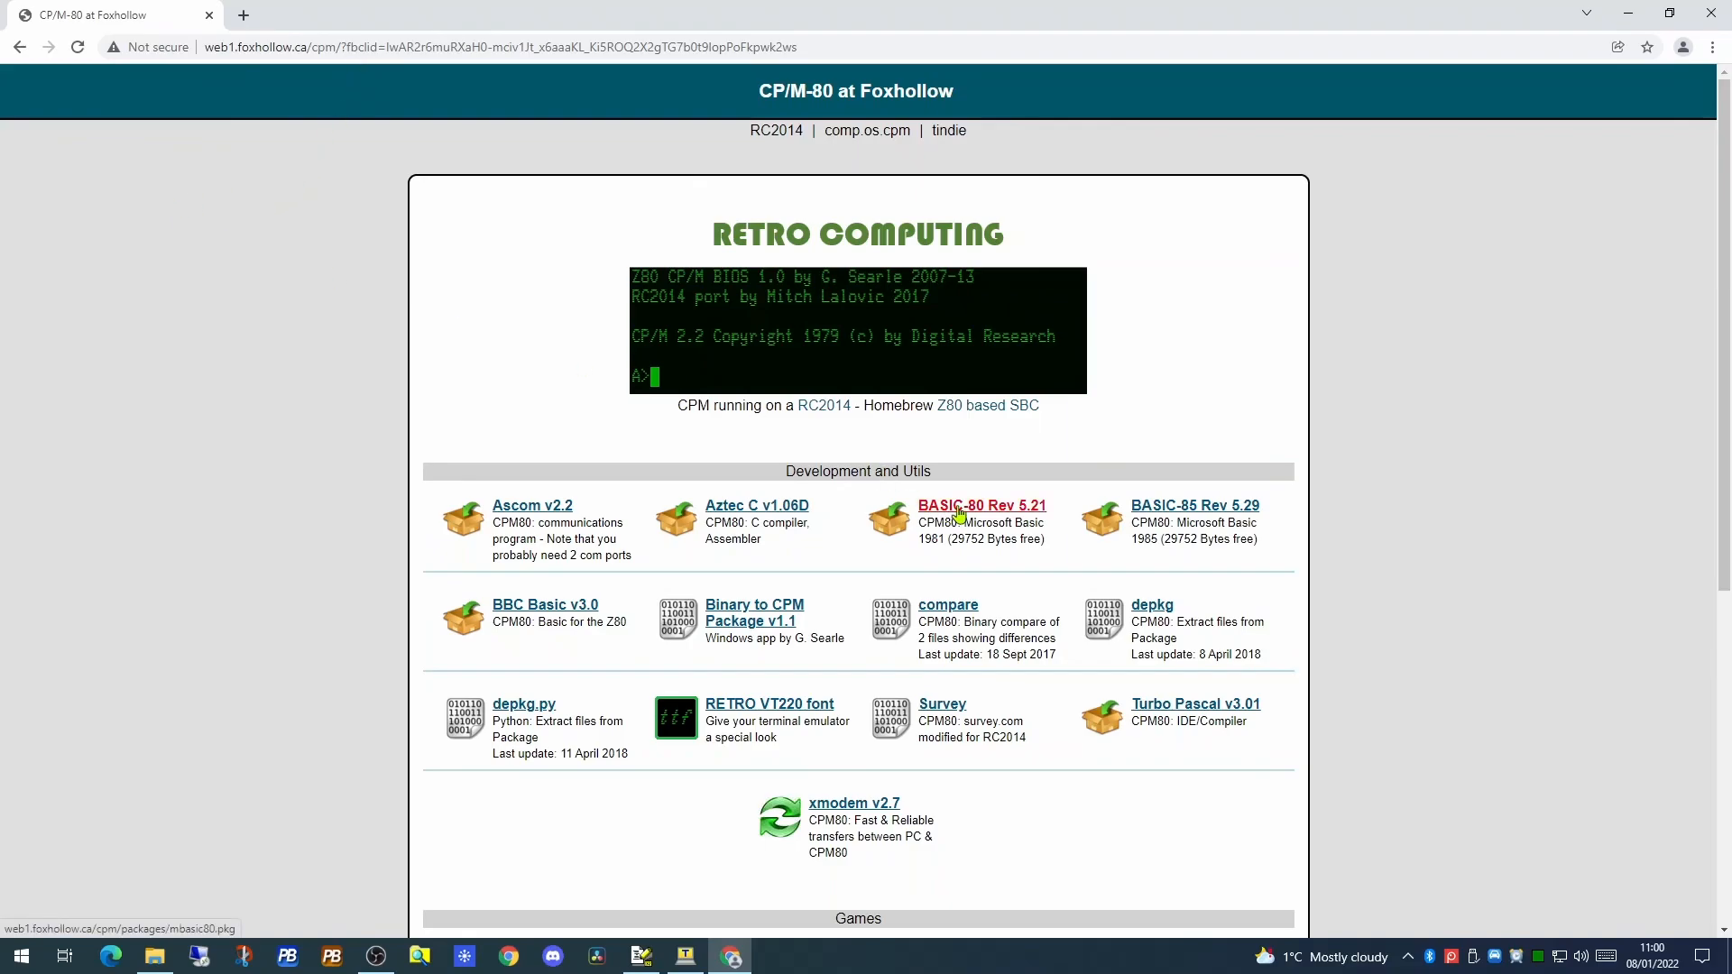
mouse_move(1195, 505)
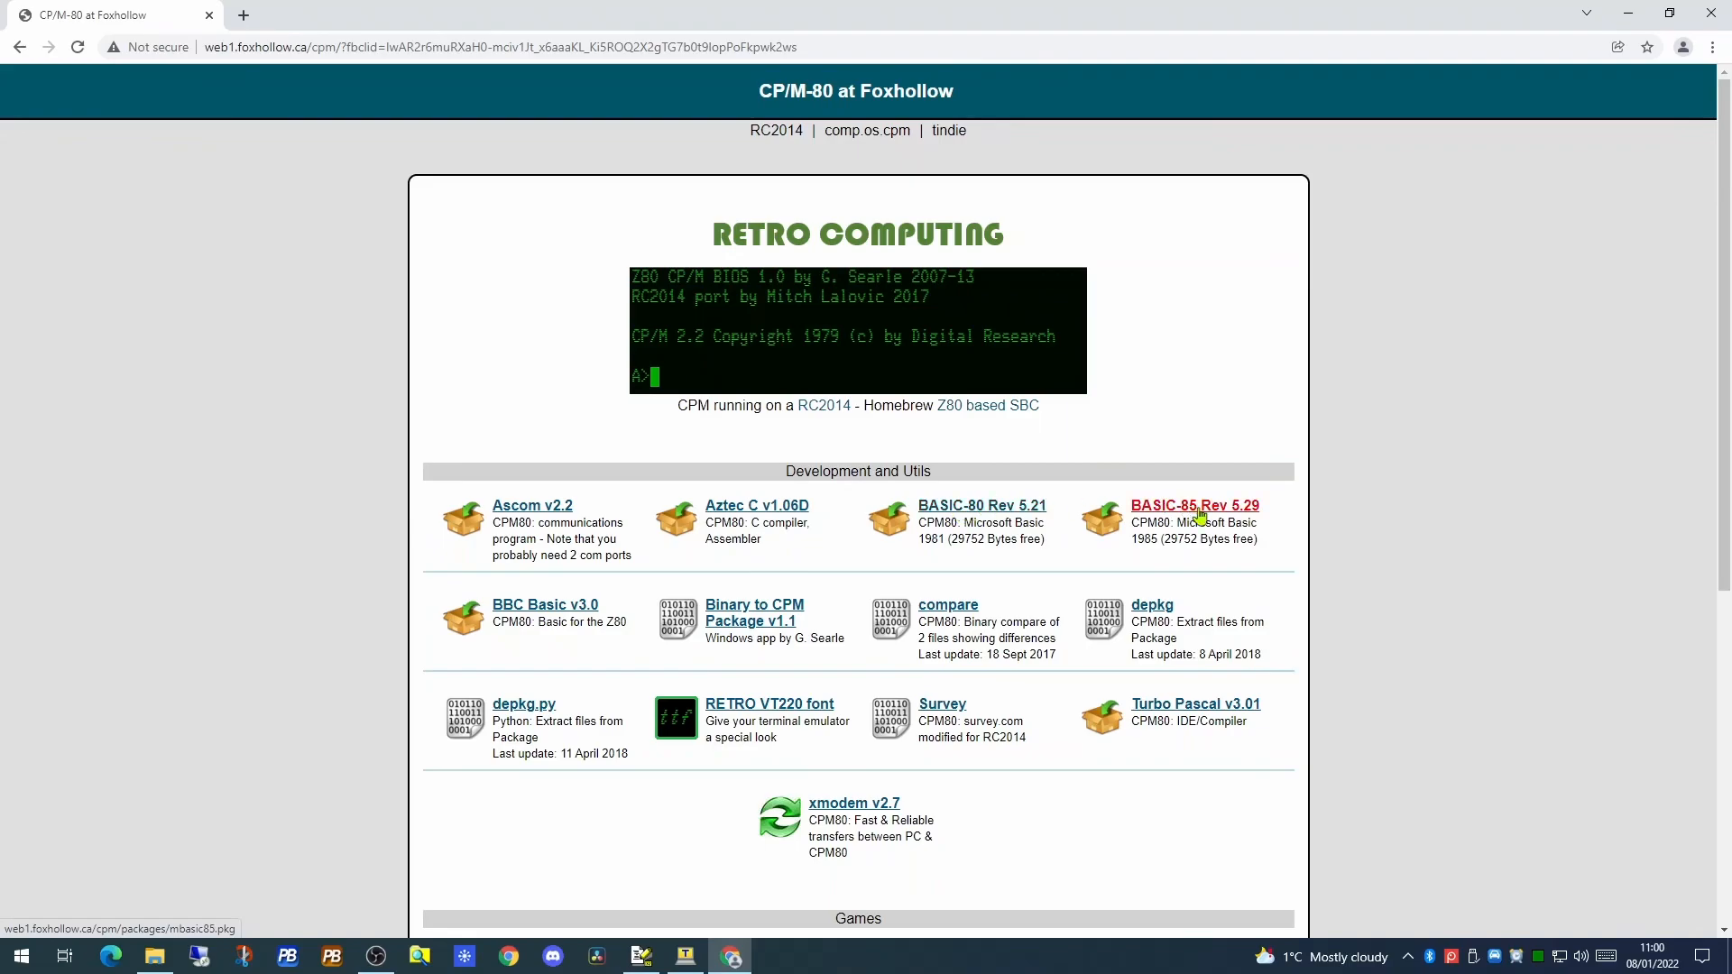
mouse_move(529, 621)
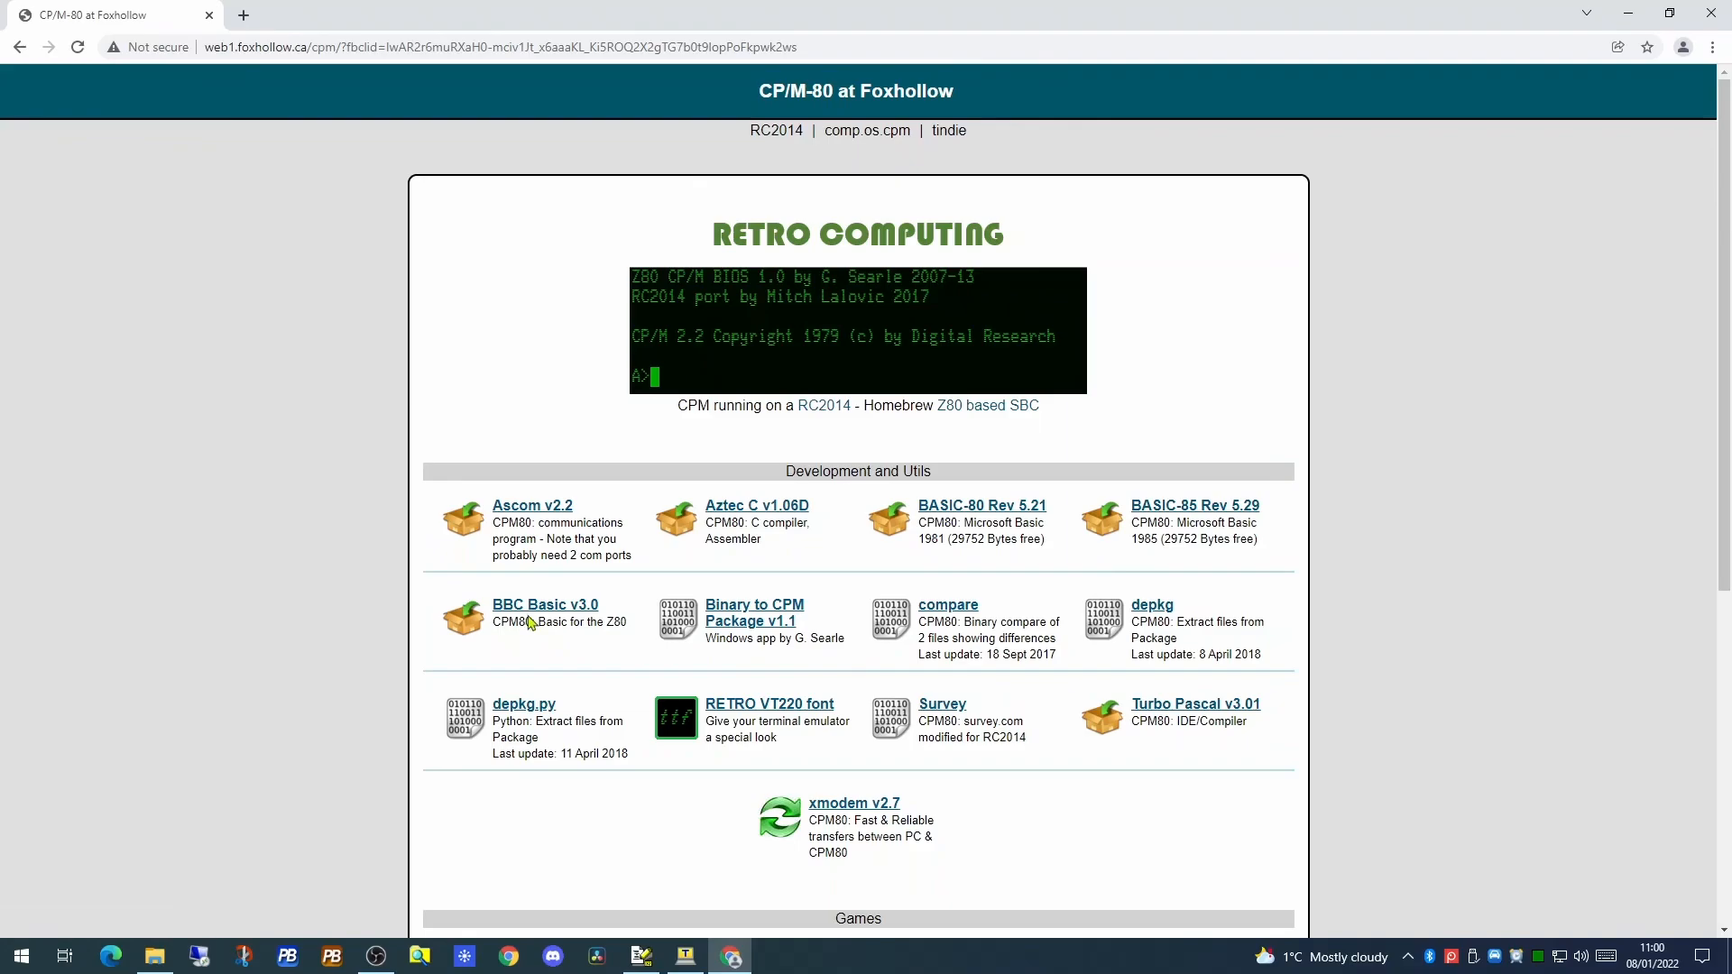
mouse_move(1192, 512)
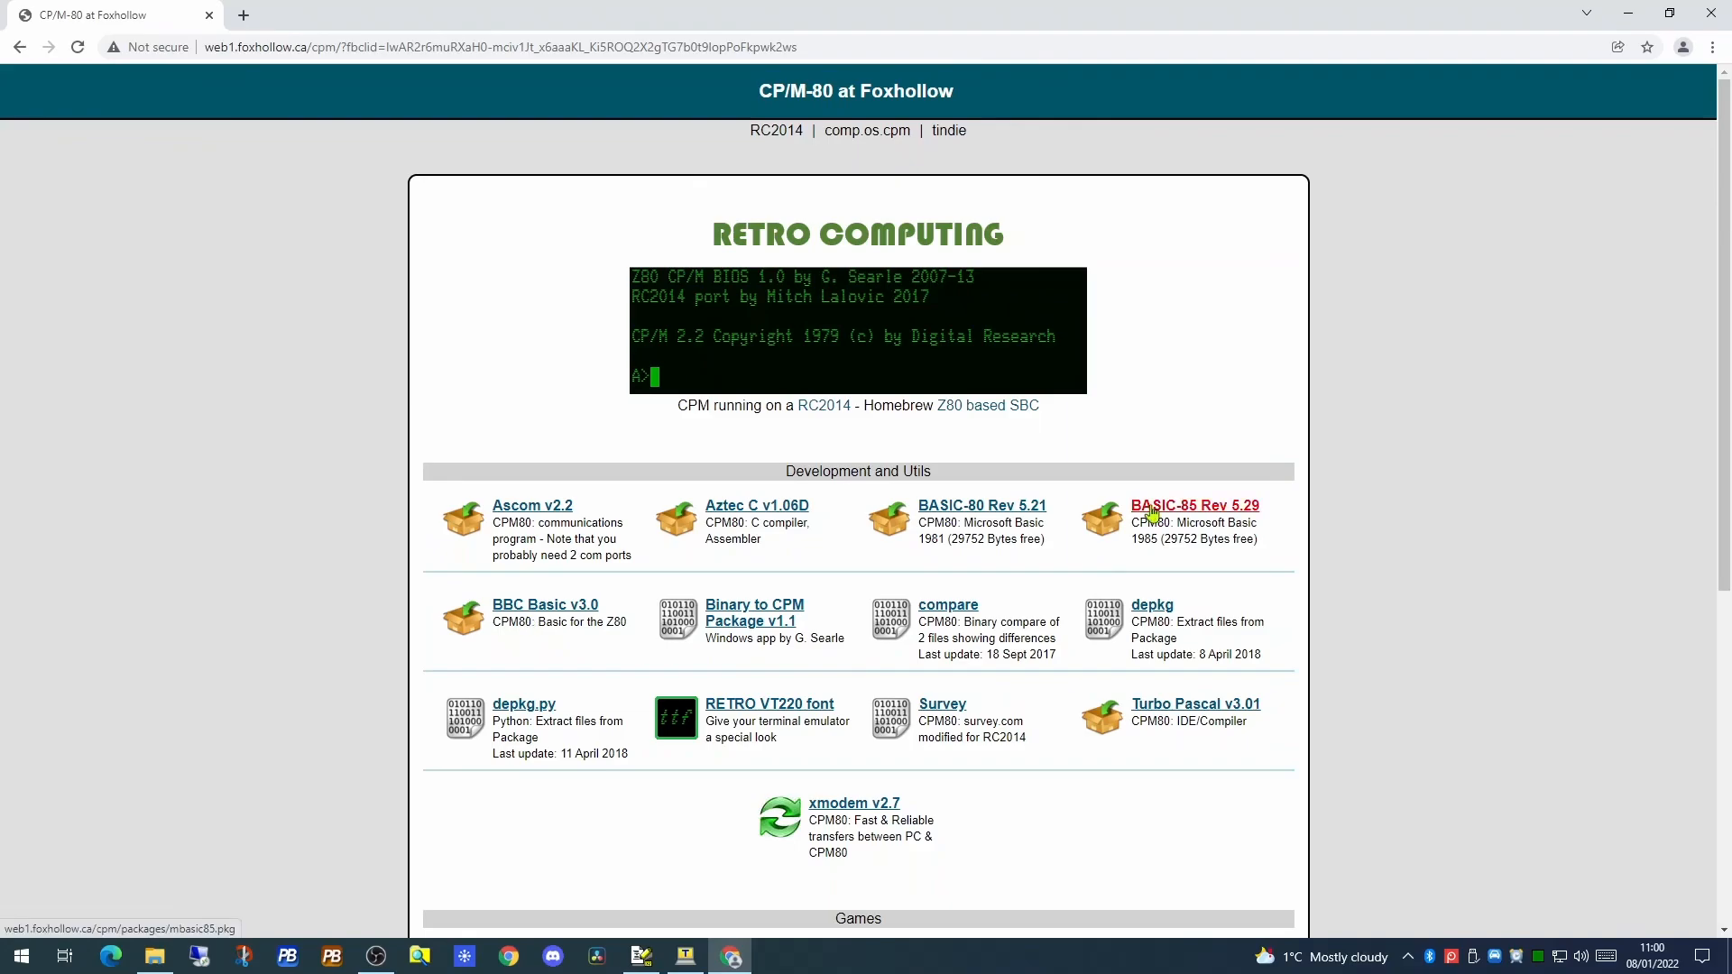
Download the BASIC-85 Rev 5.29 package mbasic85.pkg from the Foxhollow CP/M-80 page
left_click(190, 912)
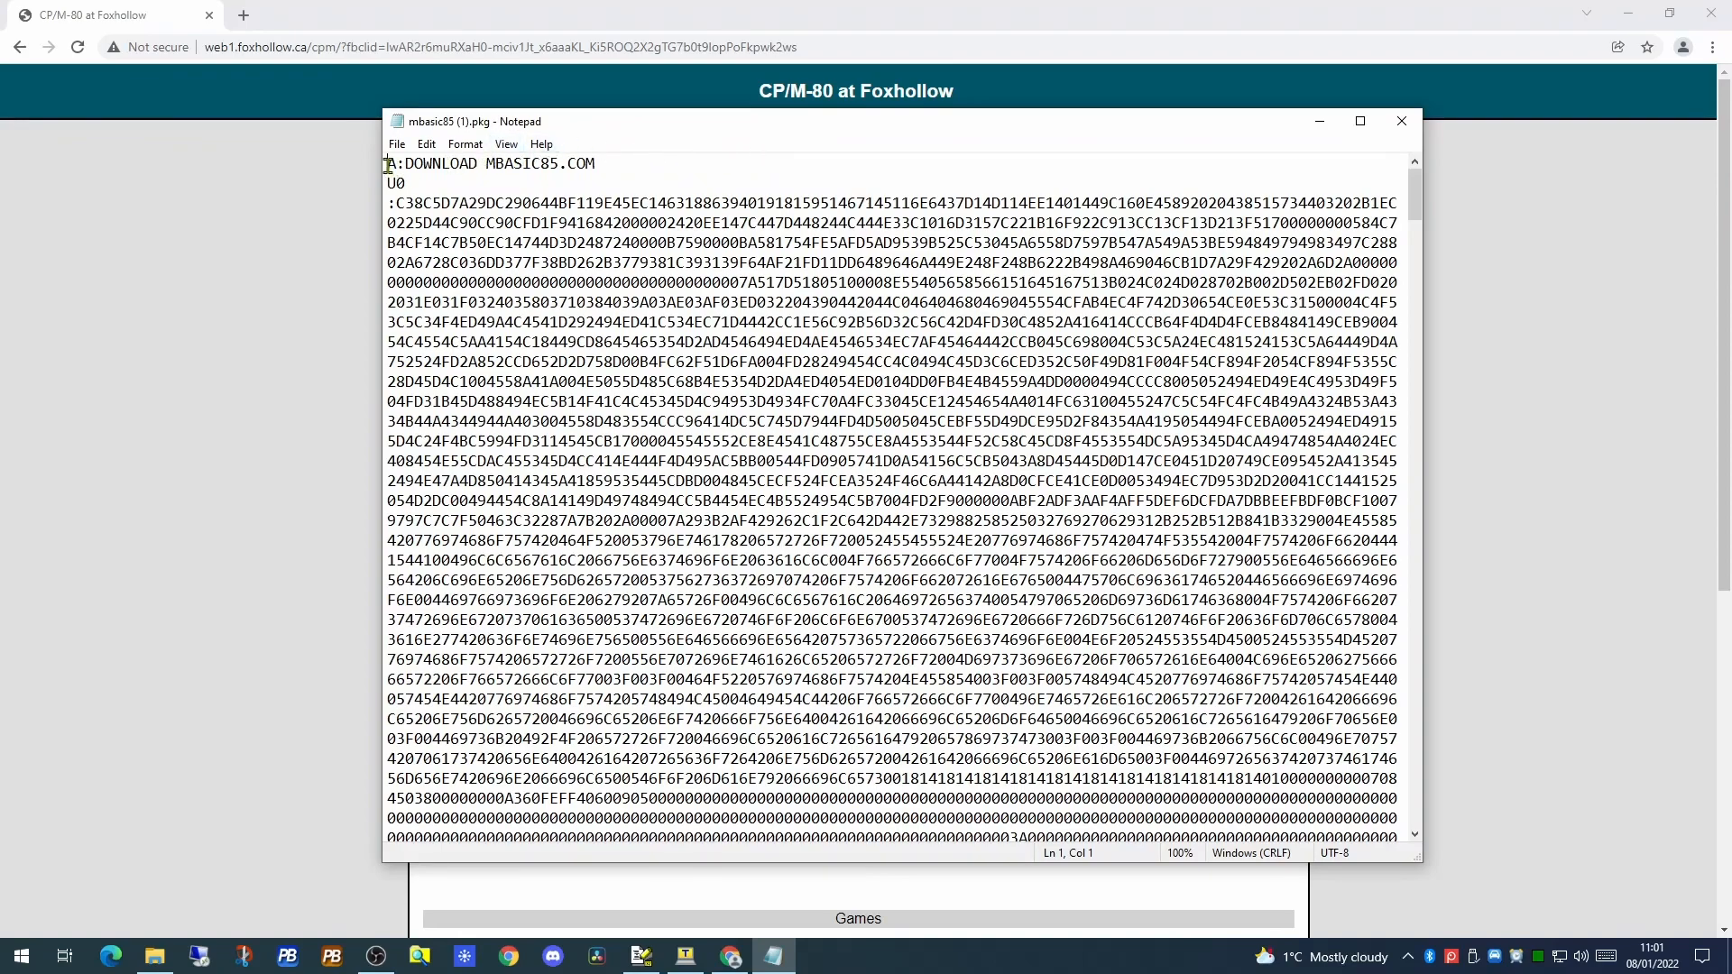
Review the mbasic85.pkg contents: the DOWNLOAD command, MBASIC85.COM name, U0 line and closing 00A8 data
double_click(436, 164)
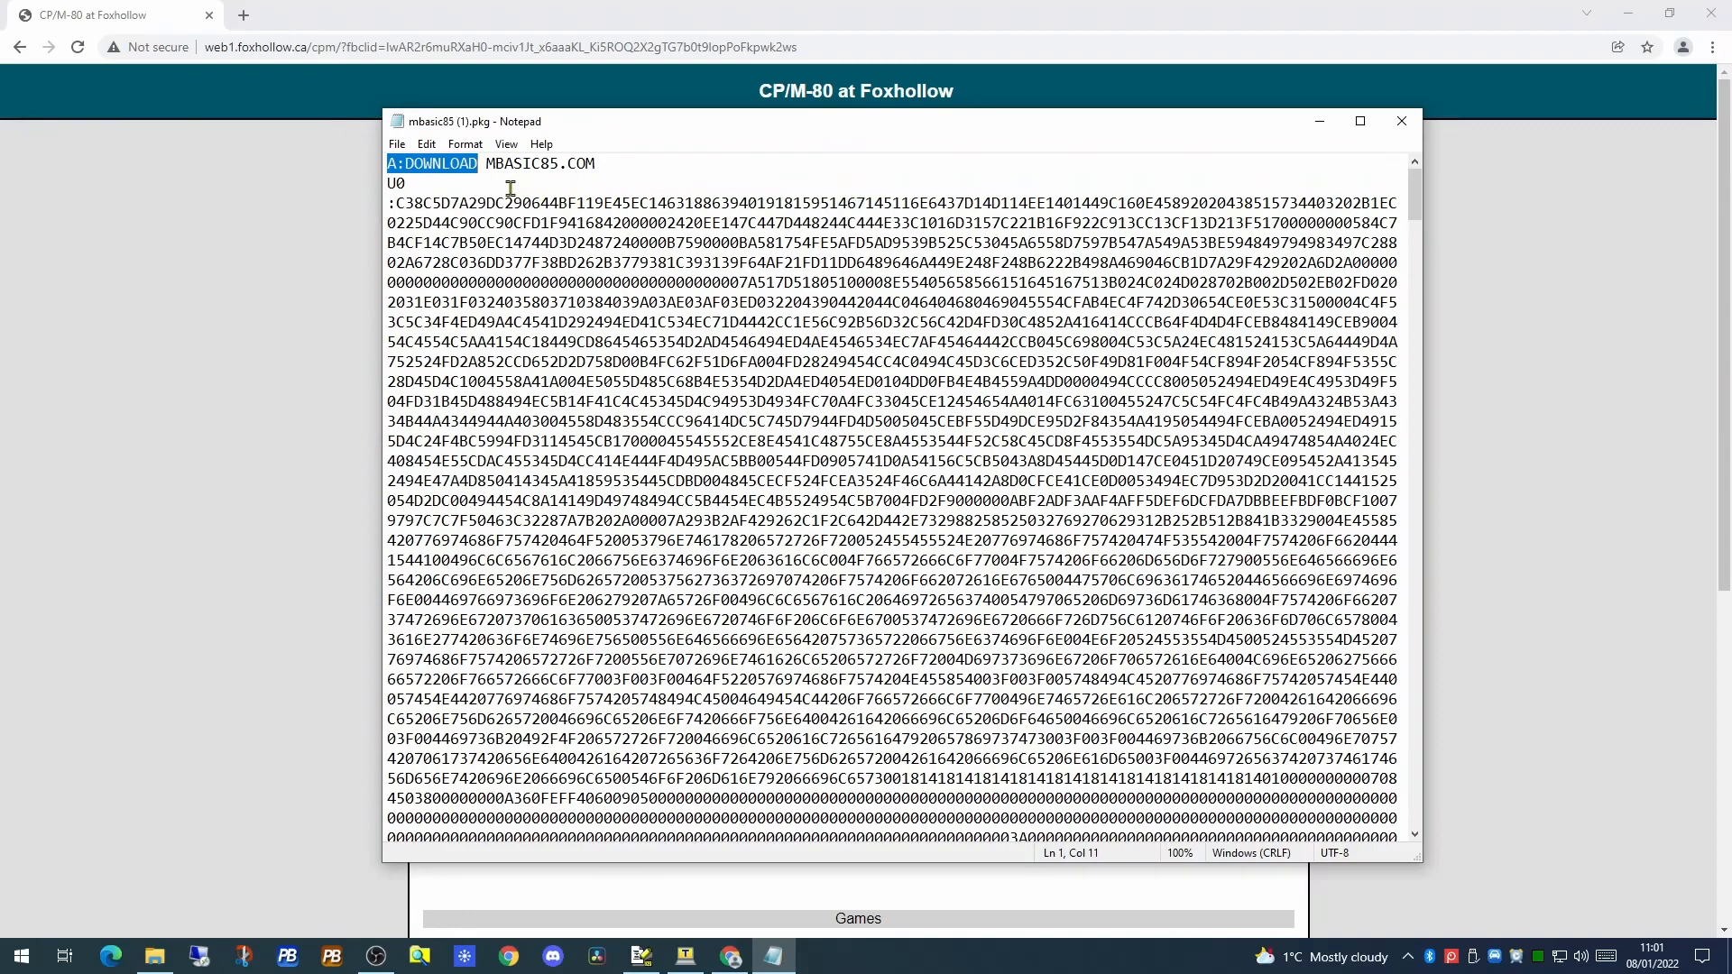
double_click(540, 163)
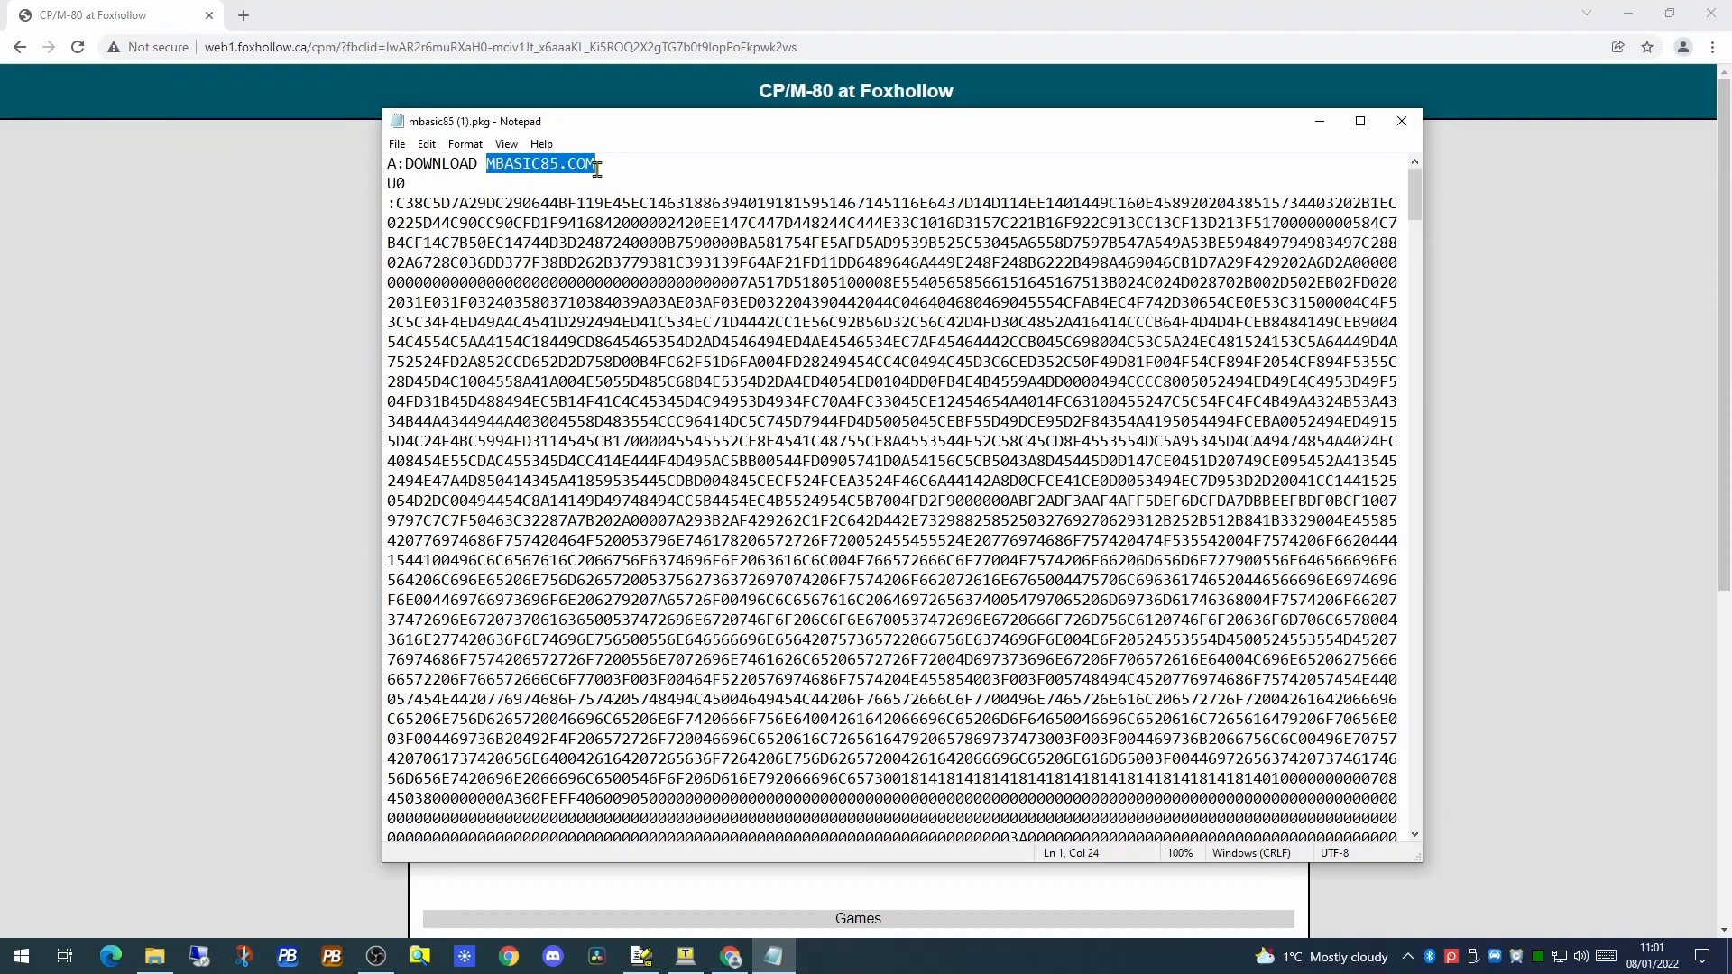
left_click(389, 183)
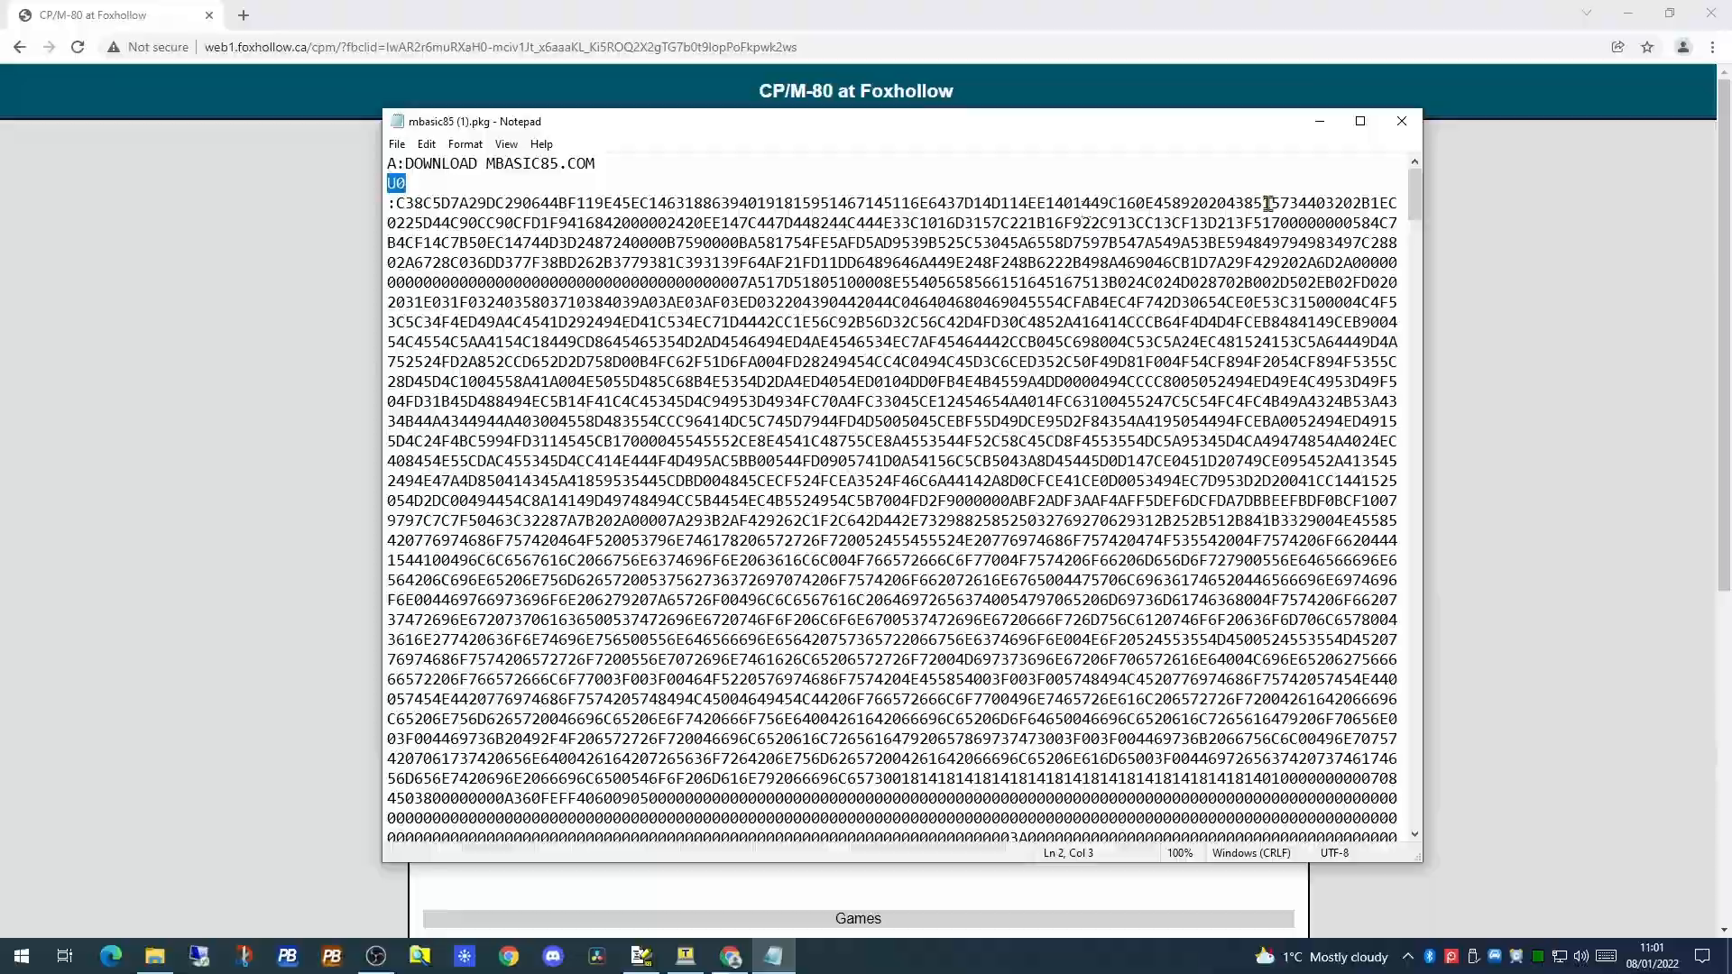
scroll("down", 3)
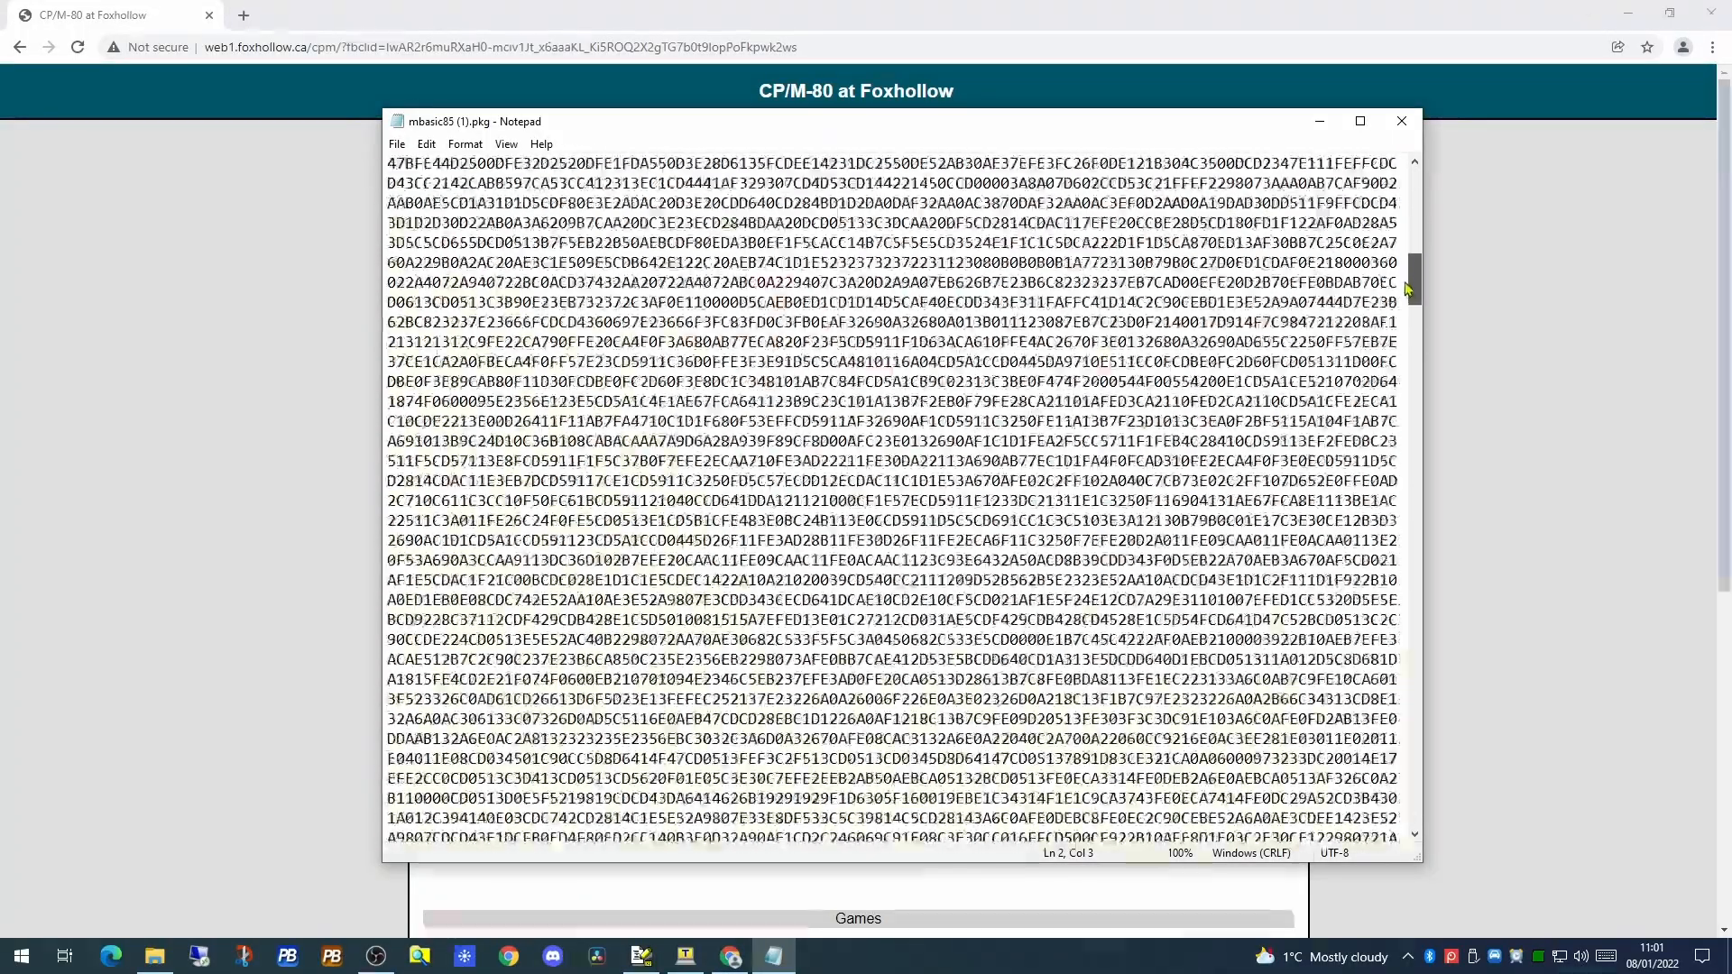
scroll("down", 3)
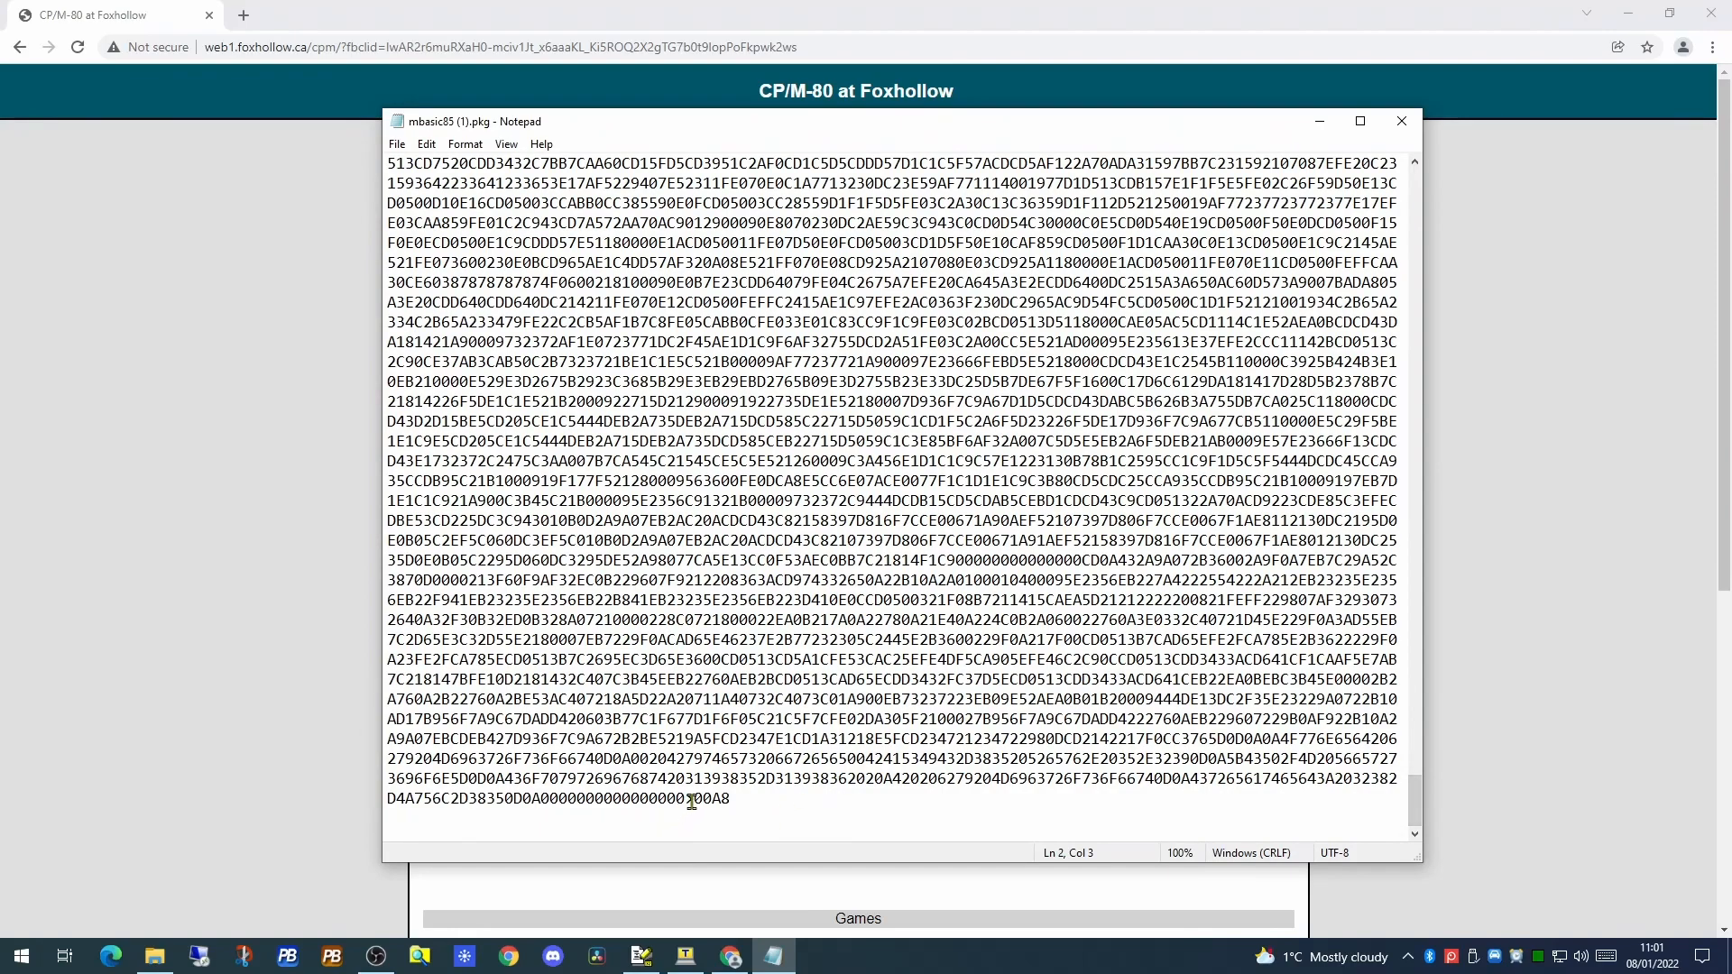
double_click(710, 798)
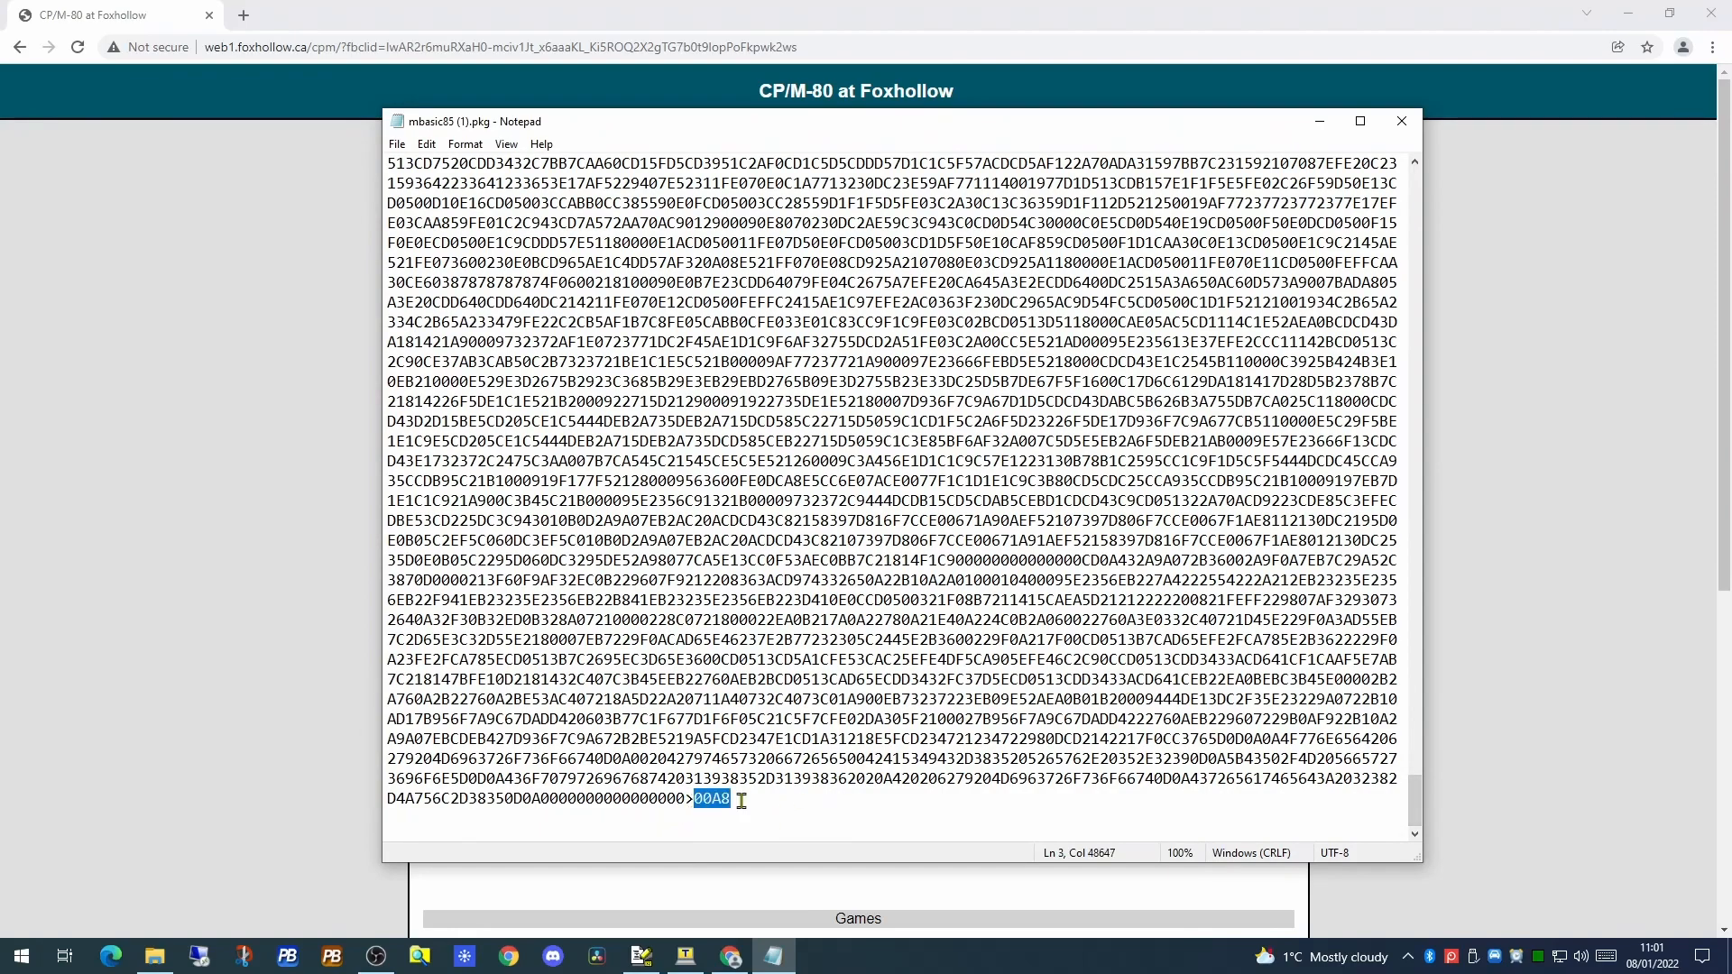
mouse_move(1401, 120)
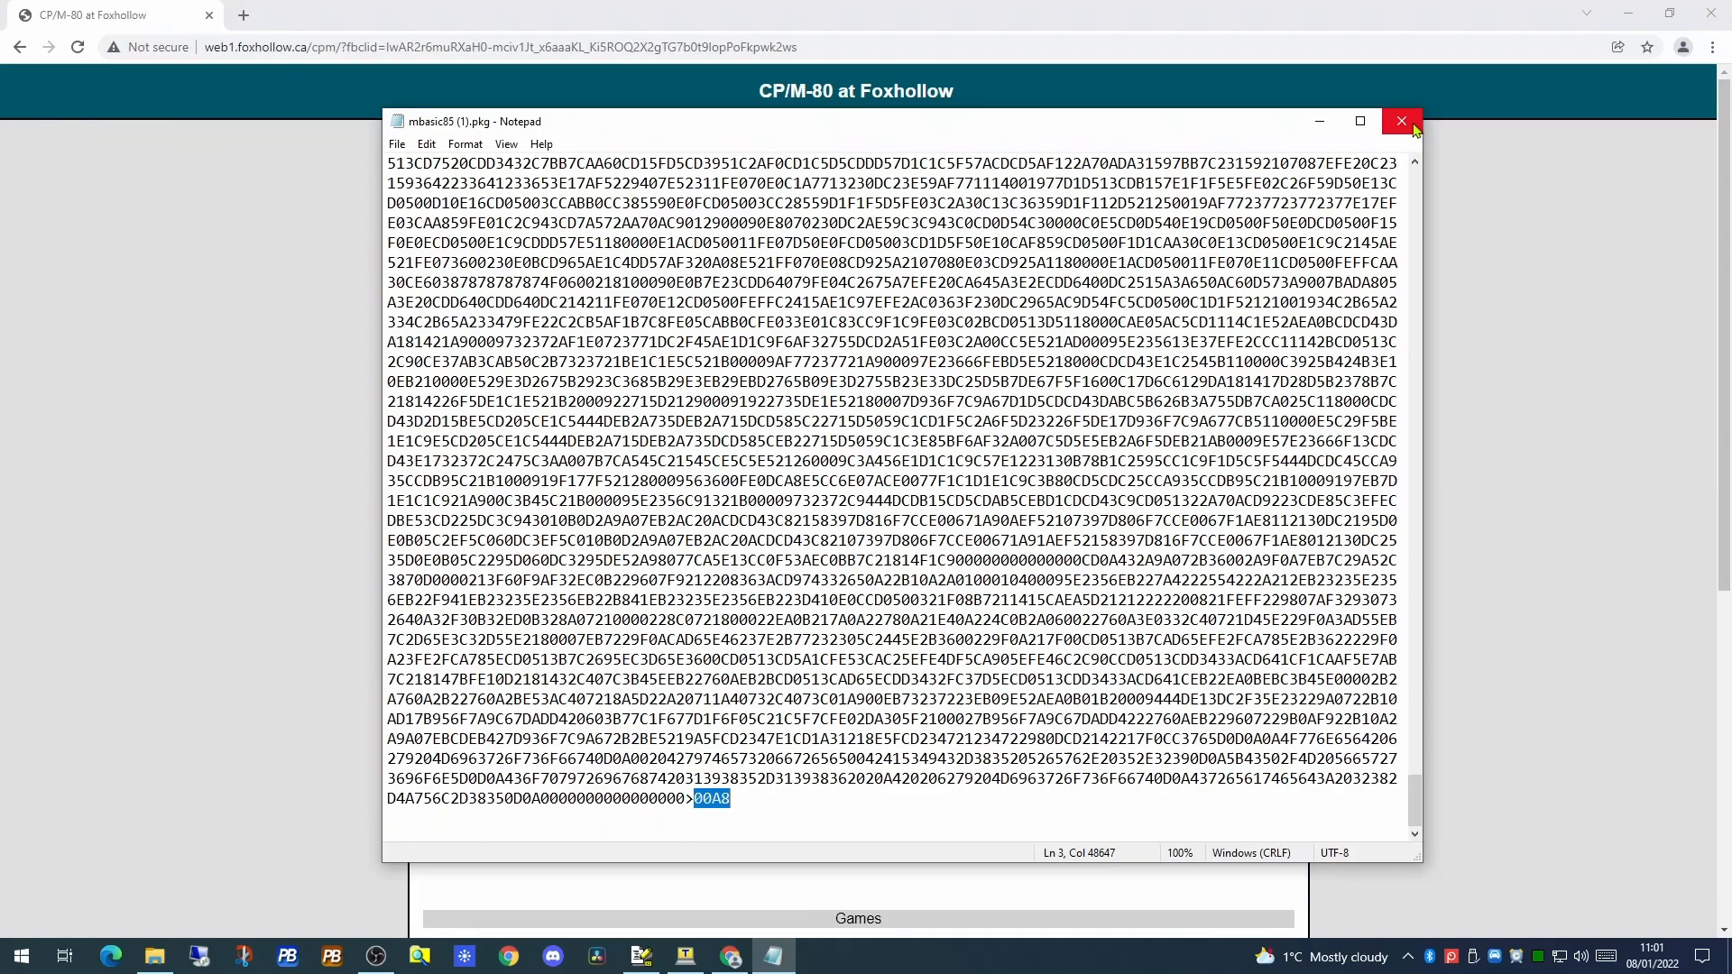
Select the entire package text and copy it to the clipboard
key("ctrl+a")
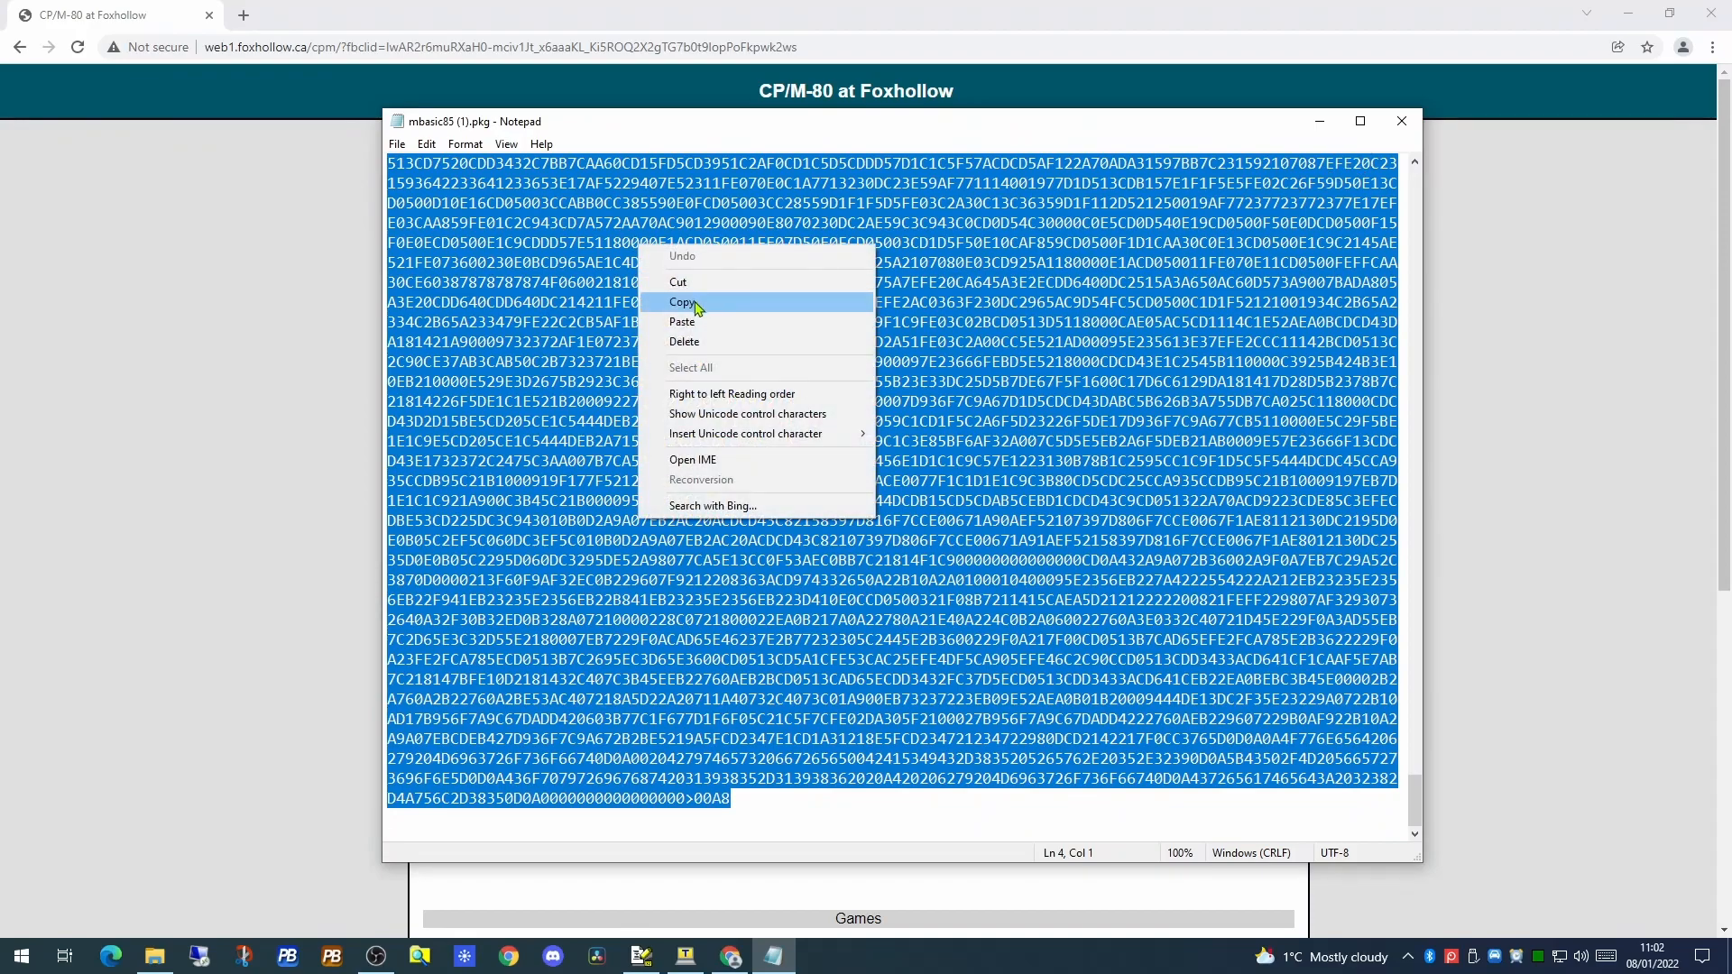
left_click(685, 302)
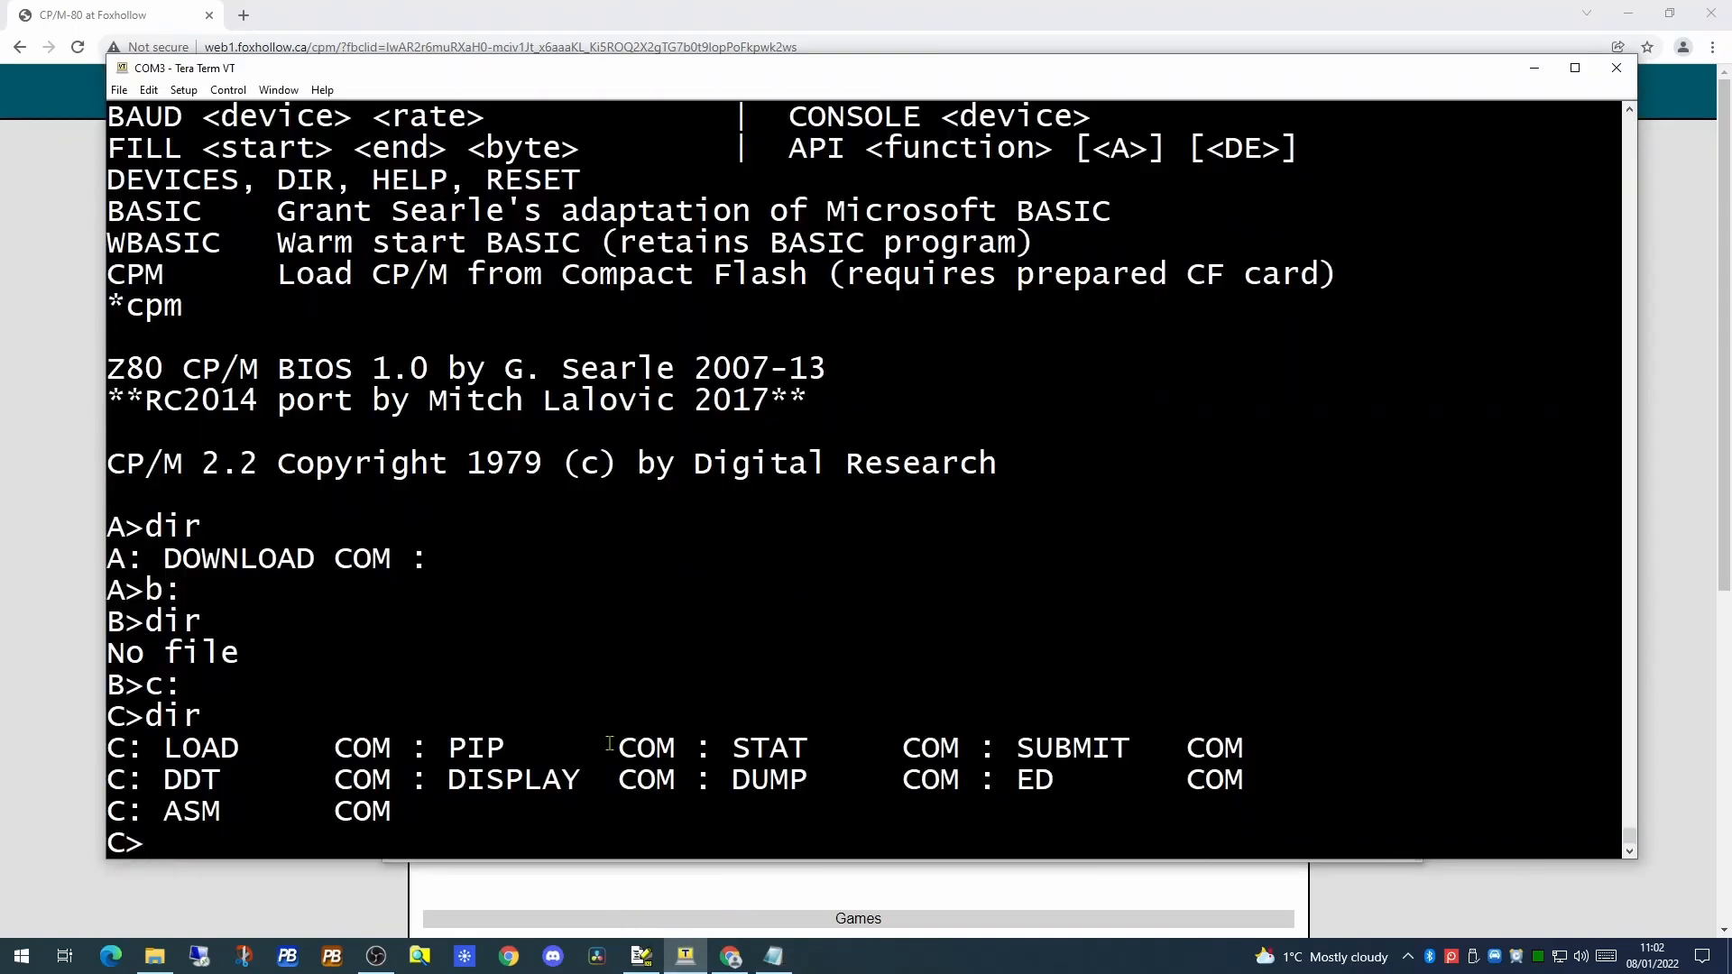
Change the CP/M session to the empty drive F
type("f:")
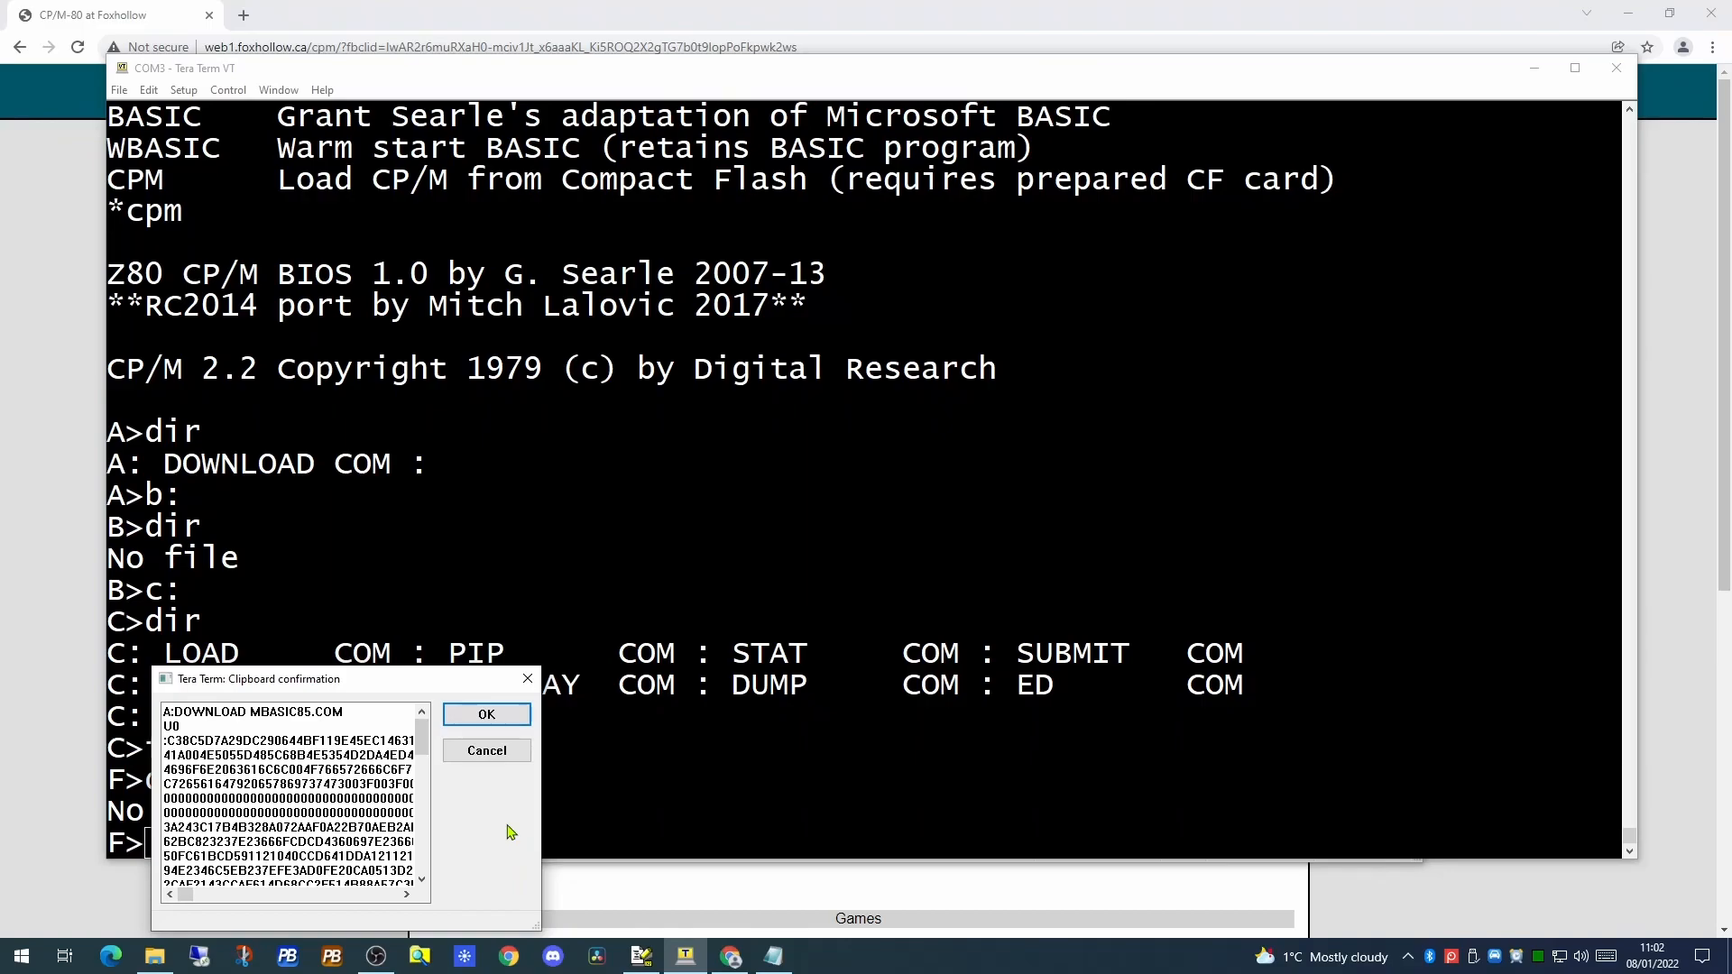
mouse_move(462, 756)
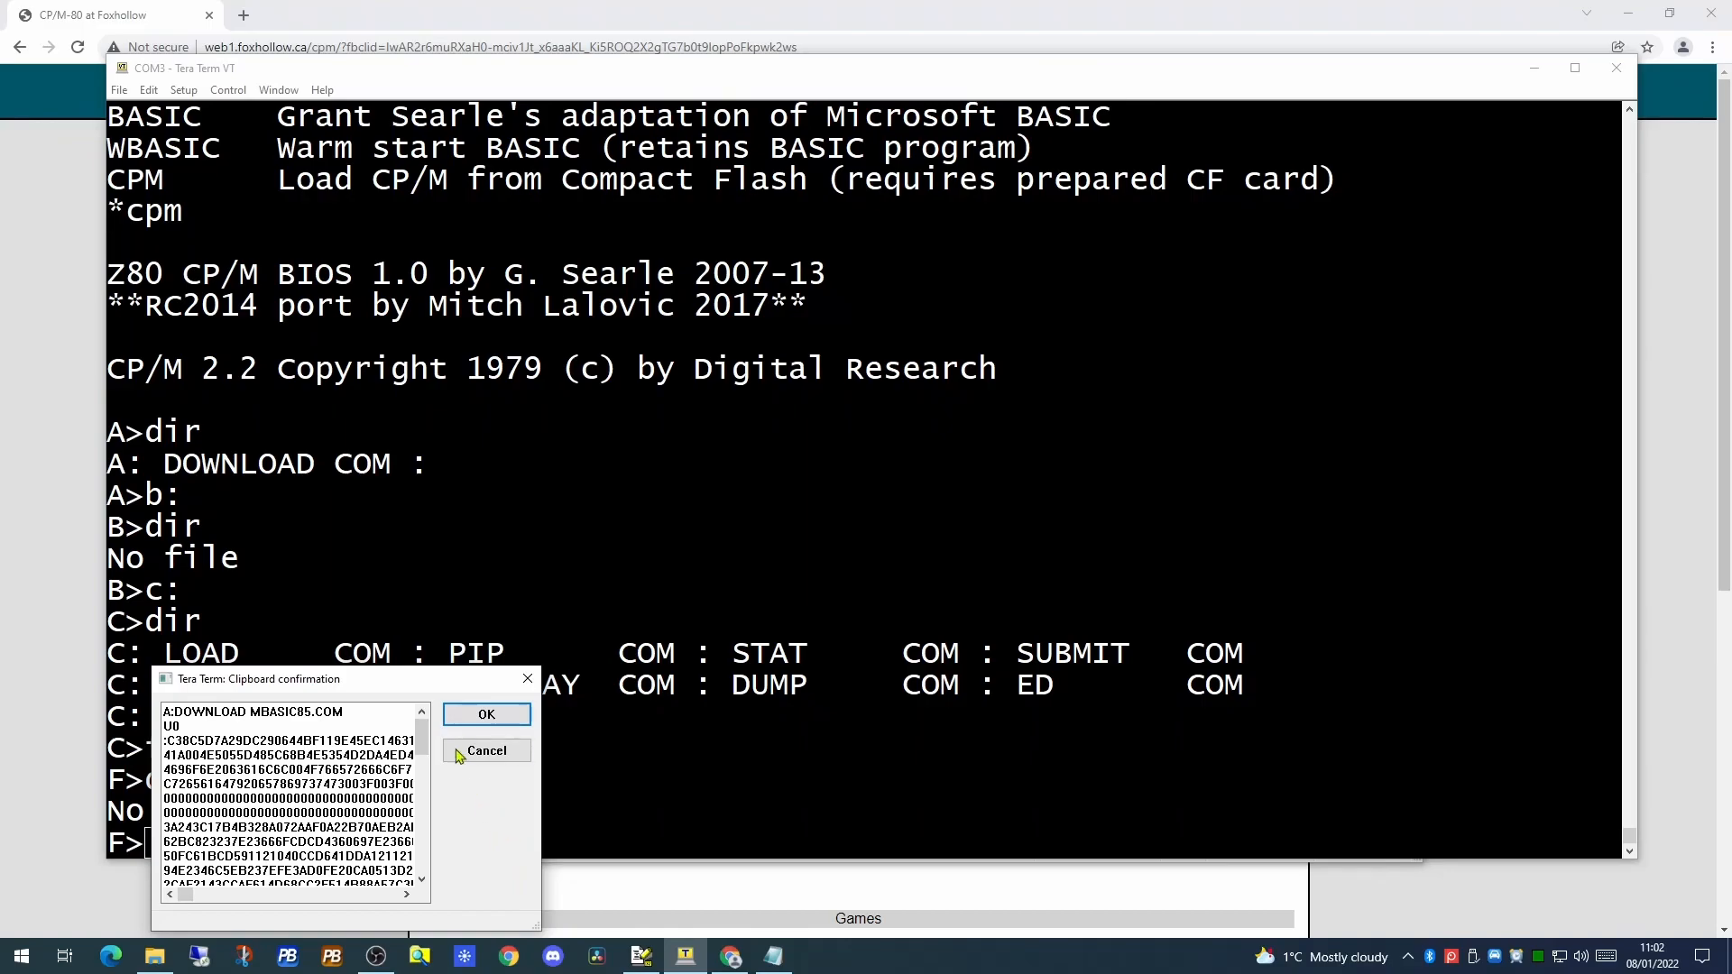
Confirm the clipboard paste sending the A:DOWNLOAD MBASIC85.COM package into the session
left_click(485, 713)
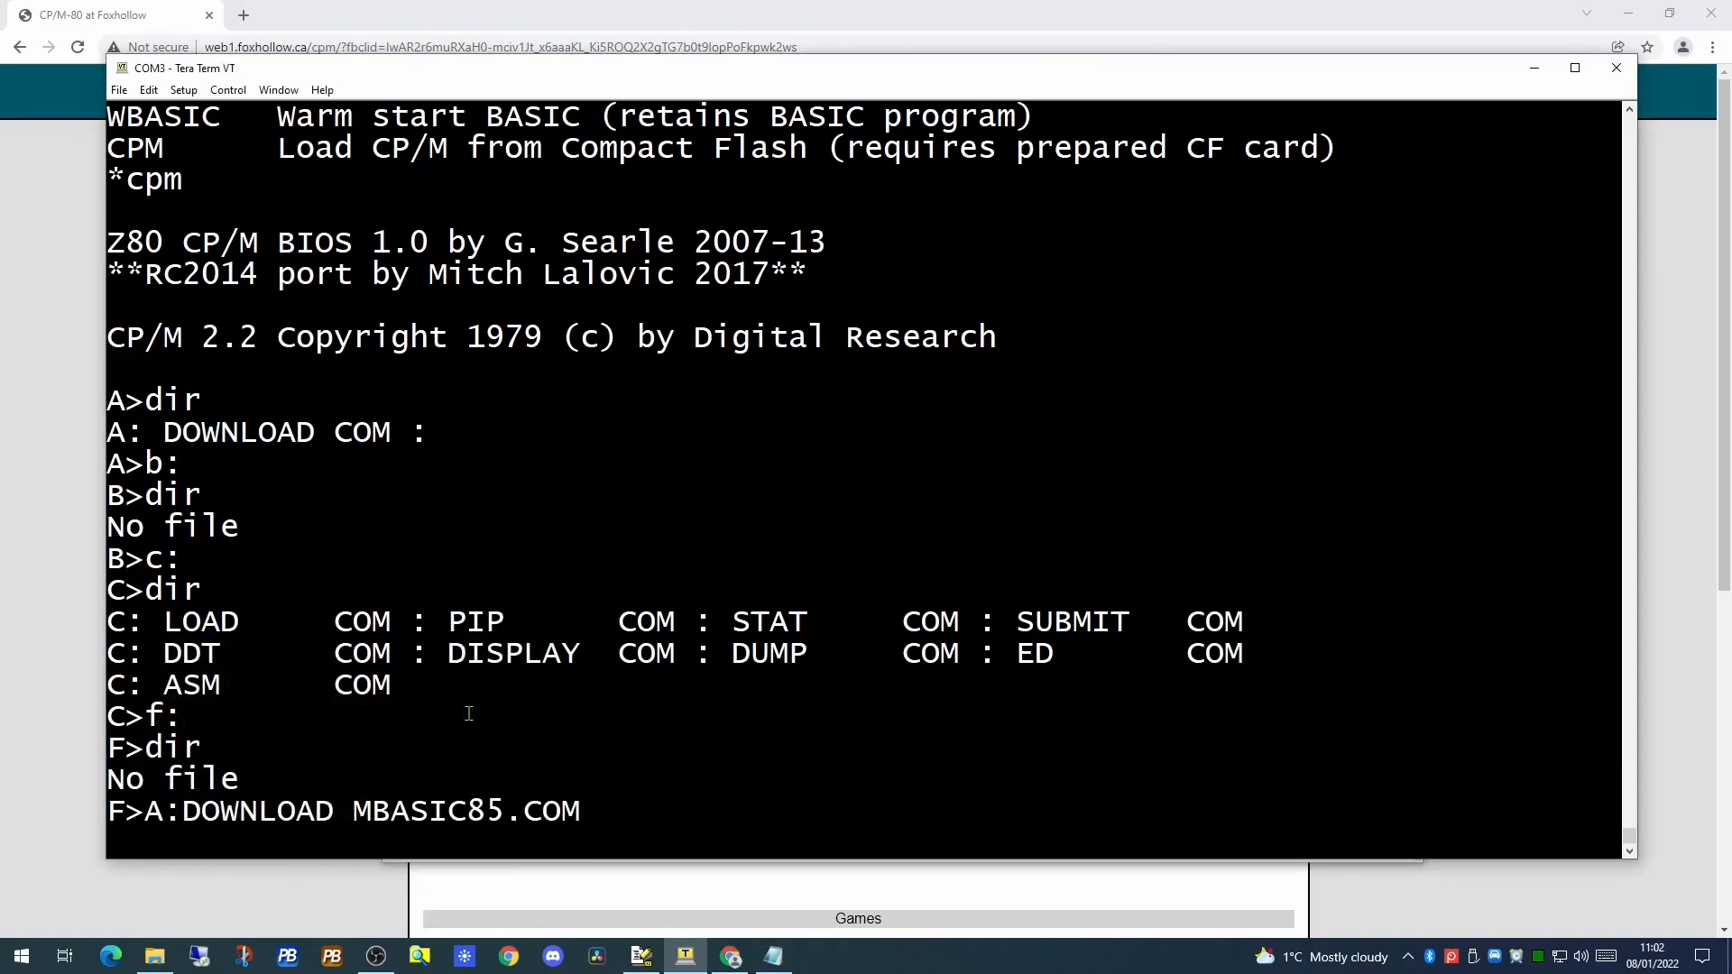
Run the pasted DOWNLOAD command so MBASIC85.COM transfers to drive F
key("Return")
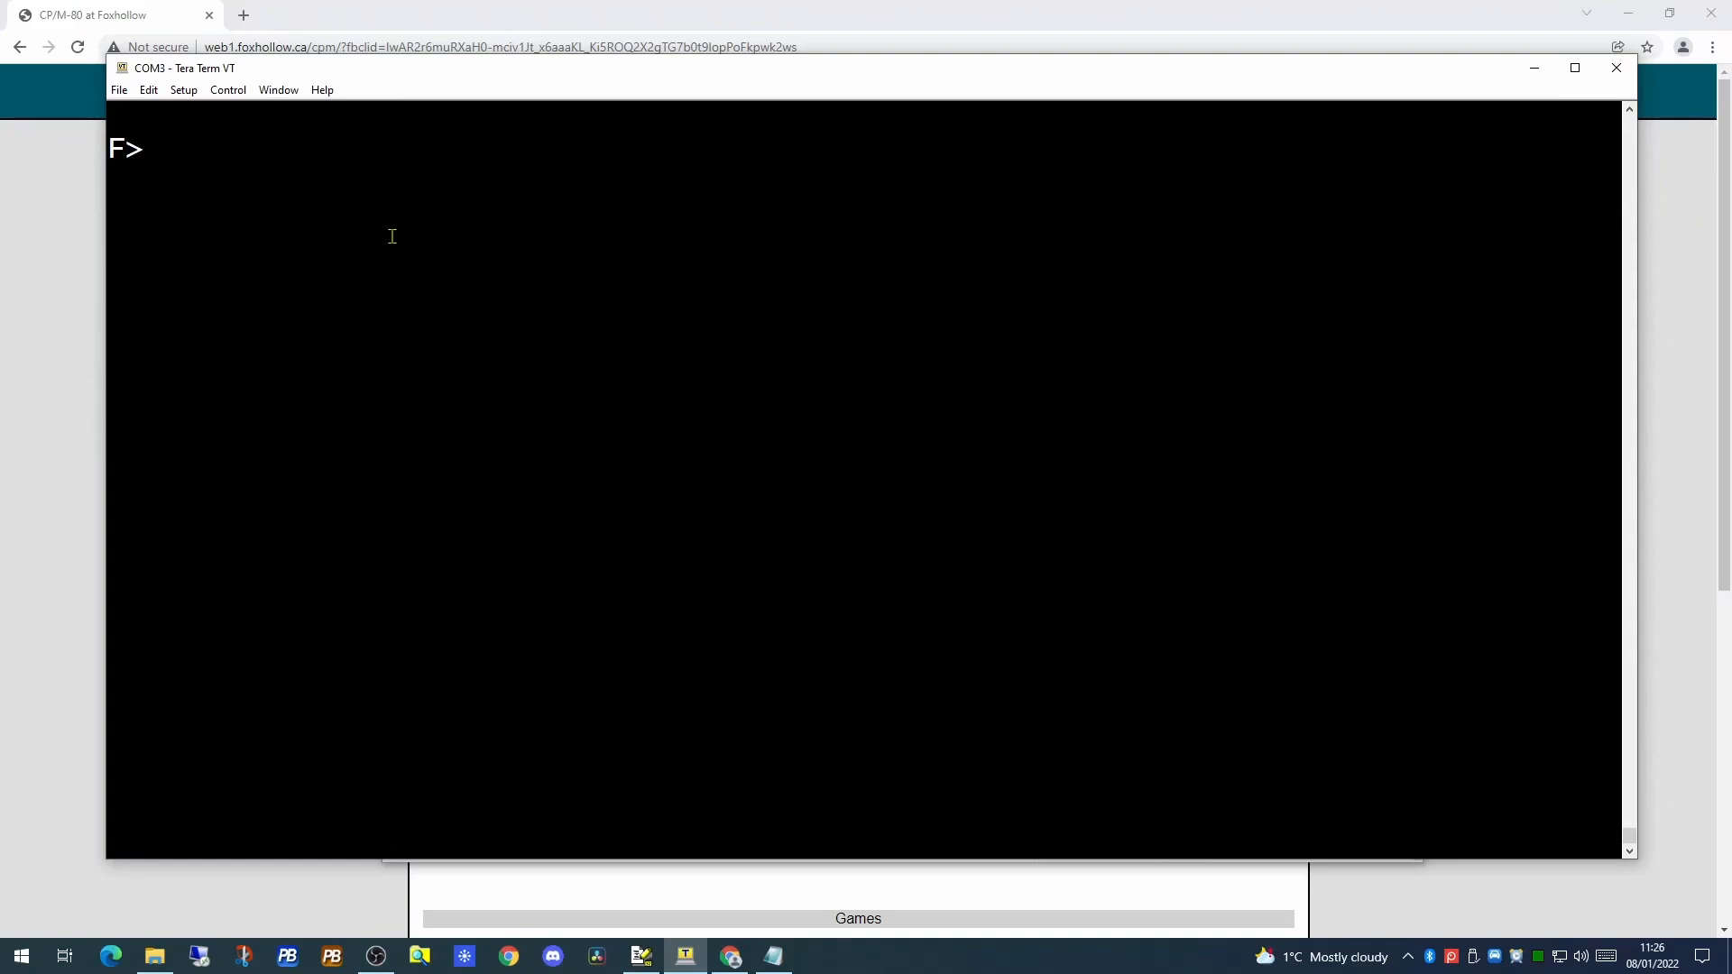
Confirm MBASIC85.COM on drive F, launch BASIC-85 Rev 5.29 and enter a four-line loop printing 1 to 10
type("dir")
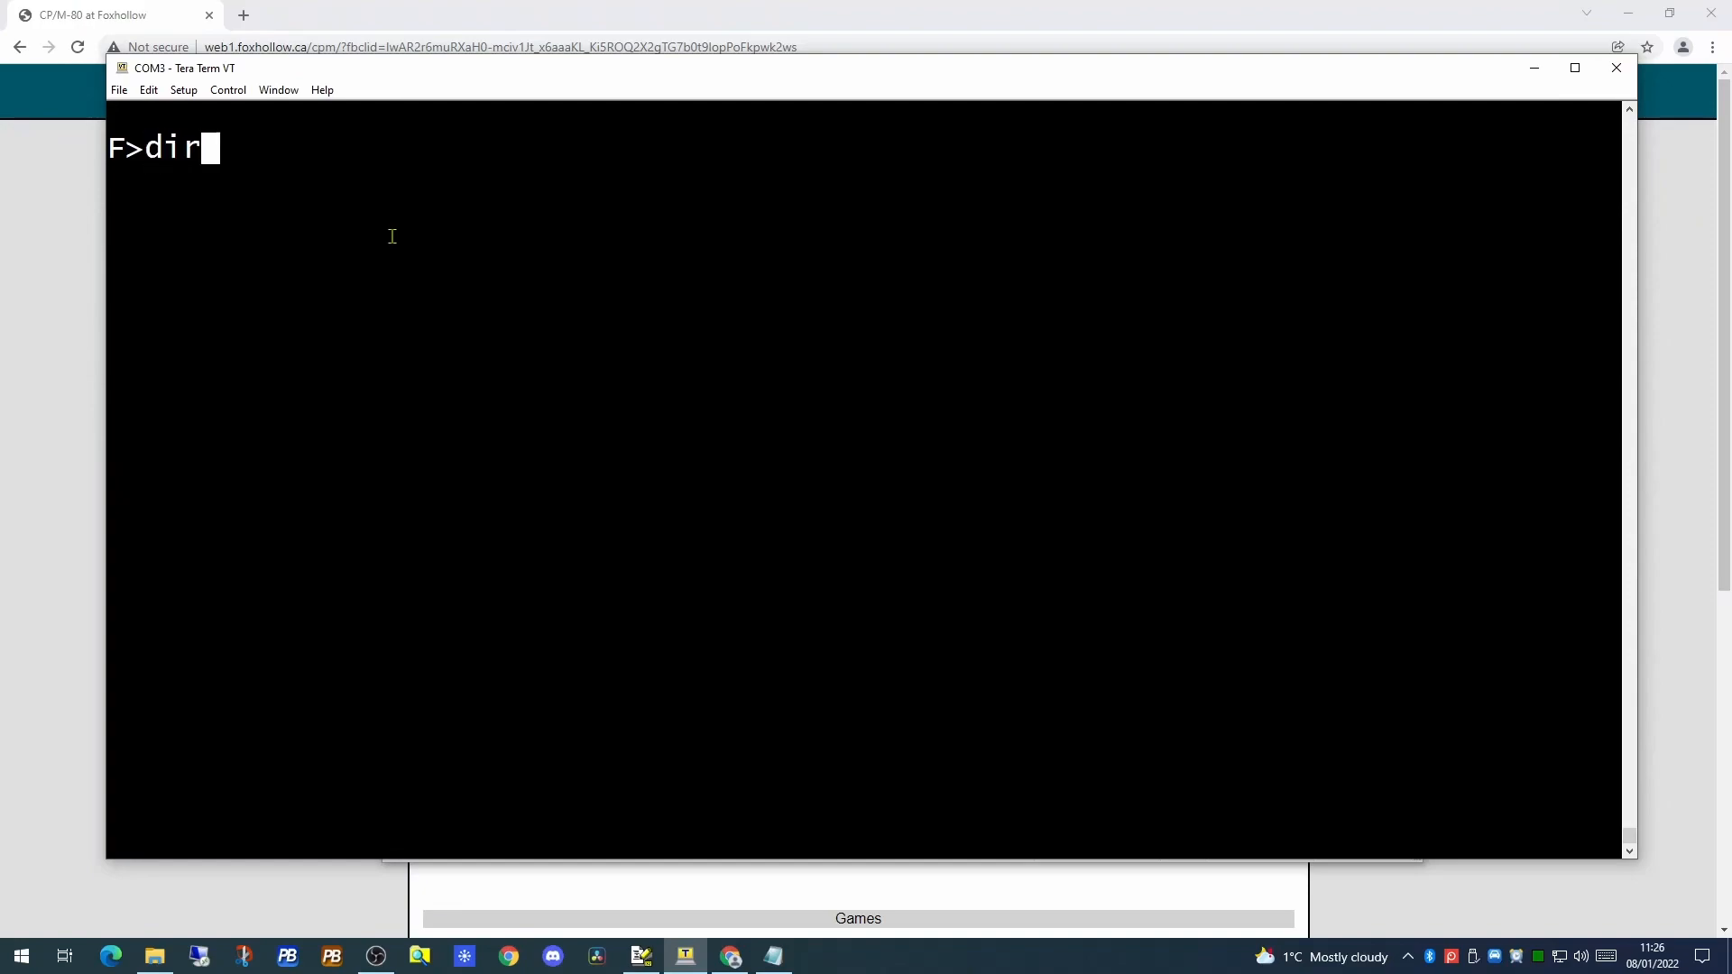
key("Return")
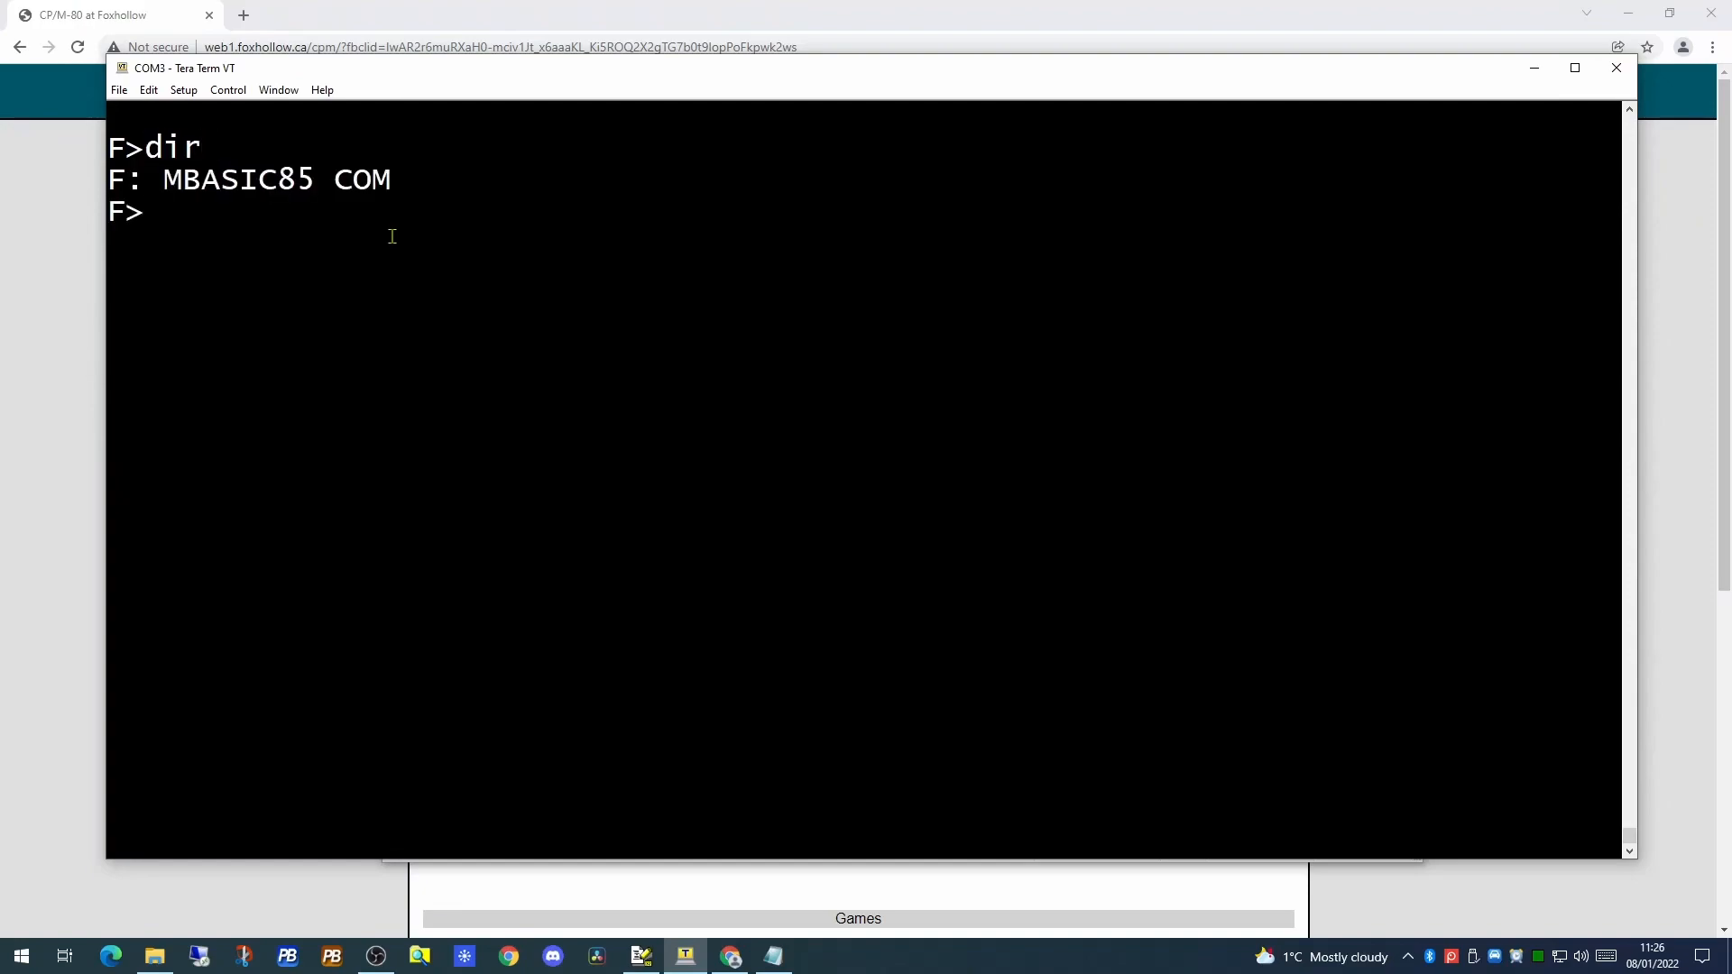
type("mbasic85")
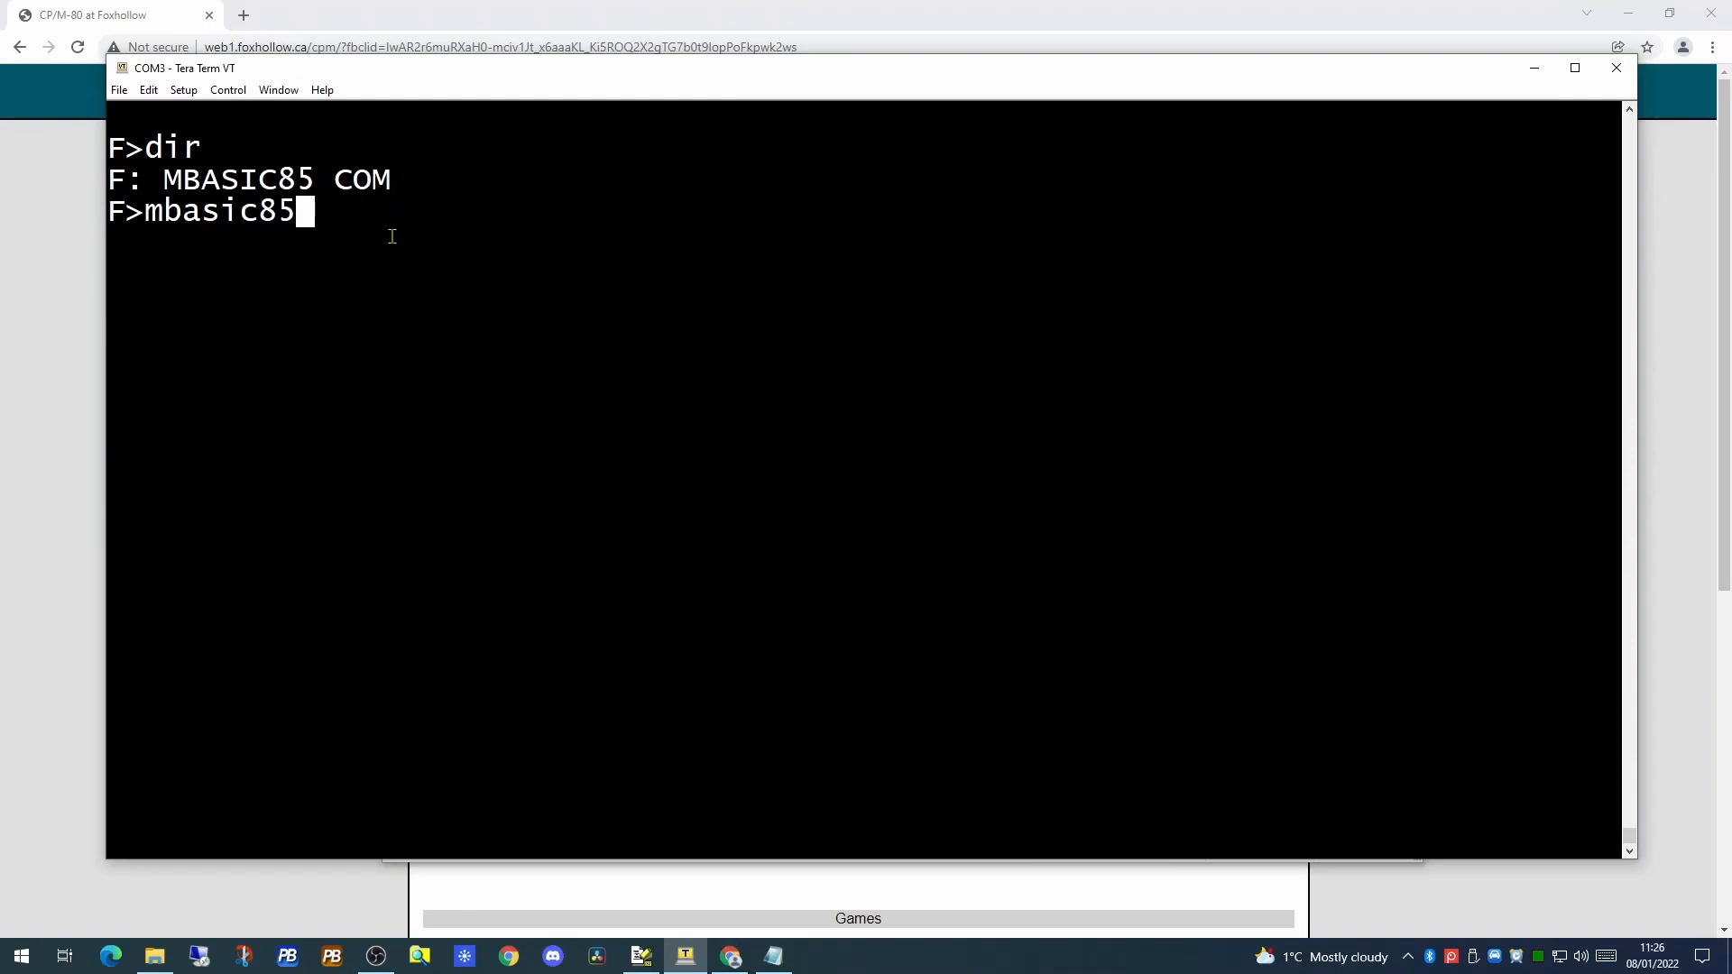
key("Return")
type("20 prinrt")
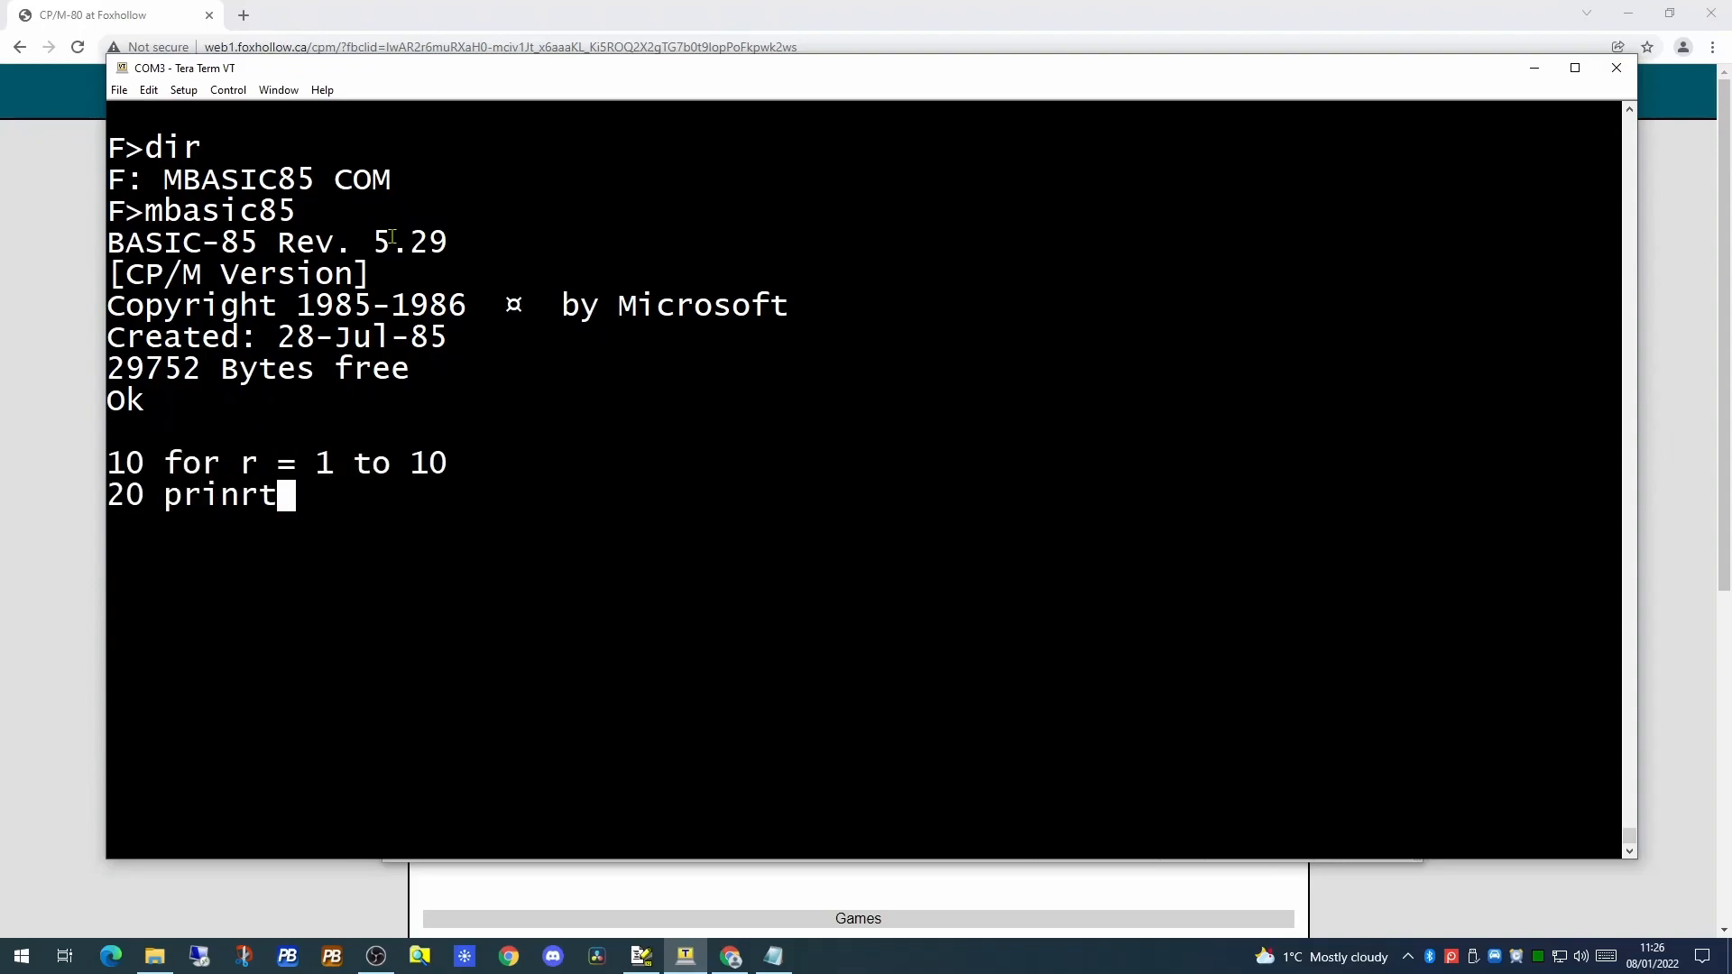
type("ru")
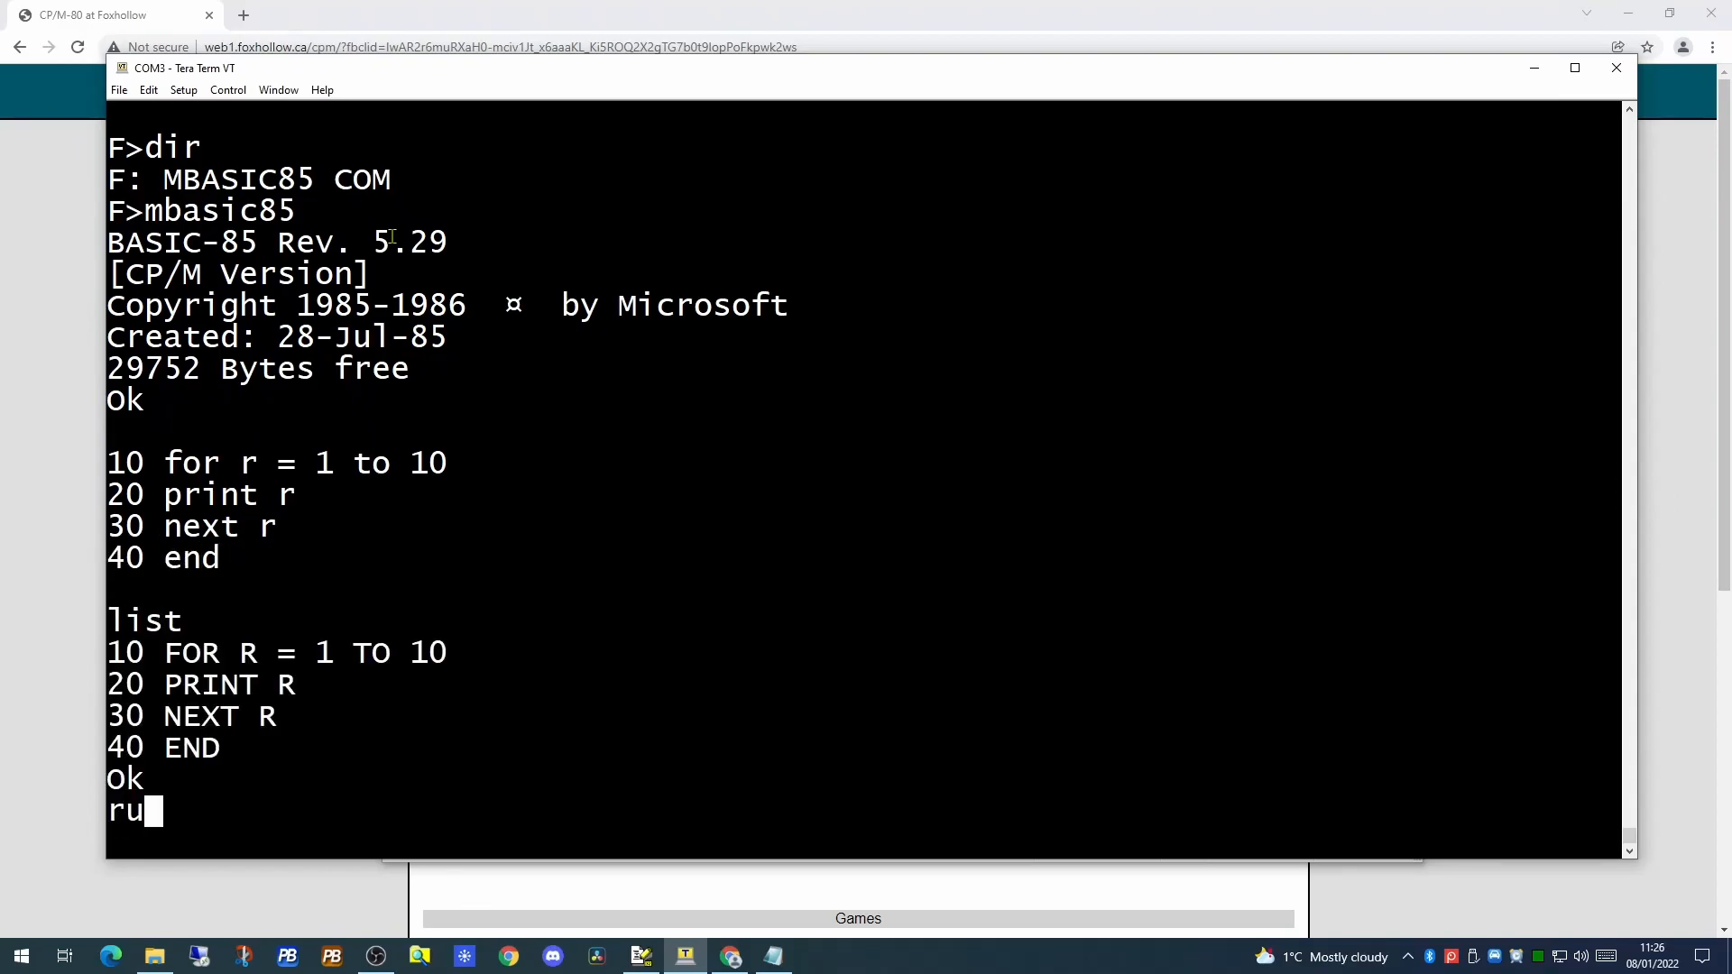
Run the loop, save it as f:test.bas, and return to CP/M with system
key("Return")
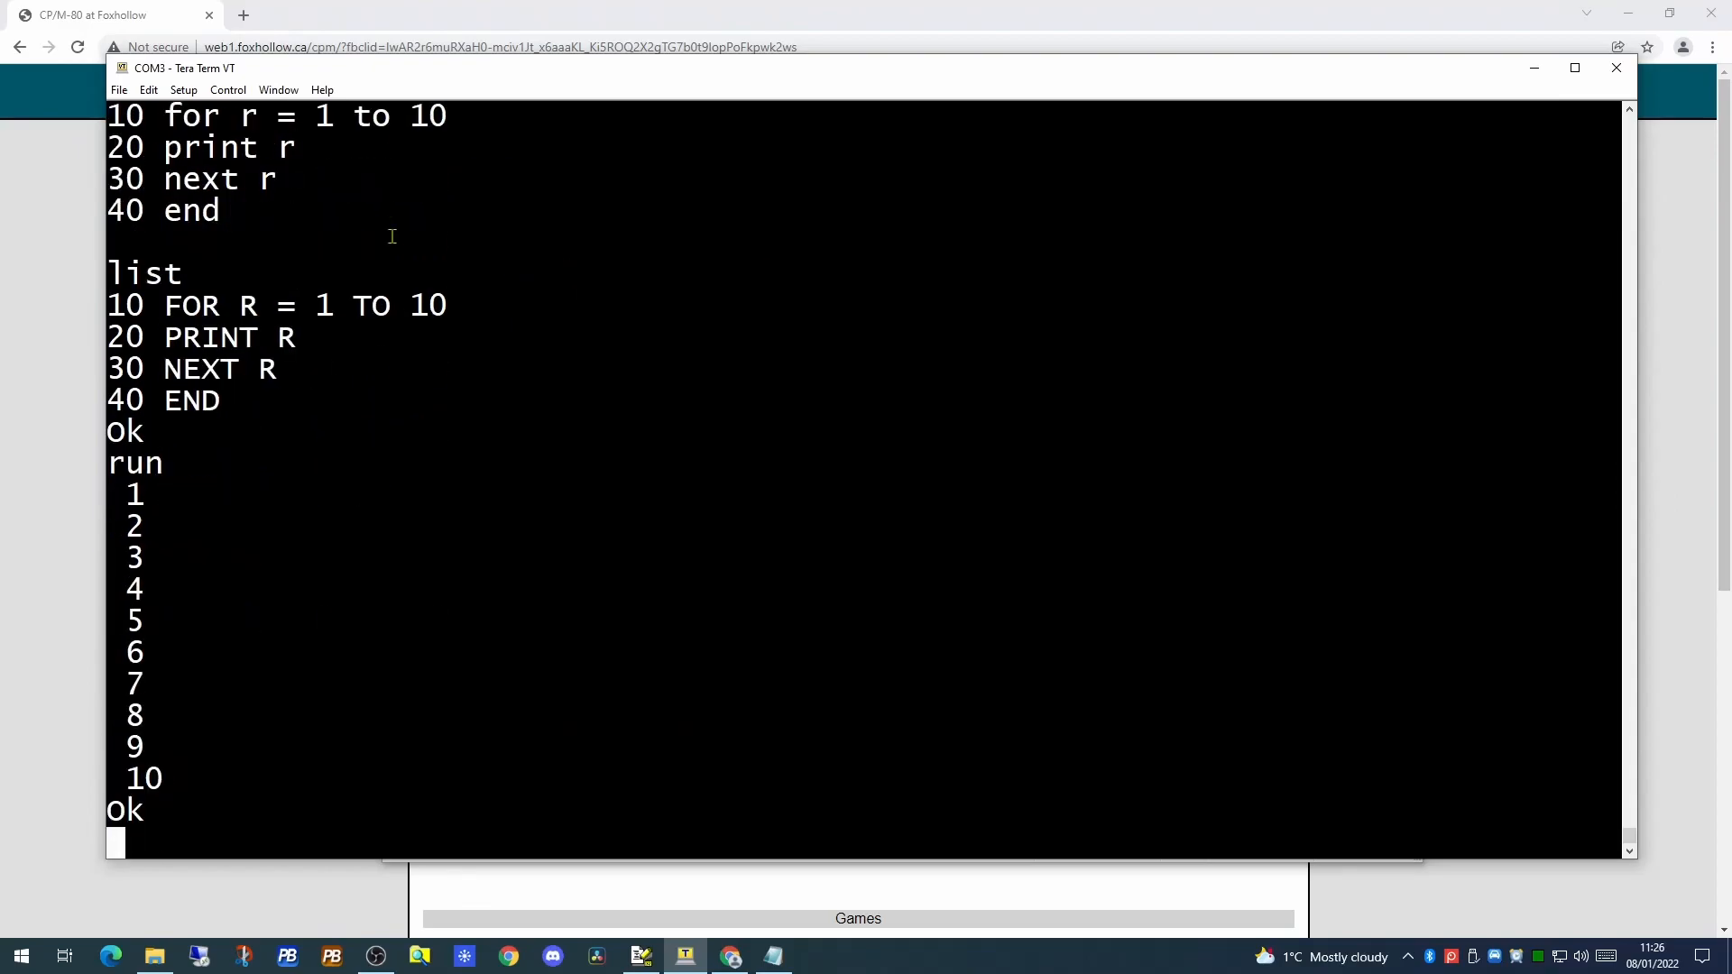
type("save \"f:test.bas")
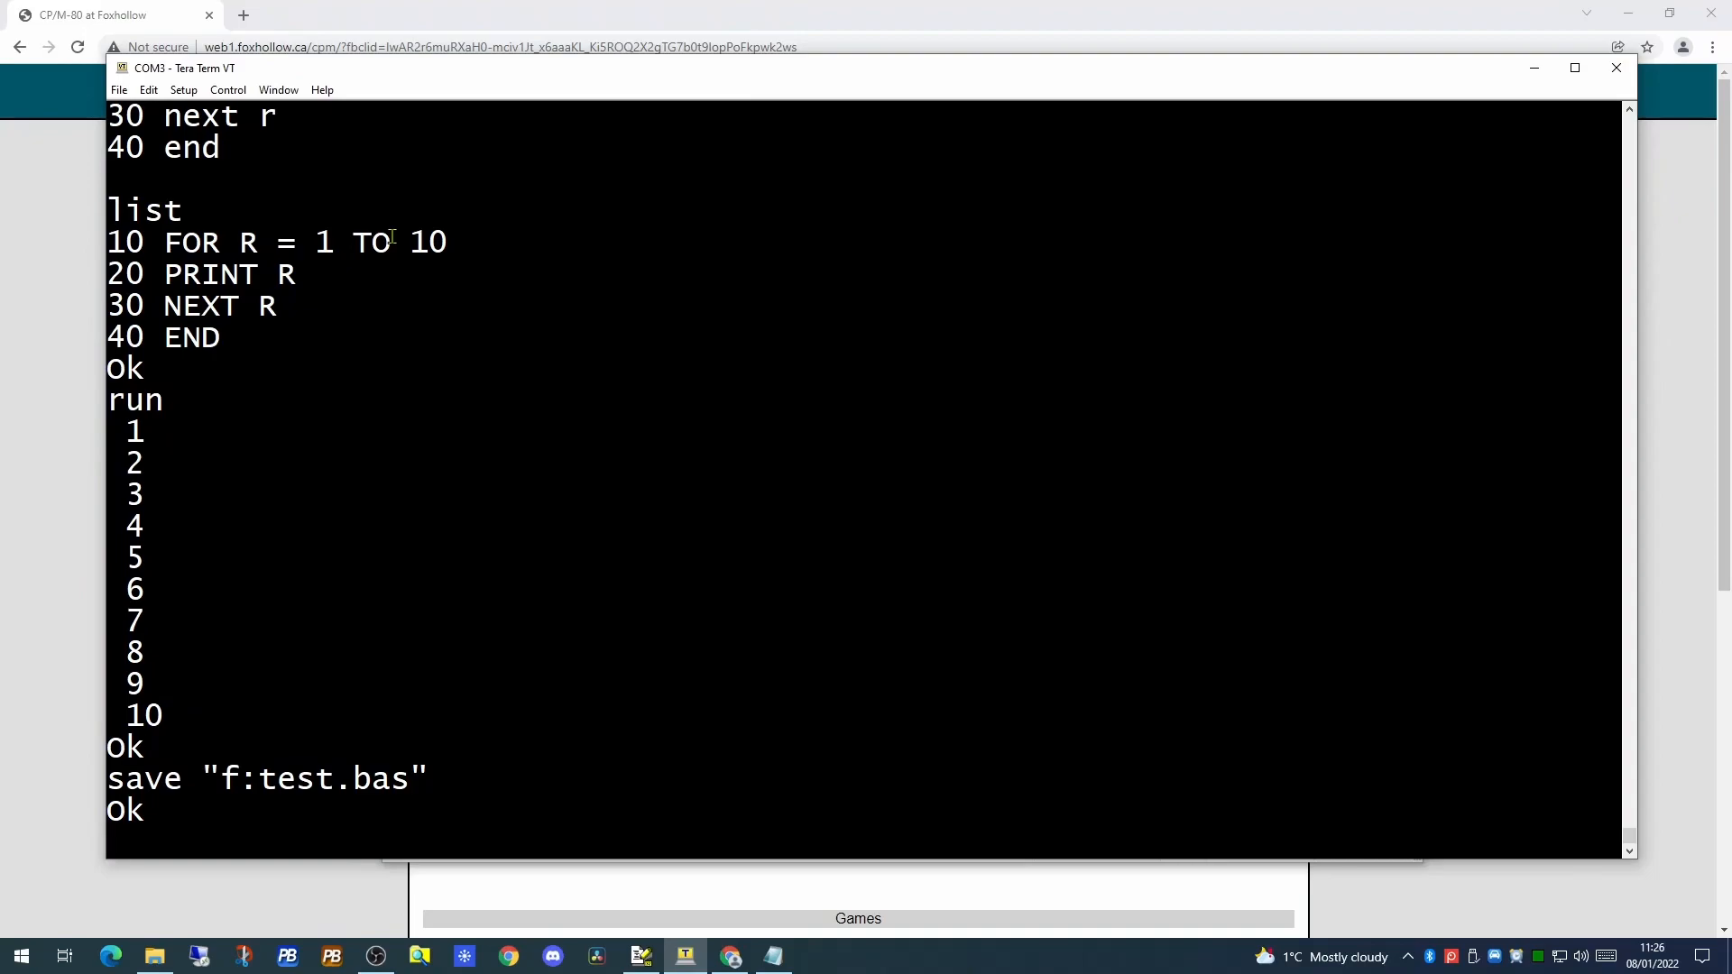
type("system")
type("list")
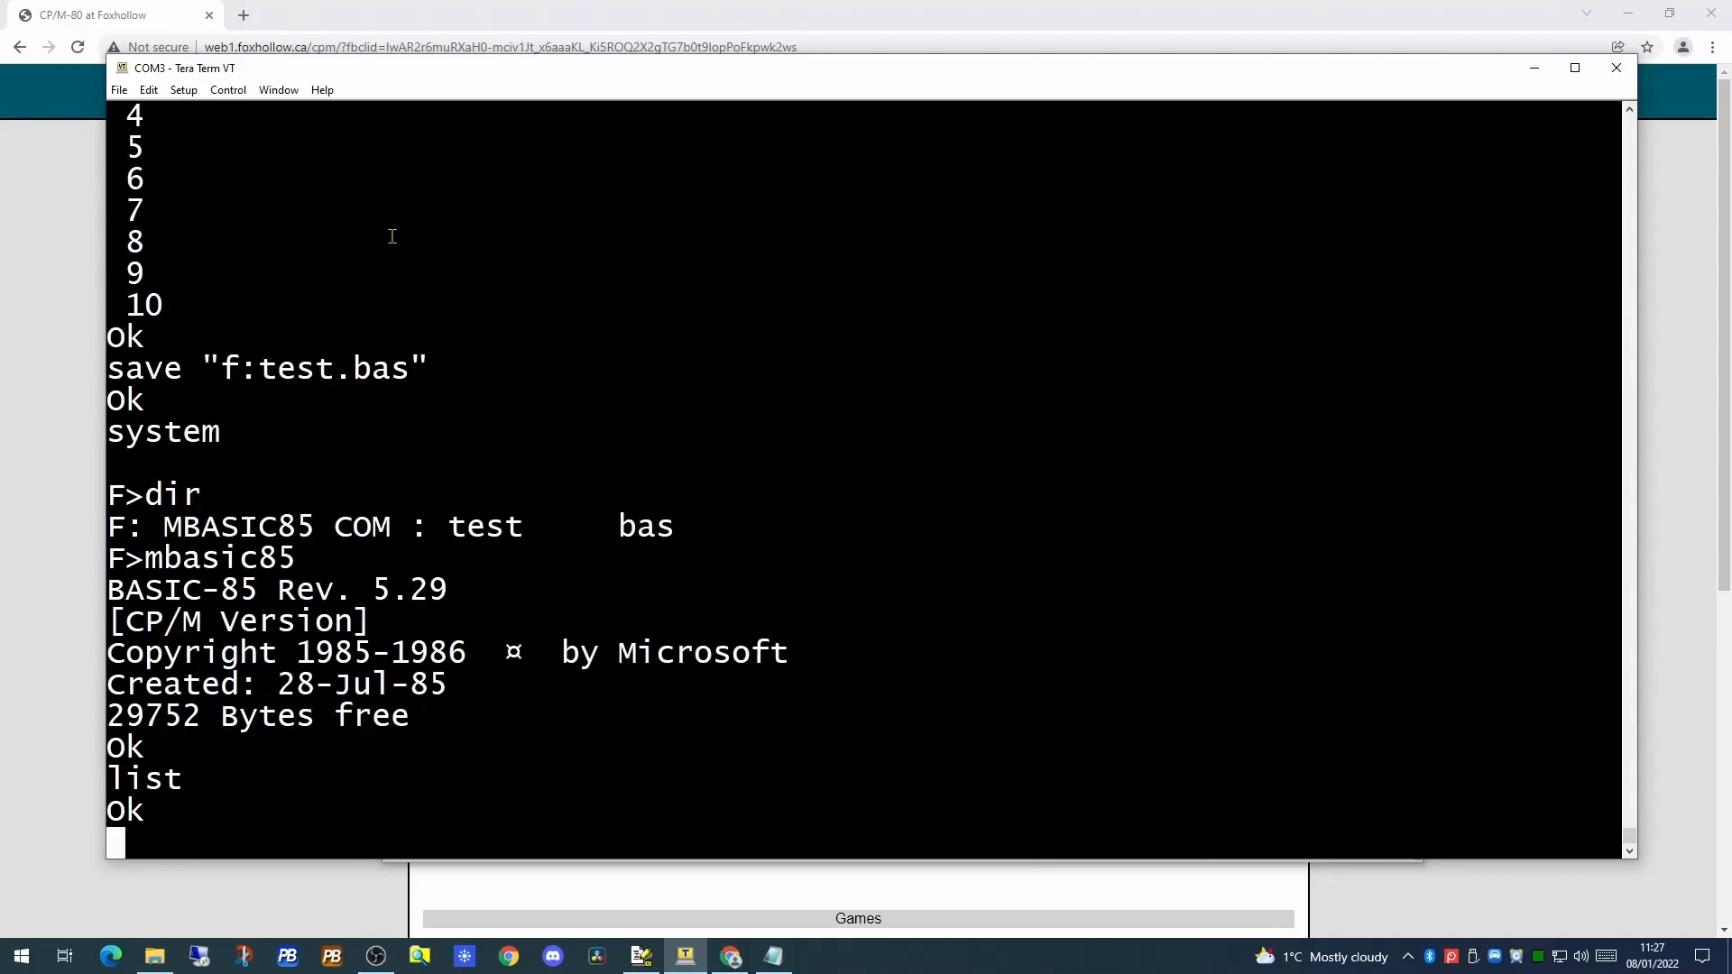
Reload test.bas from drive F into BASIC-85 with LOAD
type("load \"f:test")
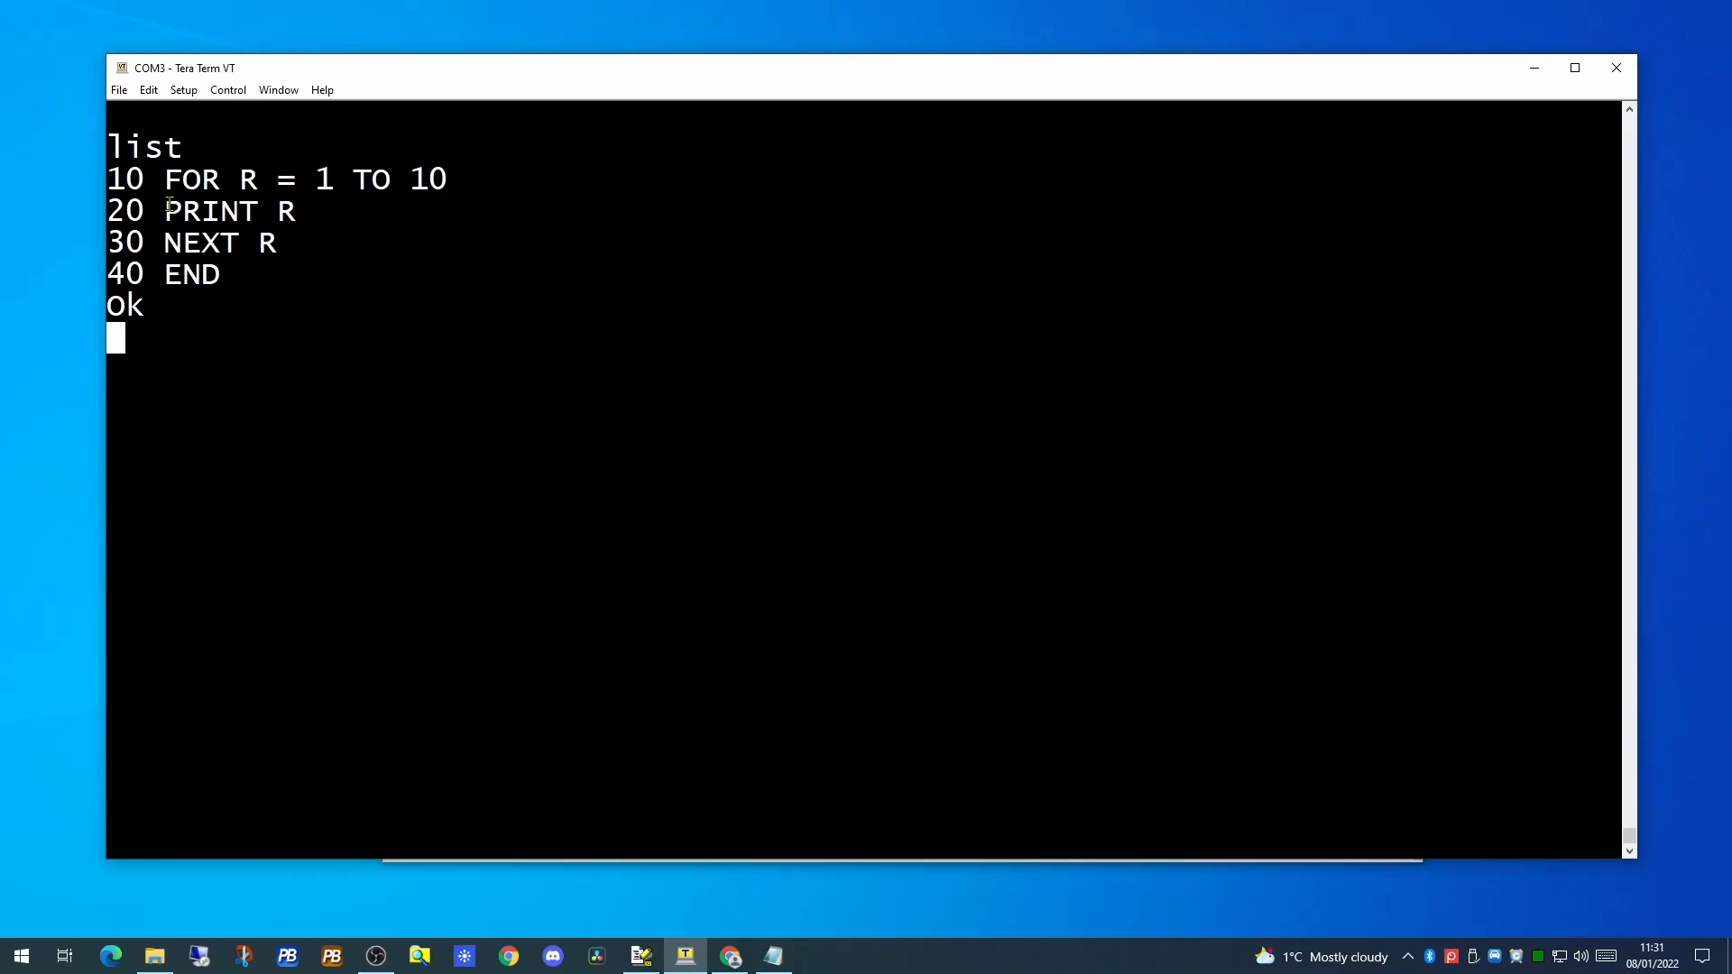
Renumber the loop with RENUM 100,10,50 and list lines 100, 150, 200, 250
type("renum")
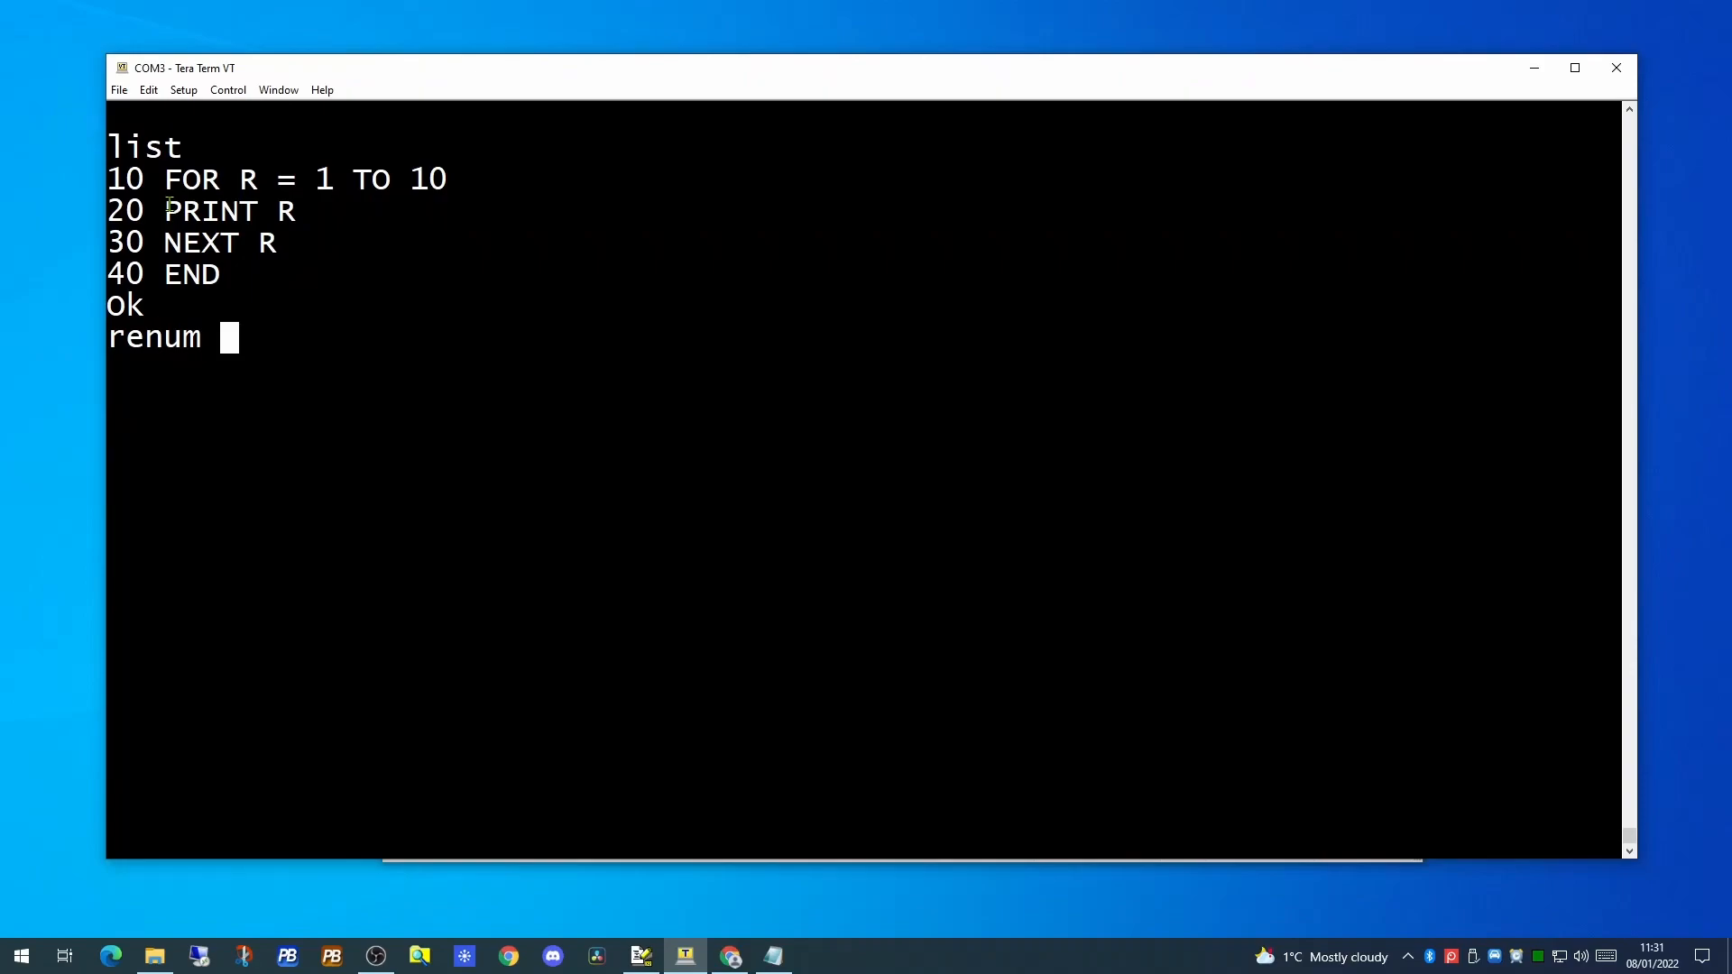
type("1")
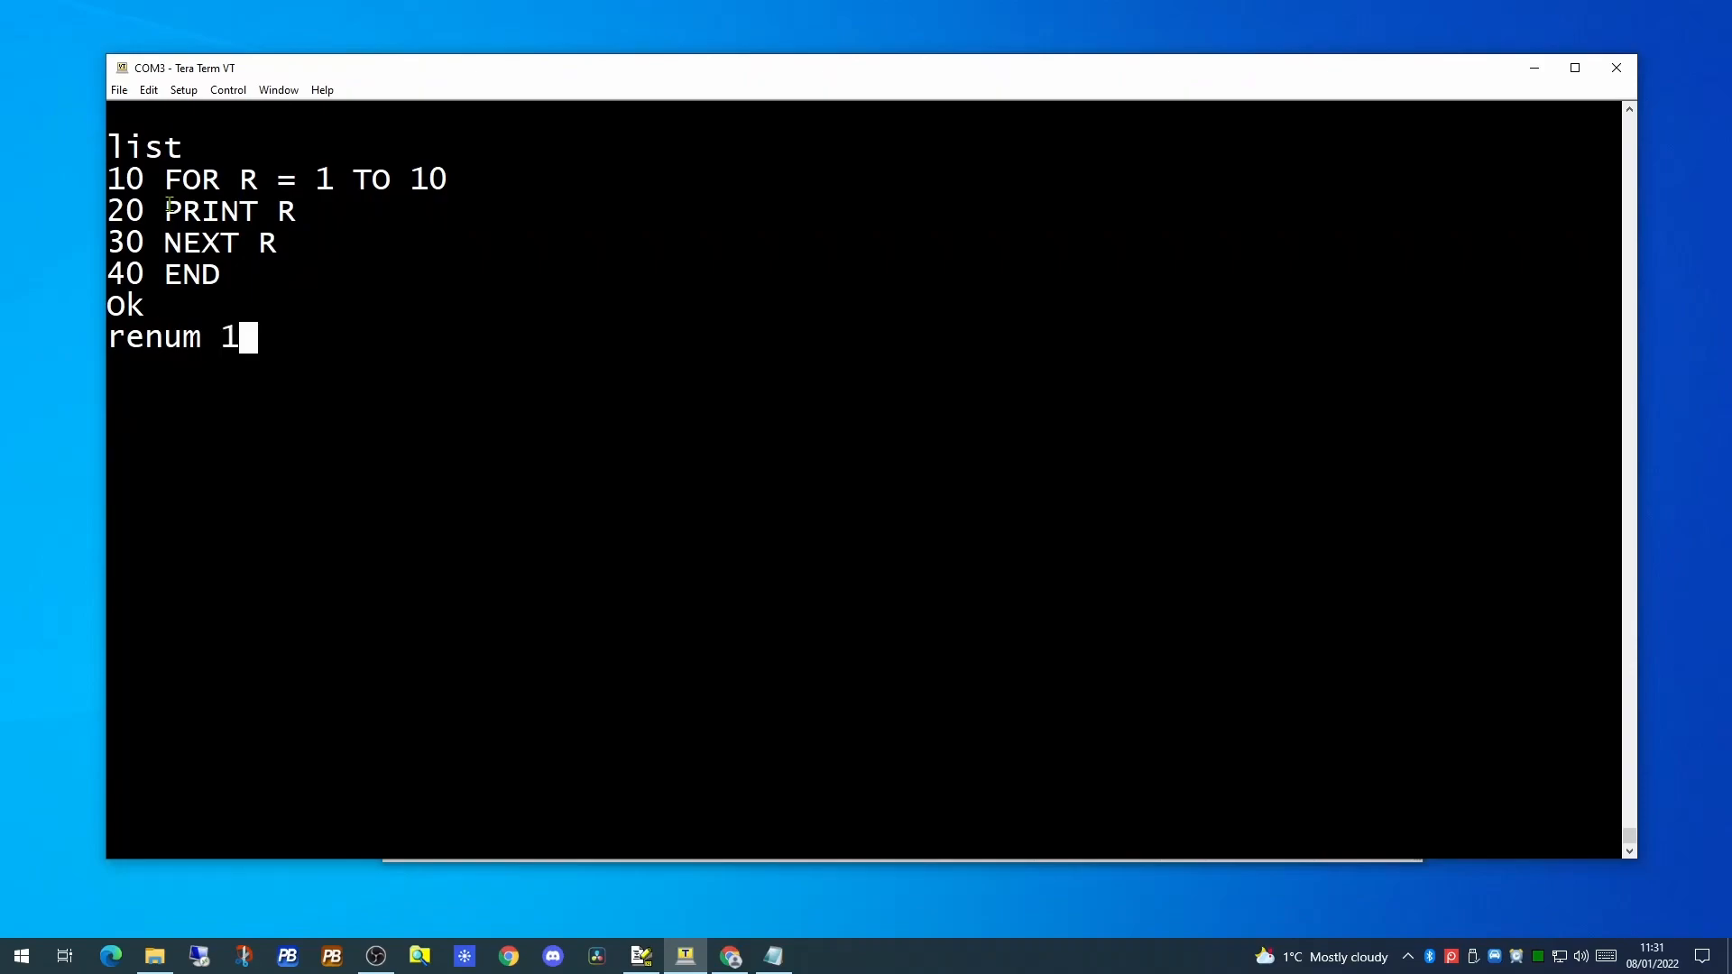
type("00")
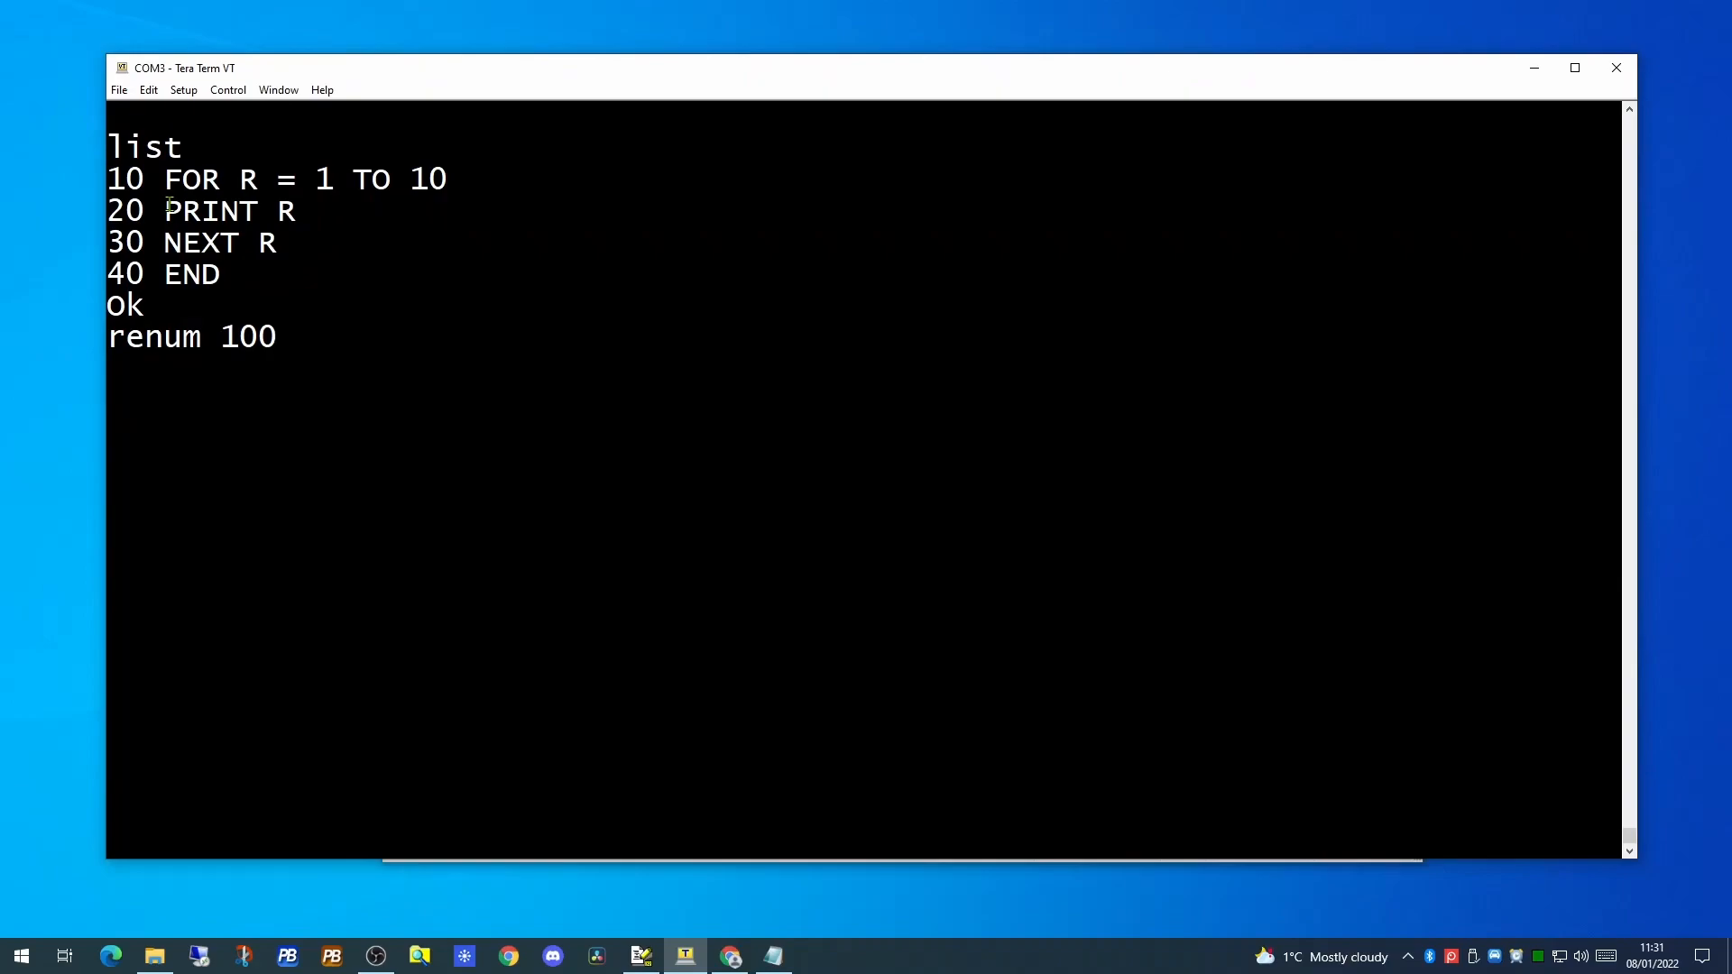
type(",")
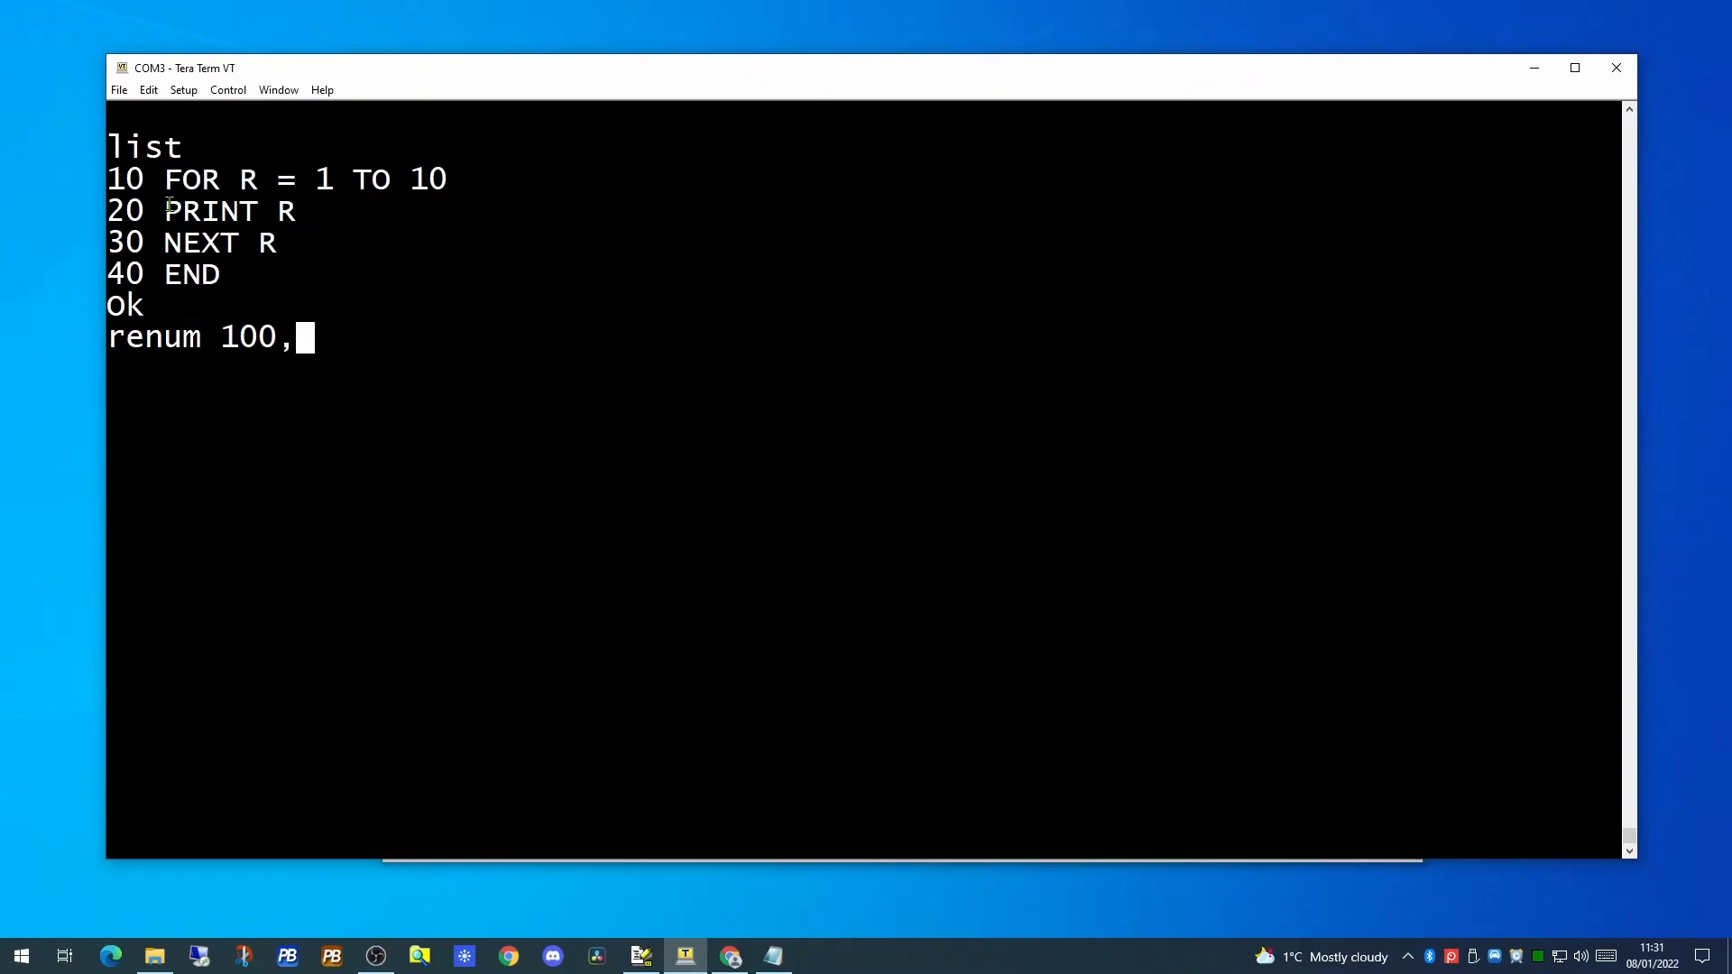
type("10,50")
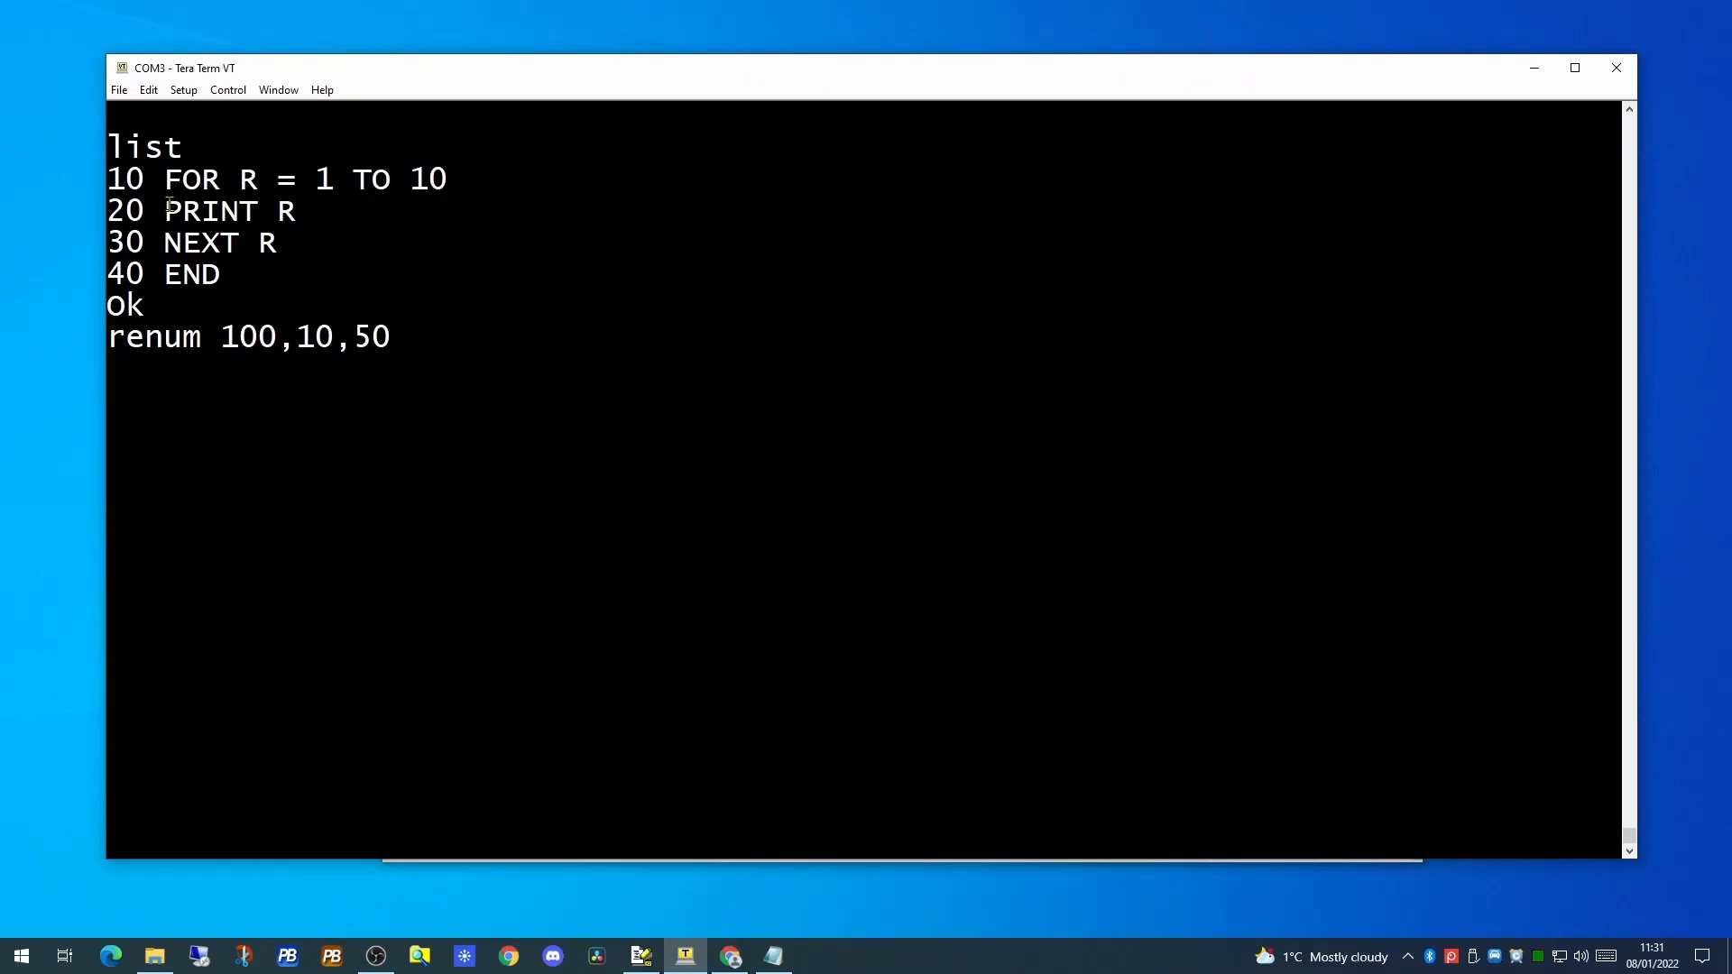
key("Return")
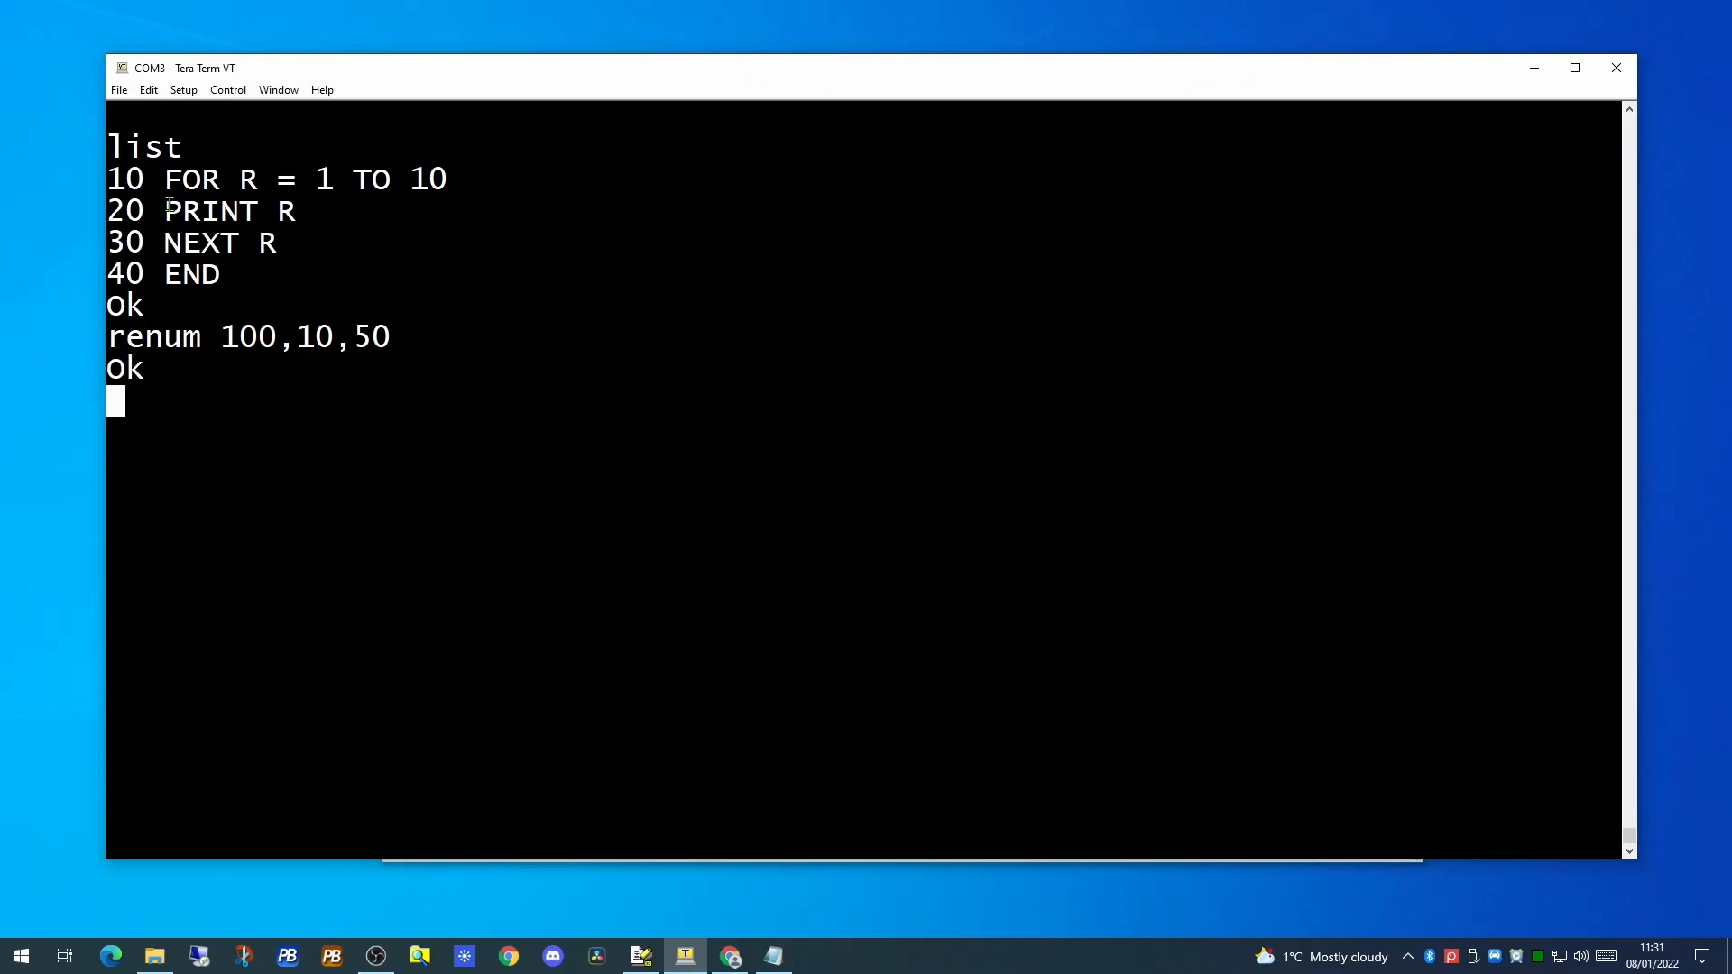
type("list")
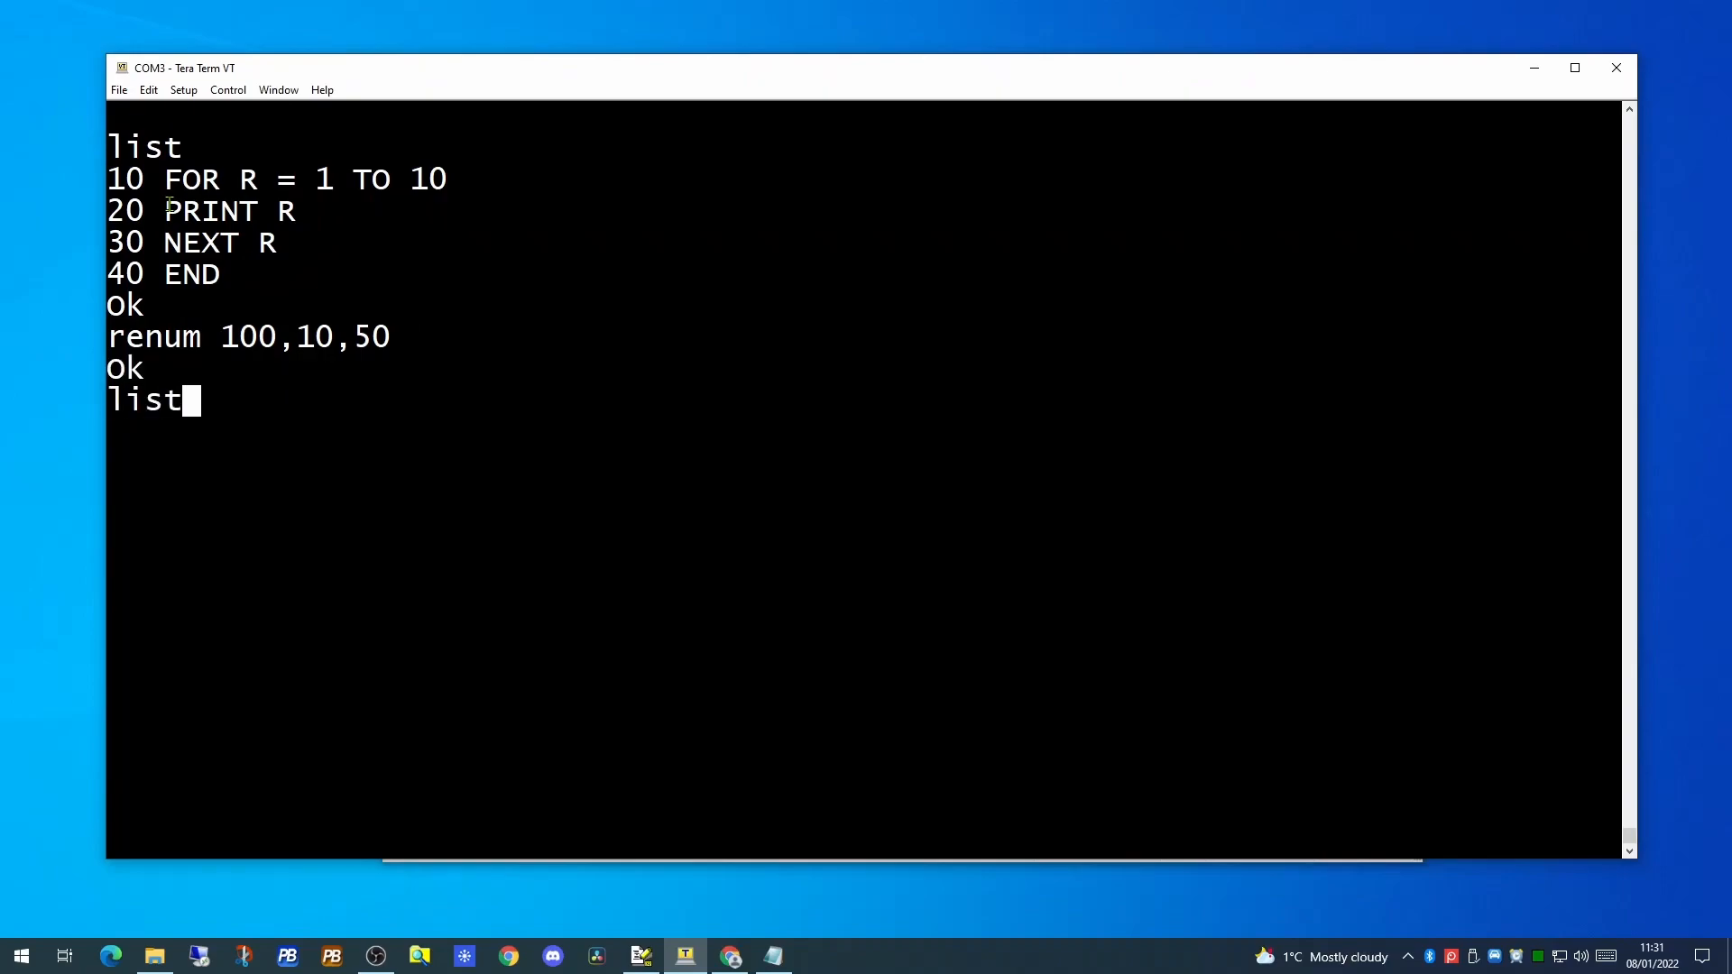
key("Return")
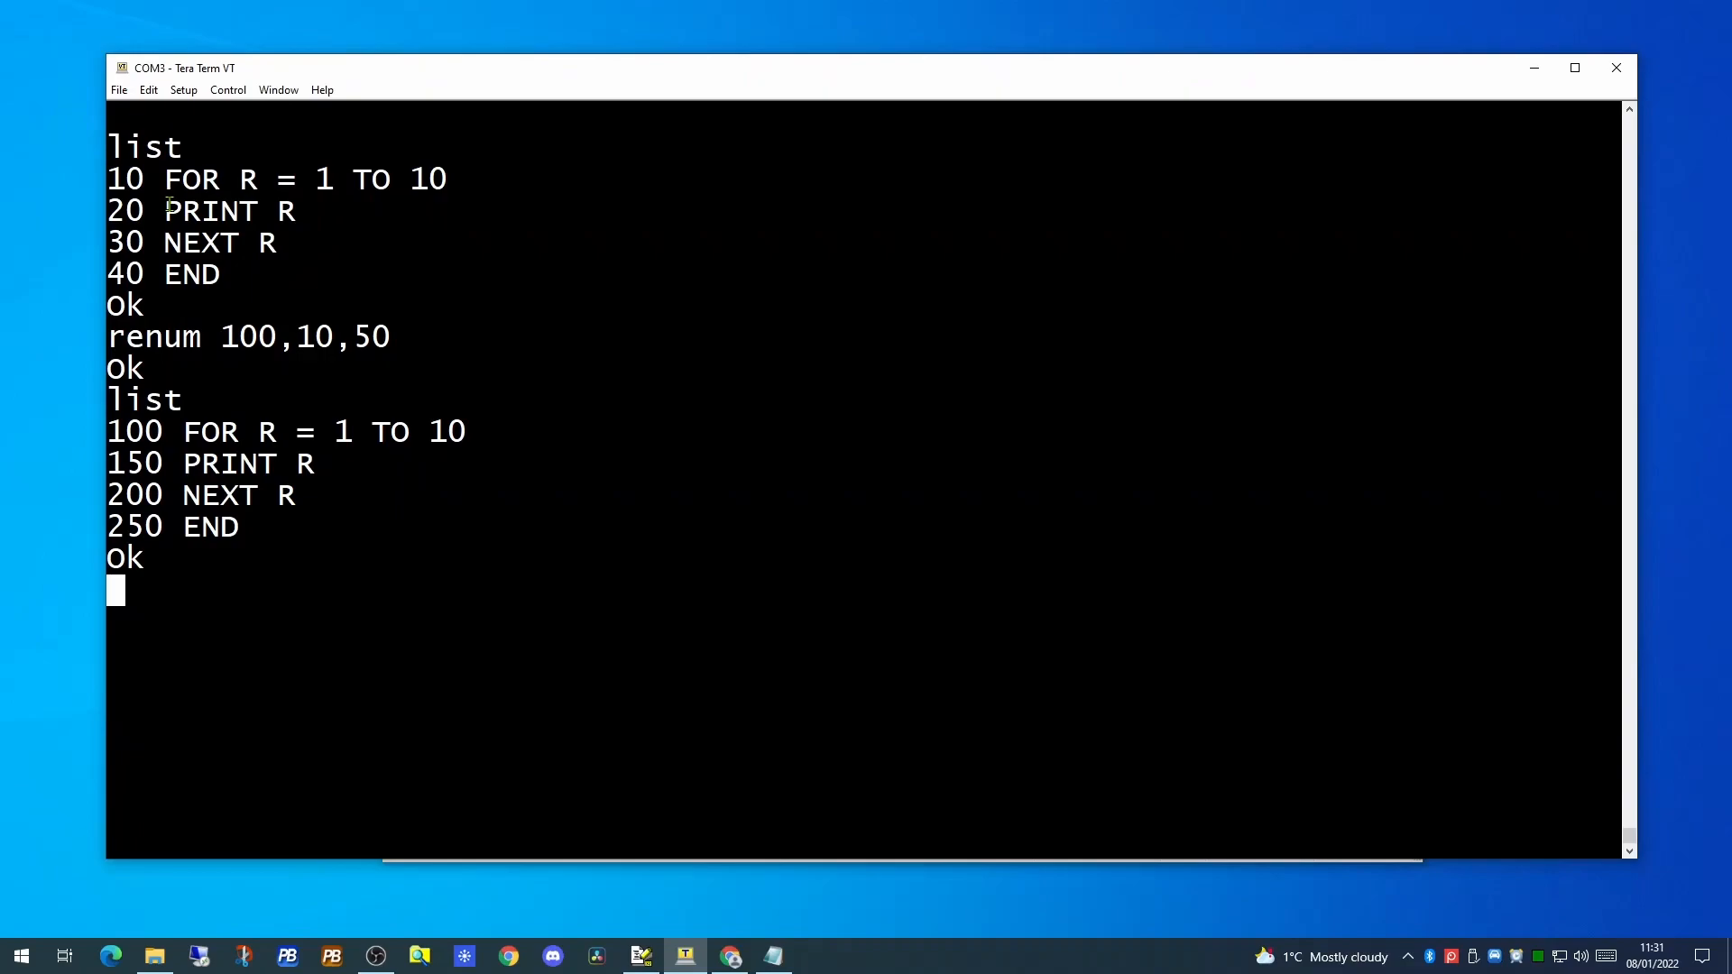
mouse_move(483, 647)
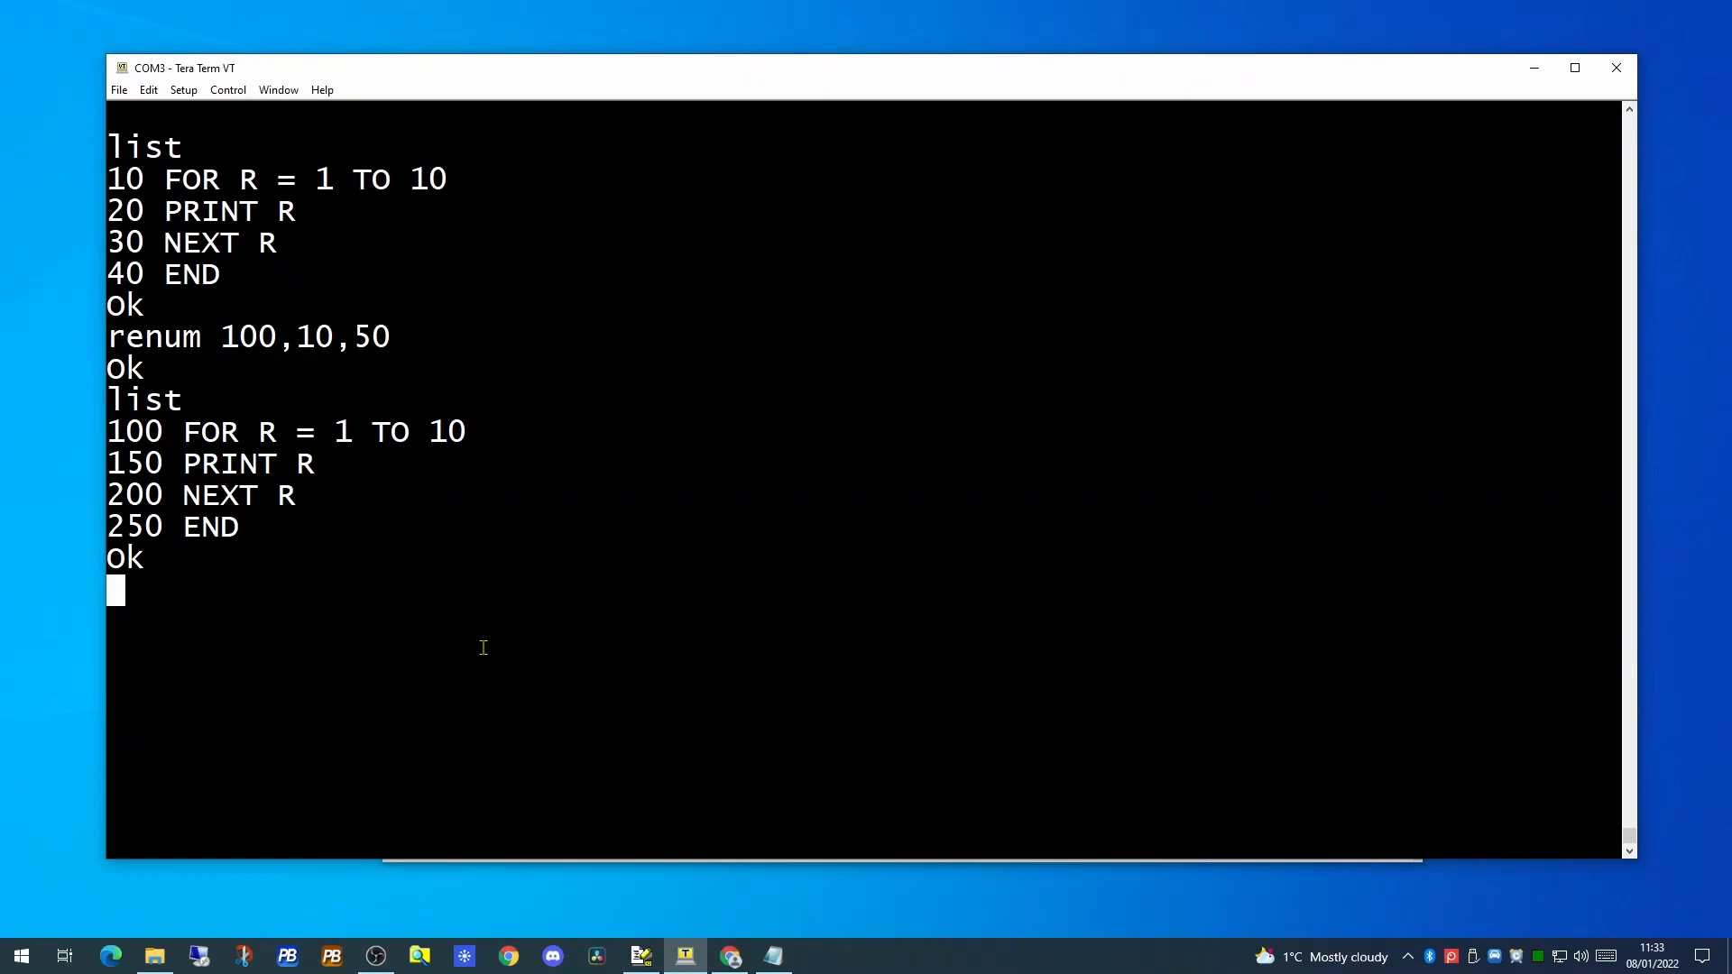
Use AUTO 100,50 to add a FOR C loop at lines 250–400, stop with Ctrl+C, and list both loops
type("auto")
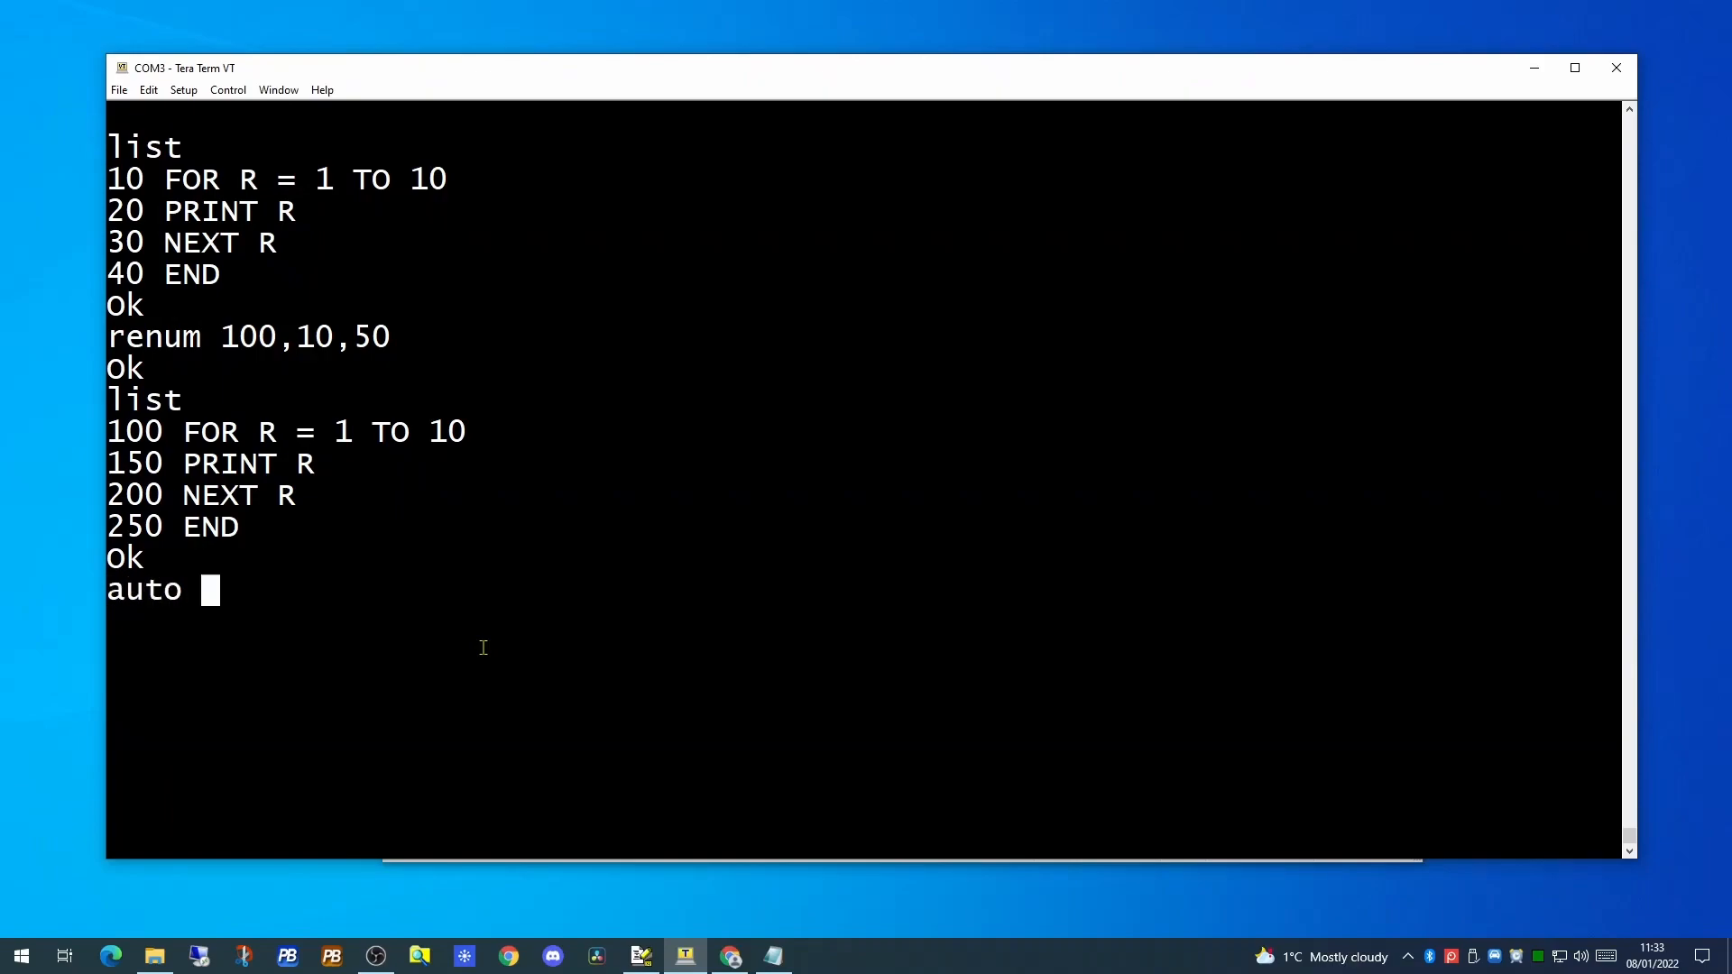
type("100,50")
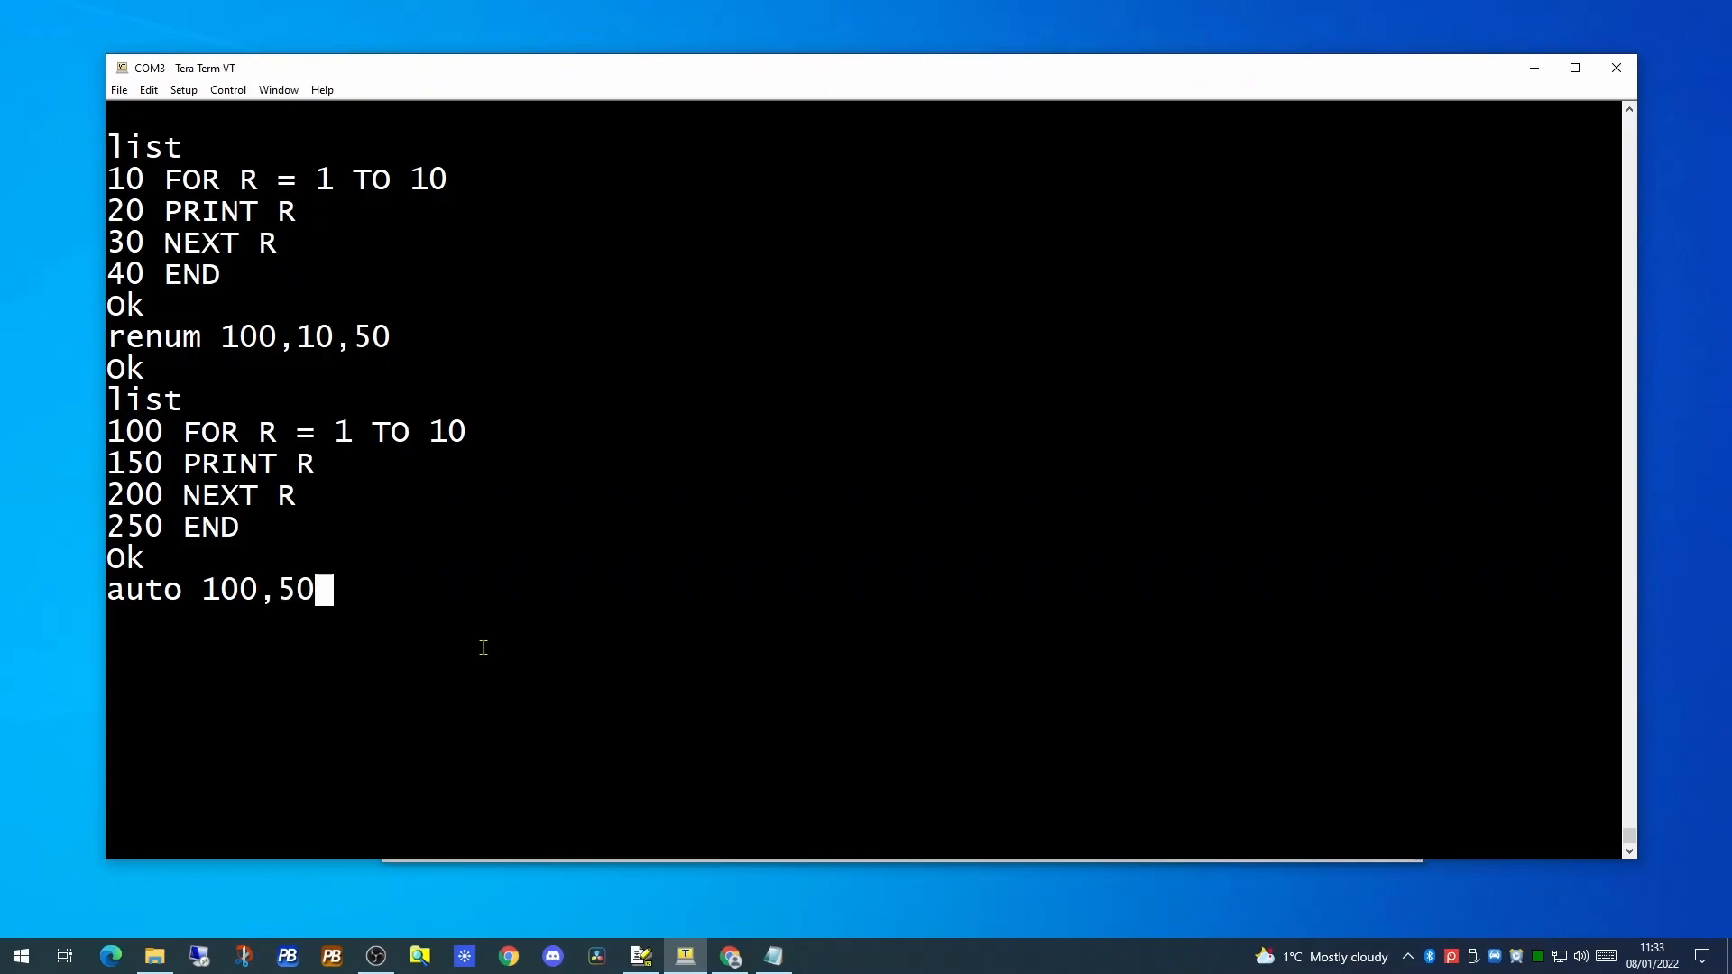
key("Return")
type("for c = 1 to 10")
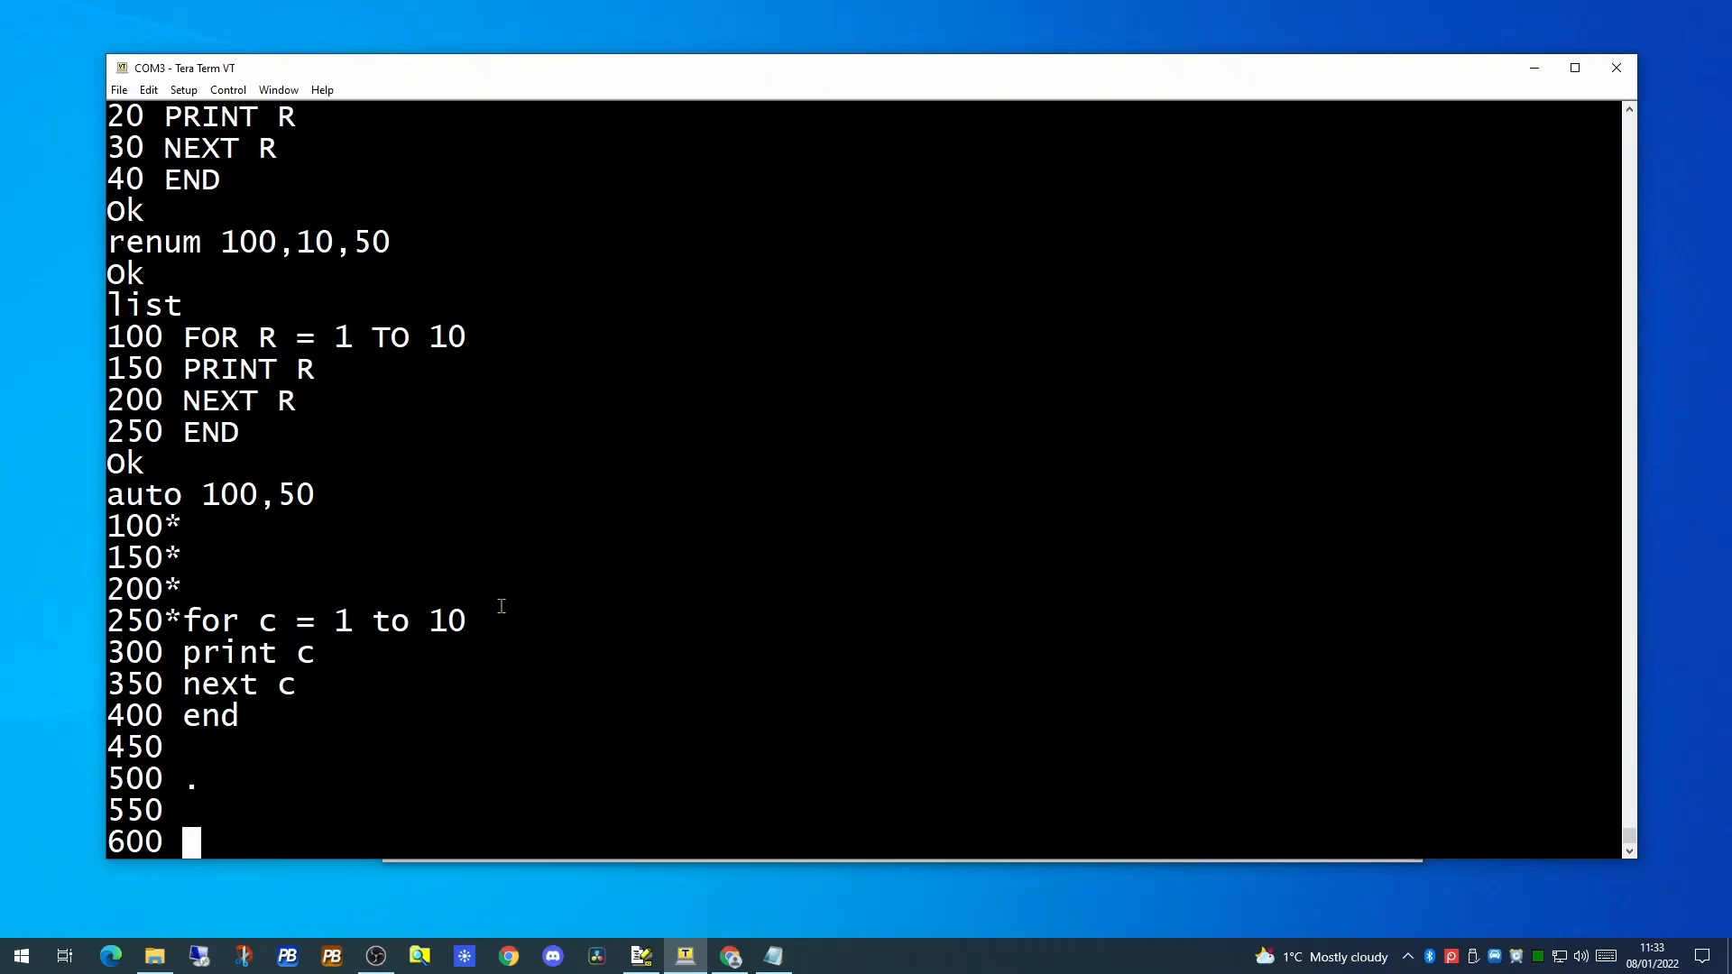
mouse_move(492, 582)
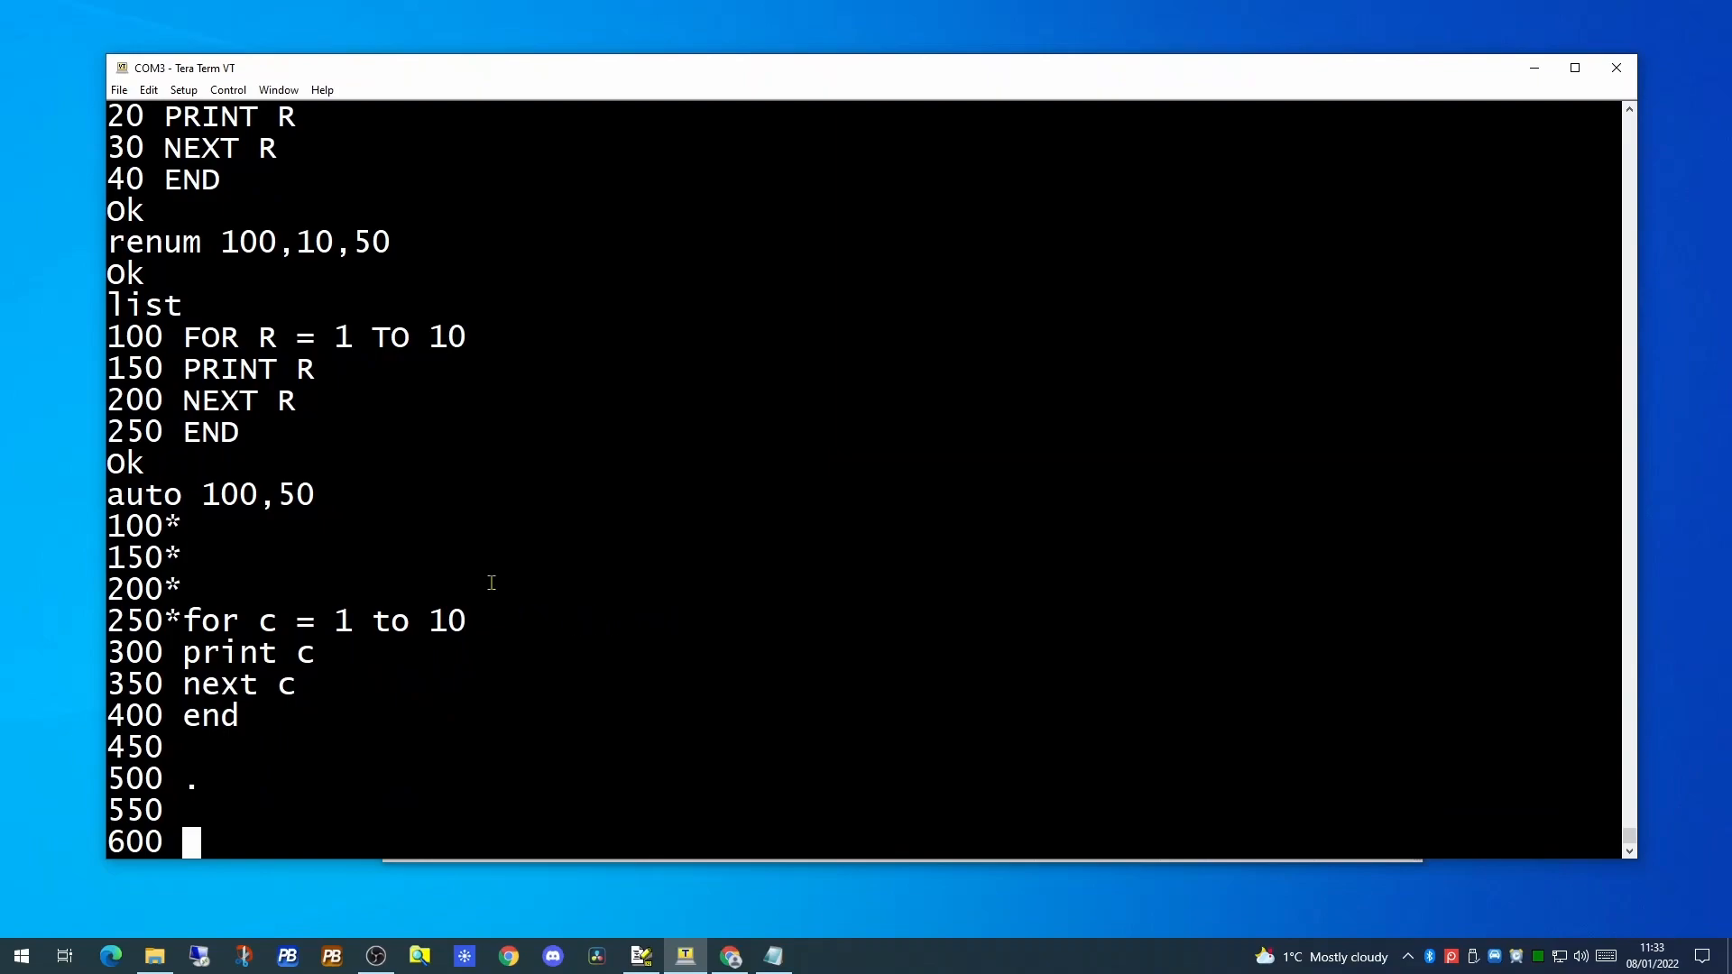
key("ctrl+c")
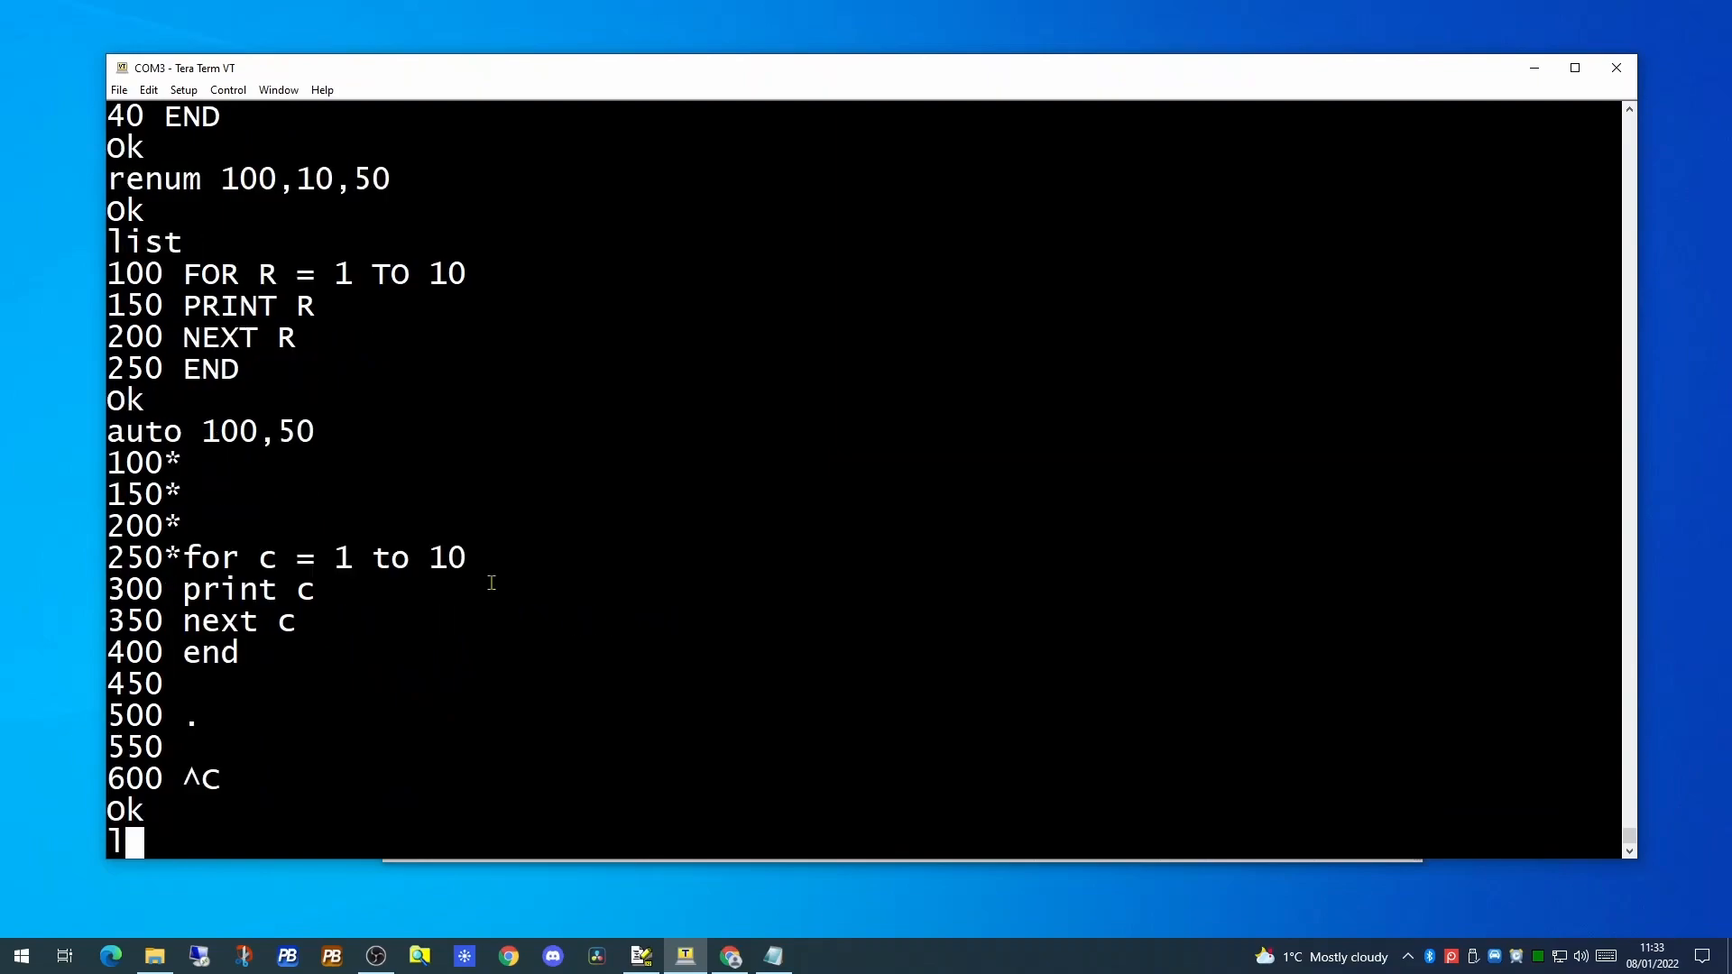
type("is")
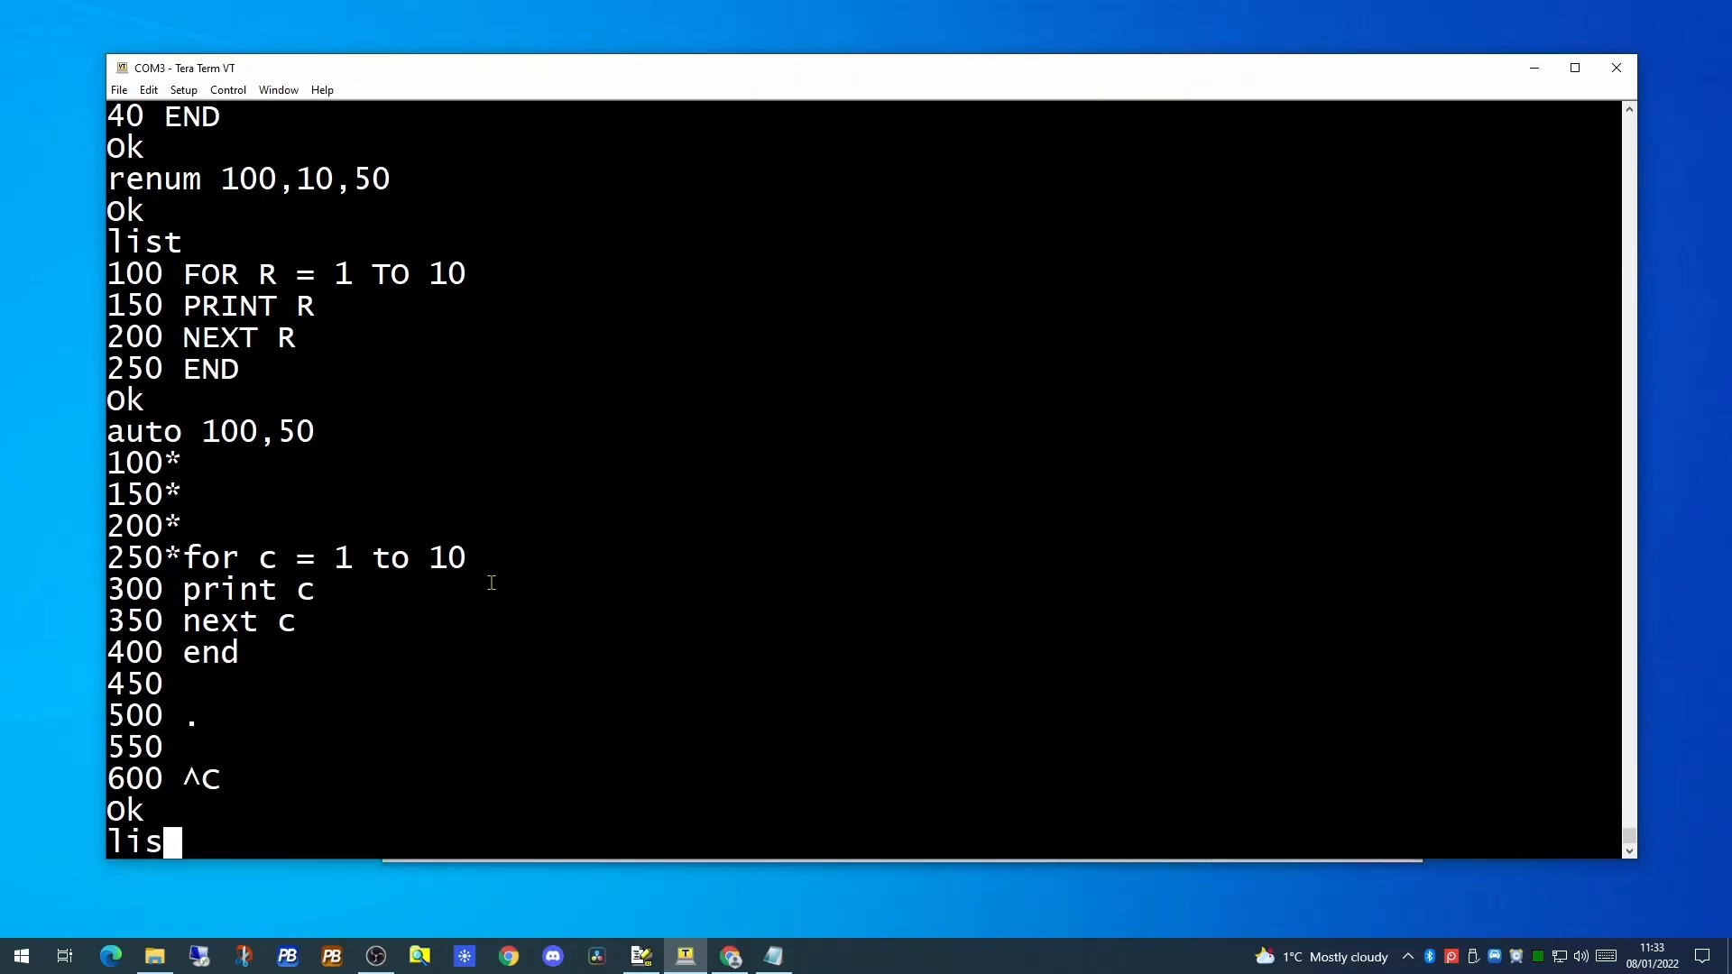
key("Return")
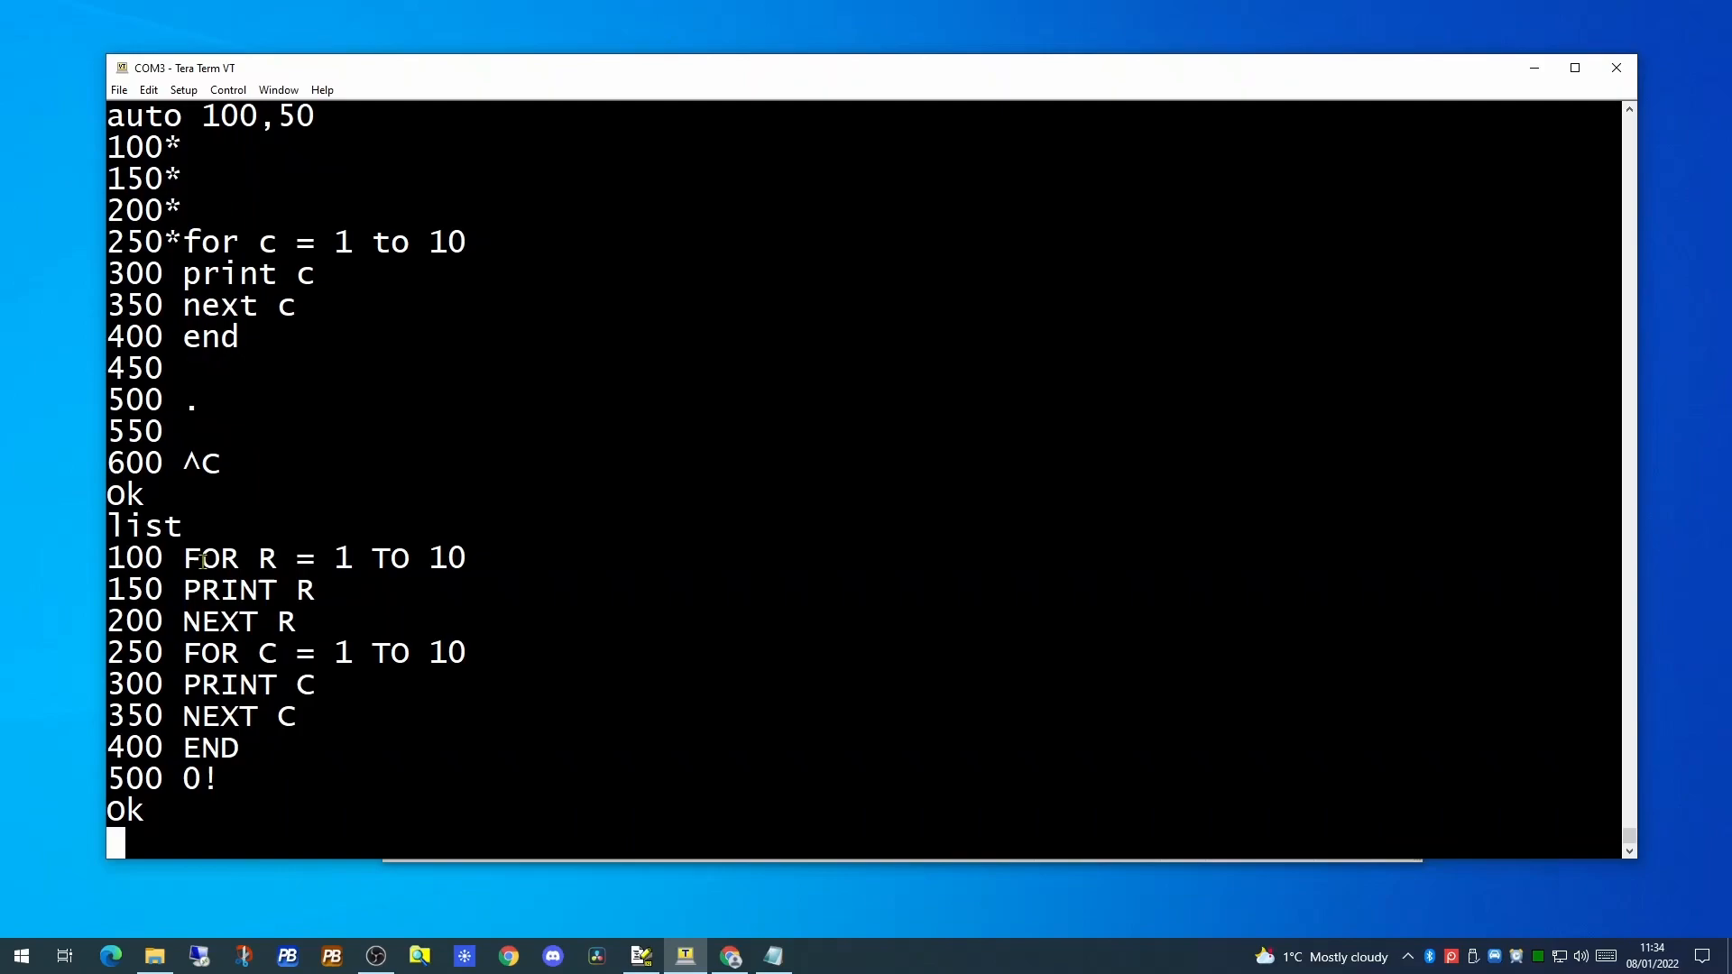
mouse_move(226, 782)
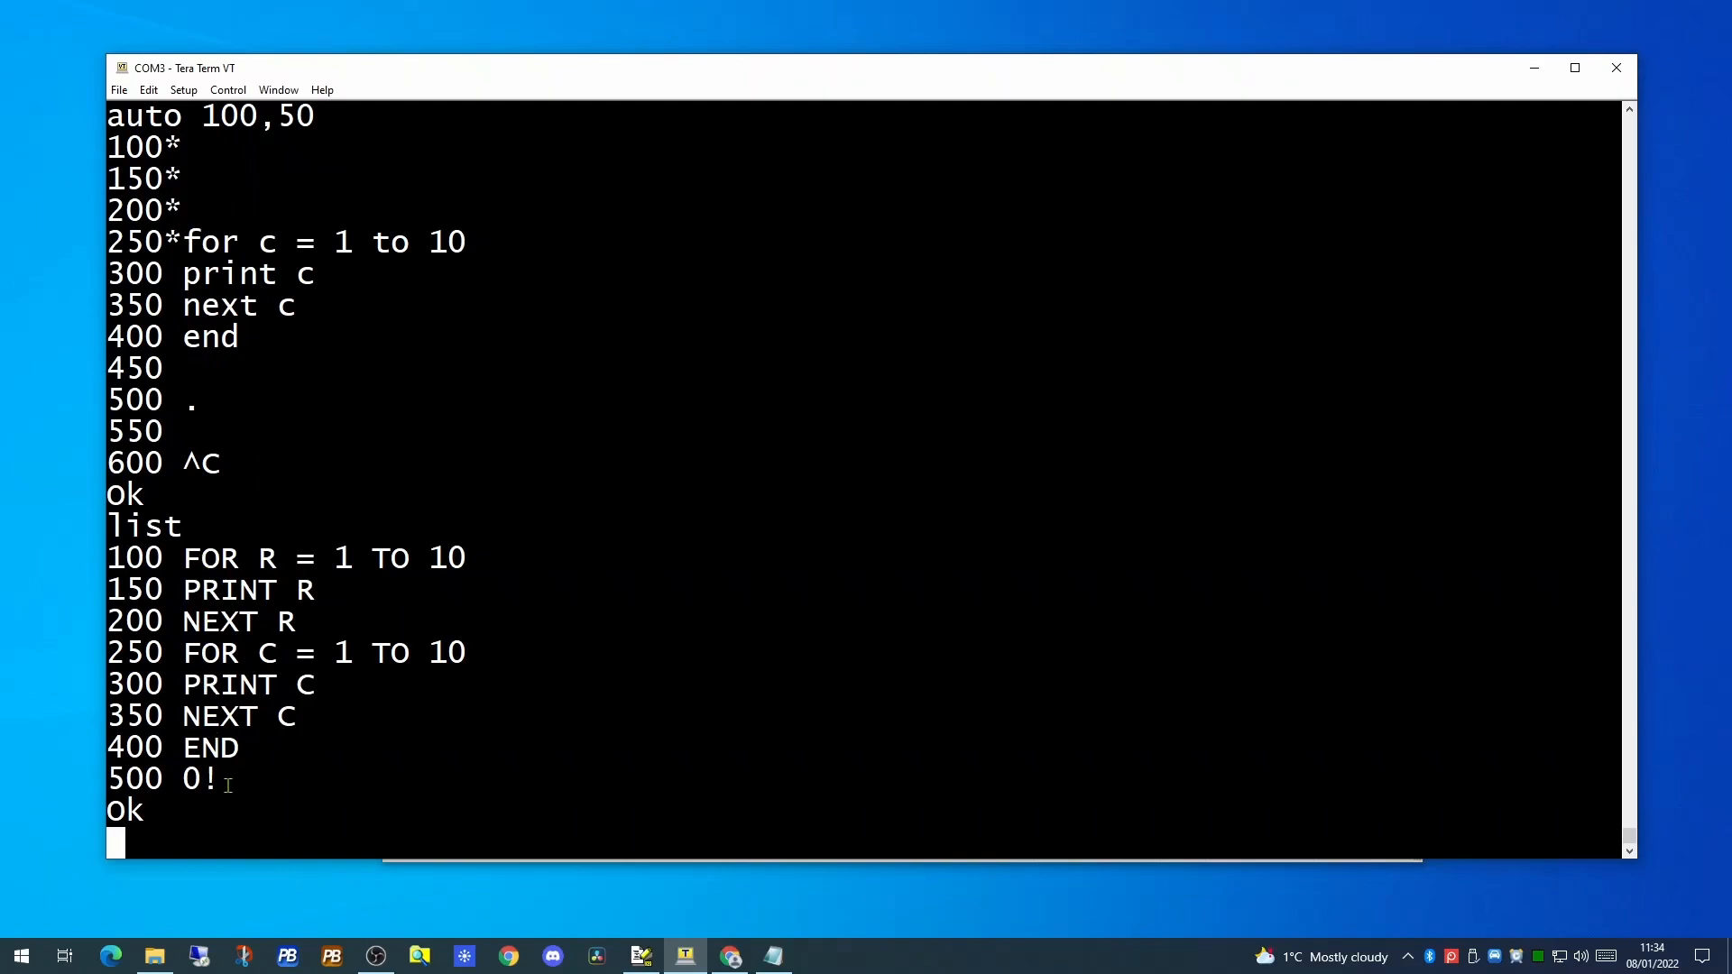